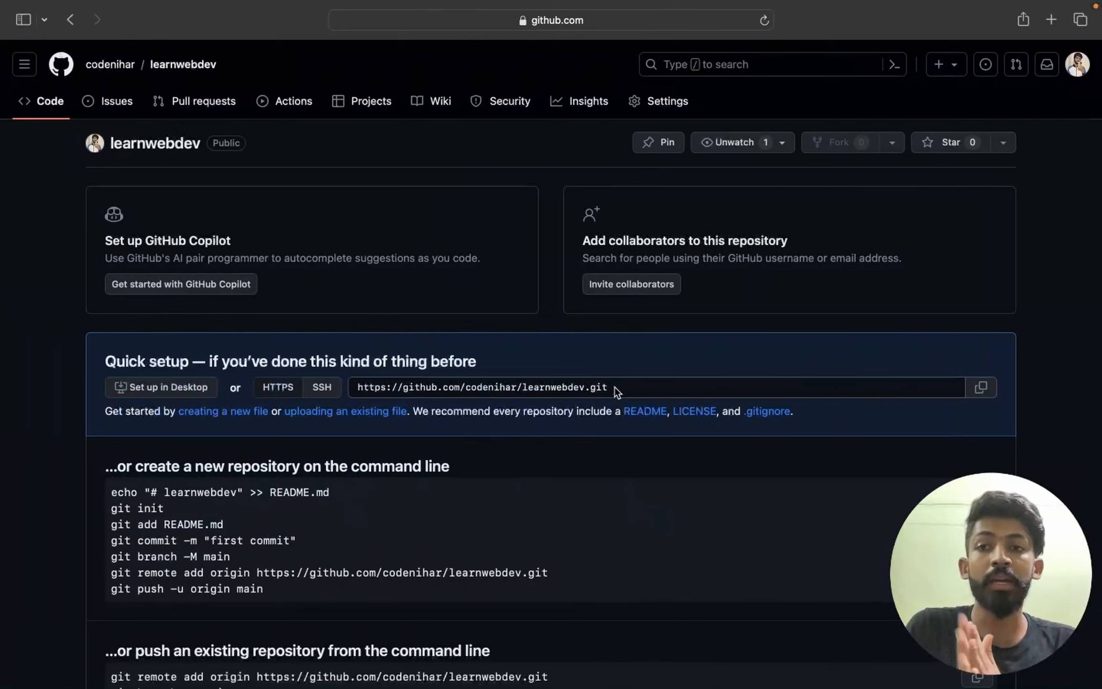
{"action": "mouse_move", "coordinate": [1020, 18]}
{"action": "type", "text": "g"}
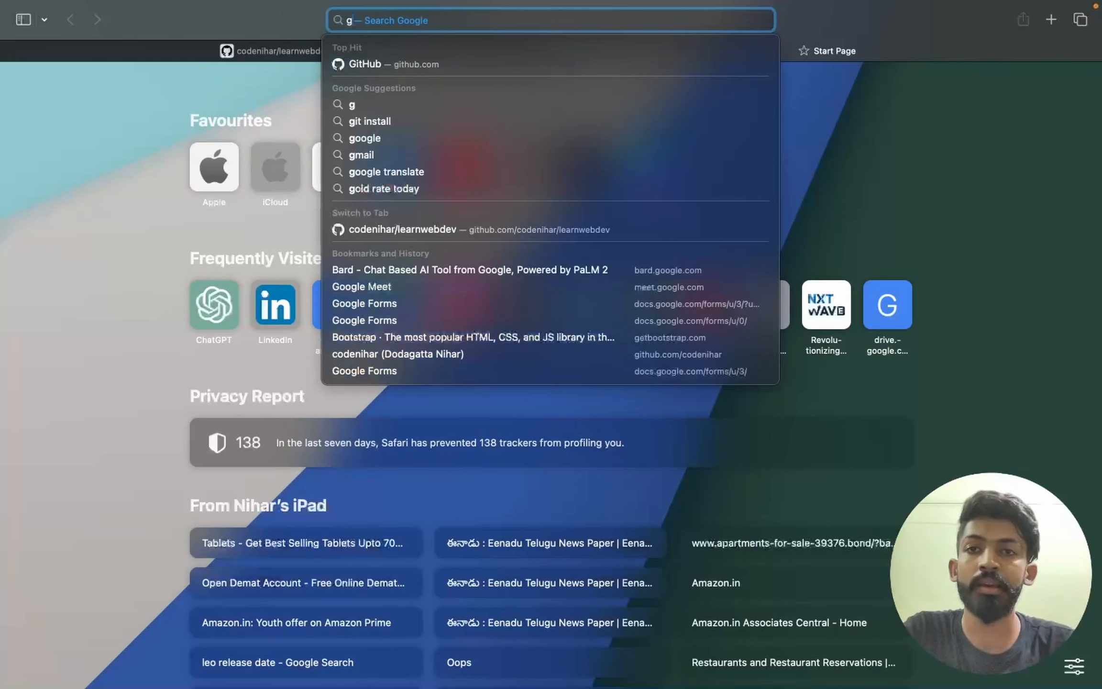
Step: Search Google for 'install git' from the Safari address bar
{"action": "type", "text": "install git"}
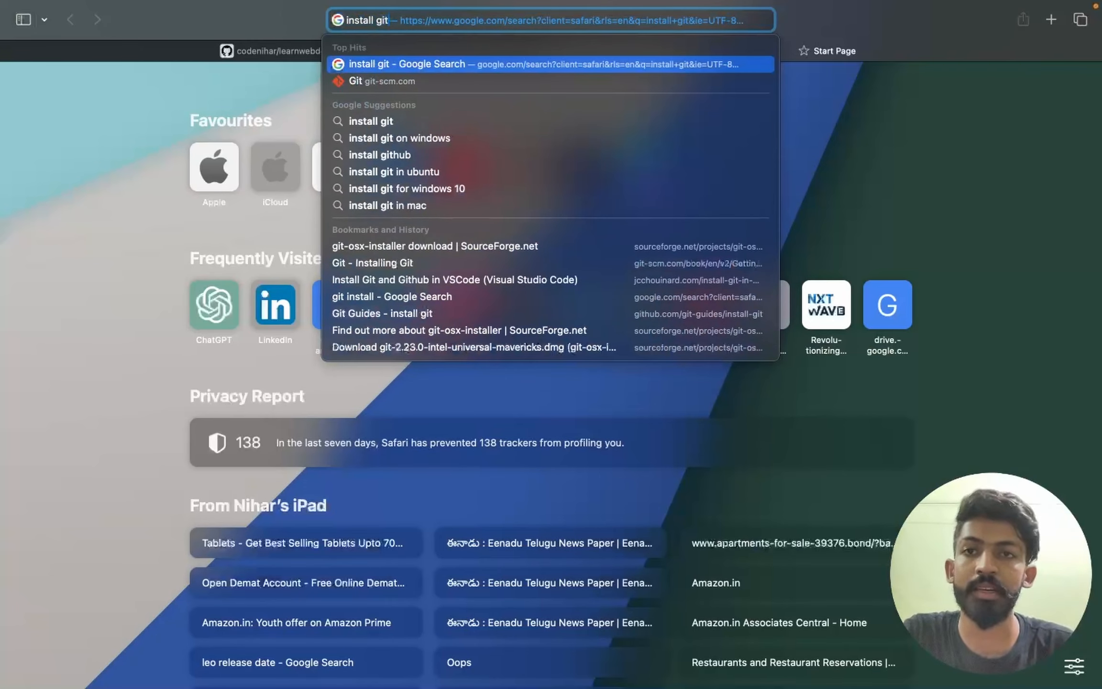
{"action": "left_click", "coordinate": [407, 64]}
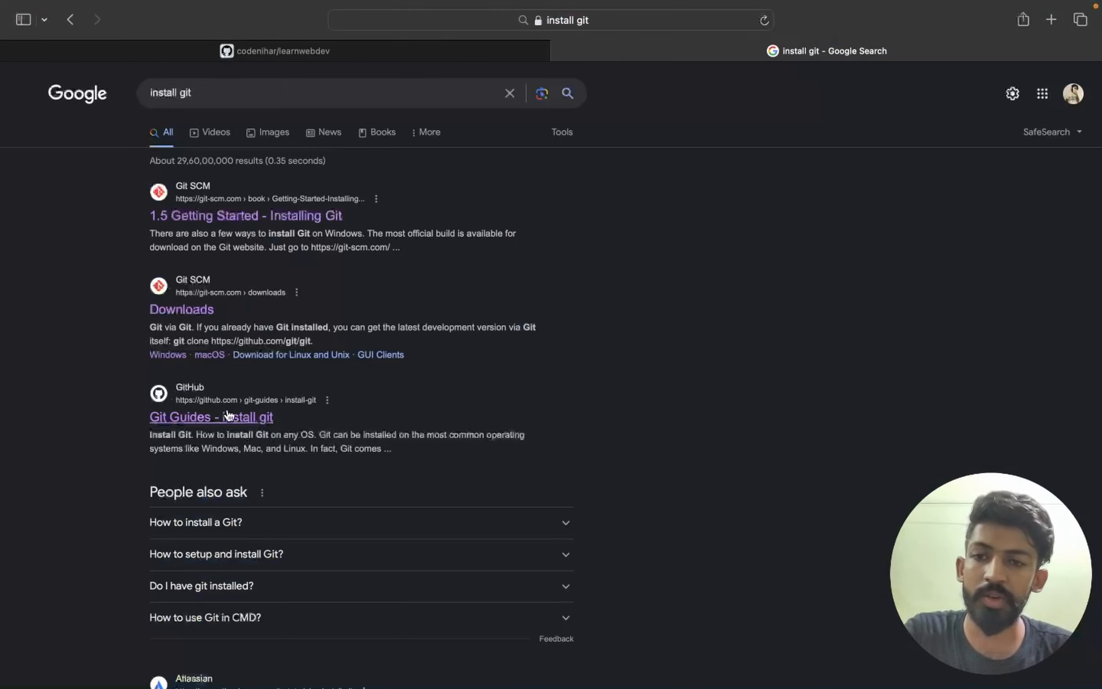
Step: Open the 'Git Guides - install git' result and skim the top of the guide
{"action": "left_click", "coordinate": [211, 416]}
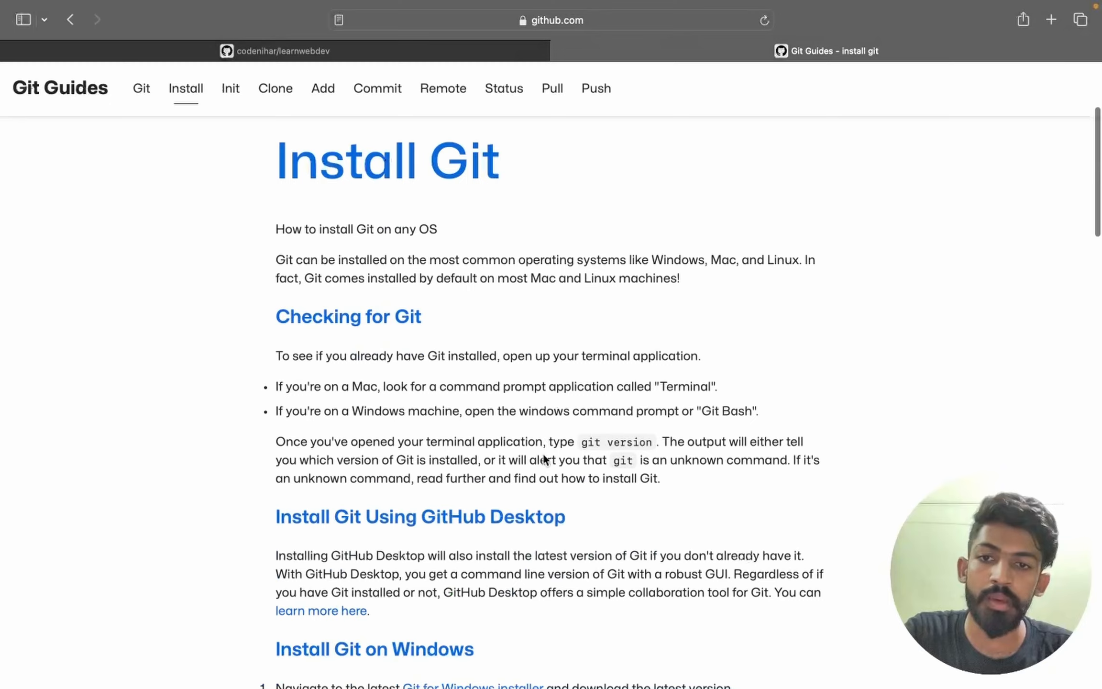
{"action": "scroll", "scroll_direction": "down", "scroll_amount": 3}
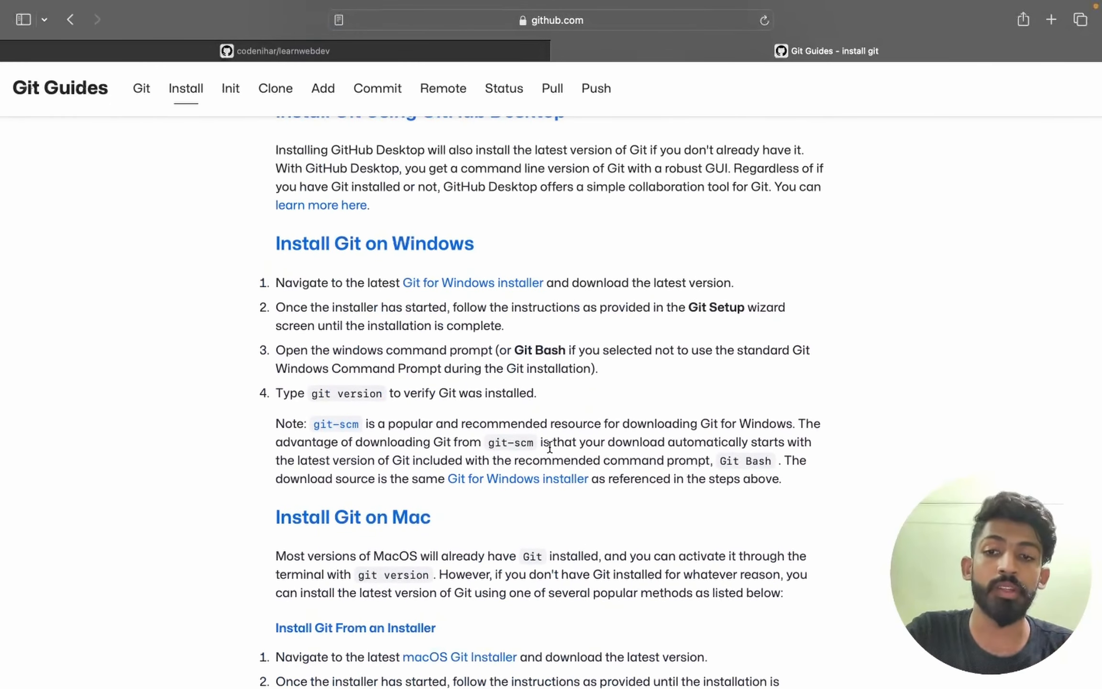
{"action": "scroll", "scroll_direction": "down", "scroll_amount": 3}
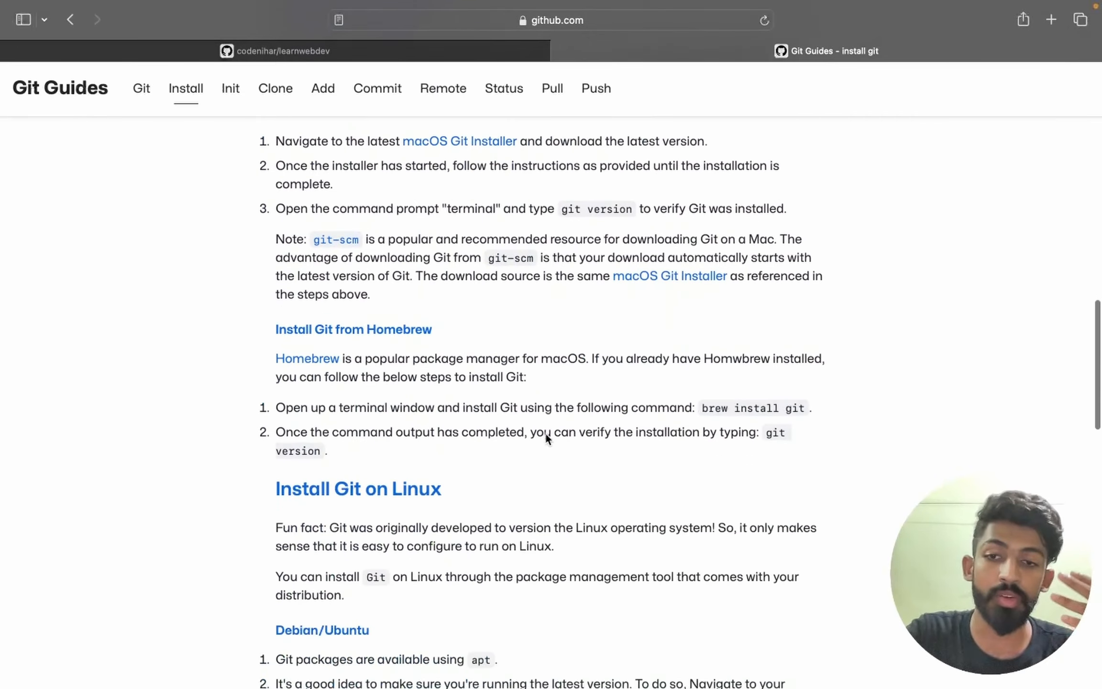
{"action": "scroll", "scroll_direction": "up", "scroll_amount": 3}
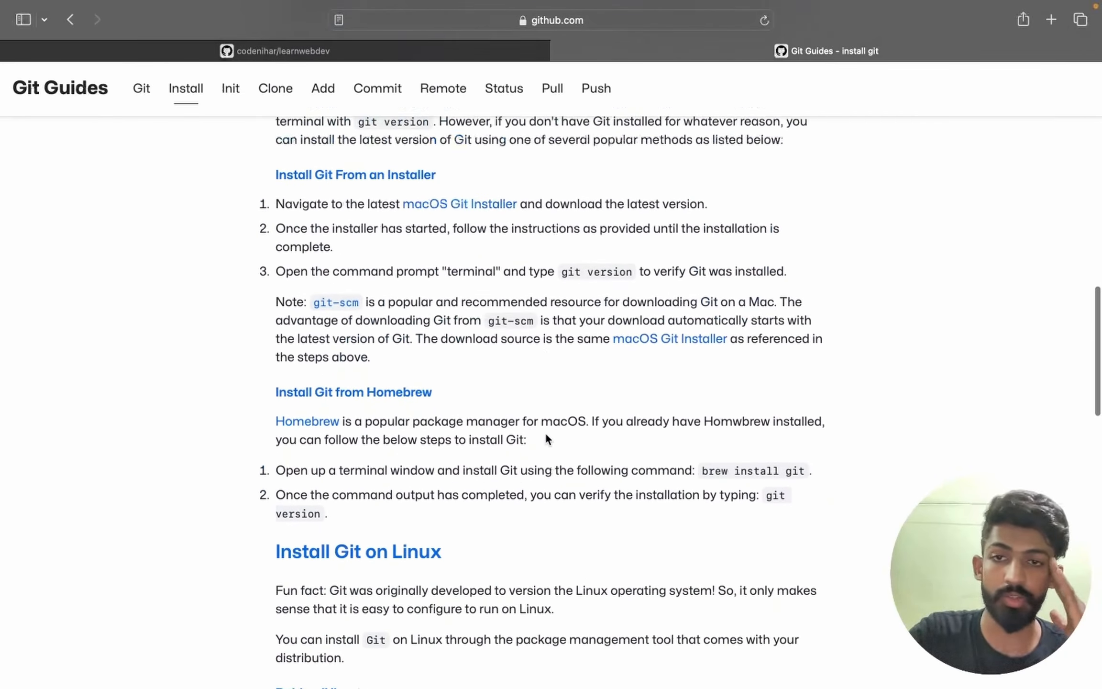
{"action": "scroll", "scroll_direction": "up", "scroll_amount": 3}
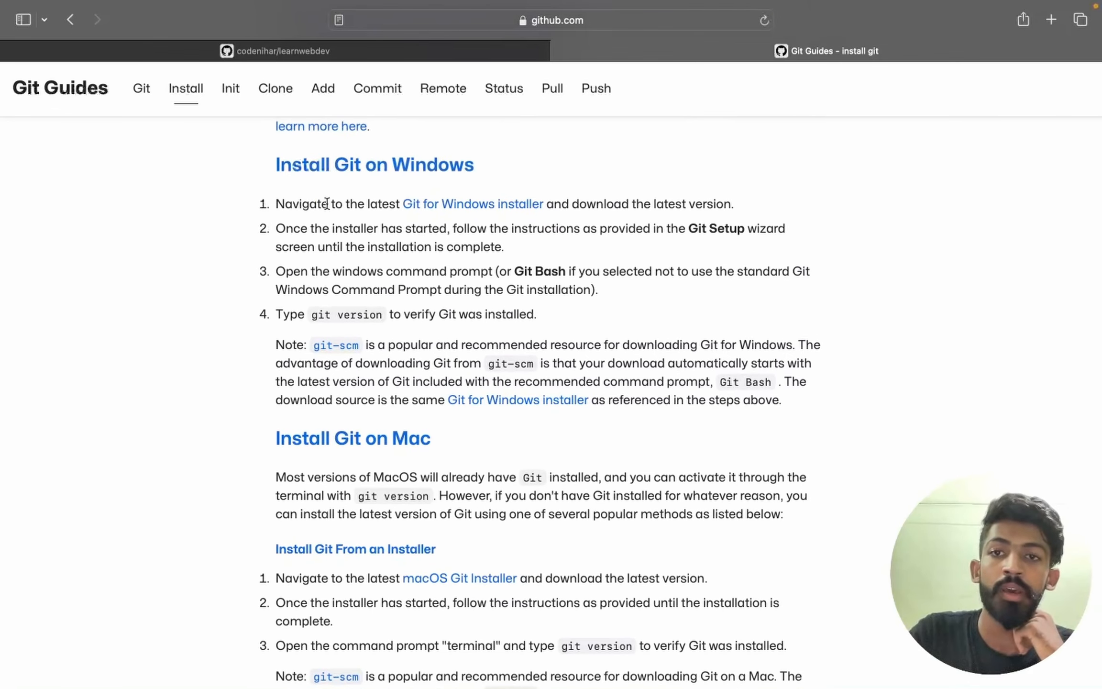
{"action": "mouse_move", "coordinate": [448, 209]}
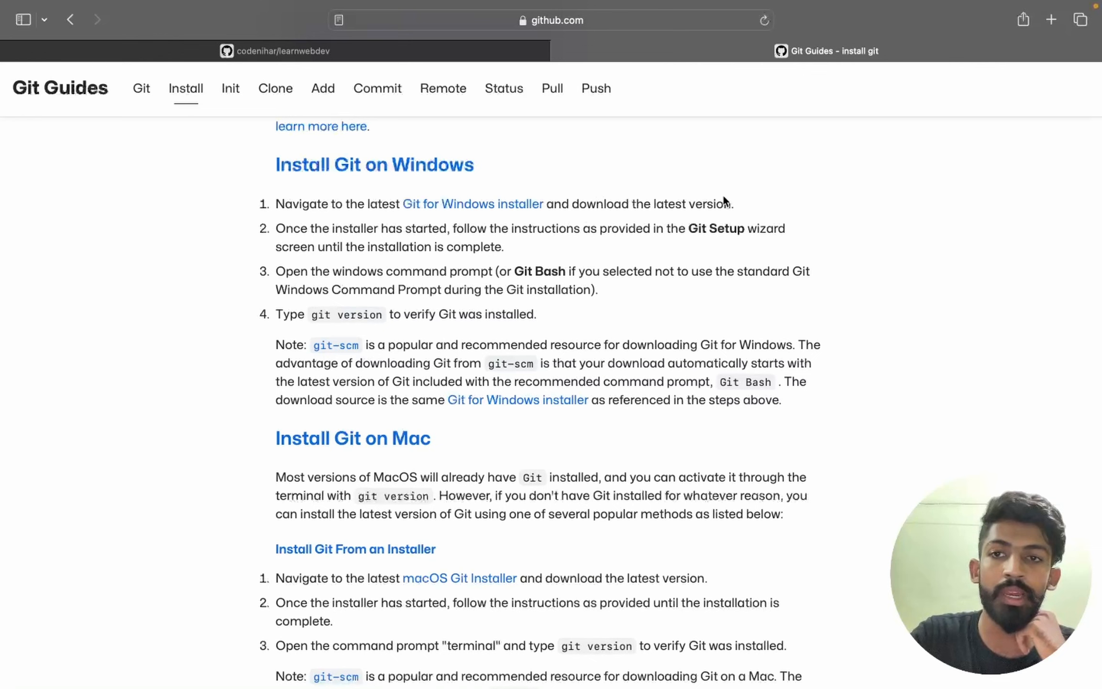
{"action": "mouse_move", "coordinate": [325, 240]}
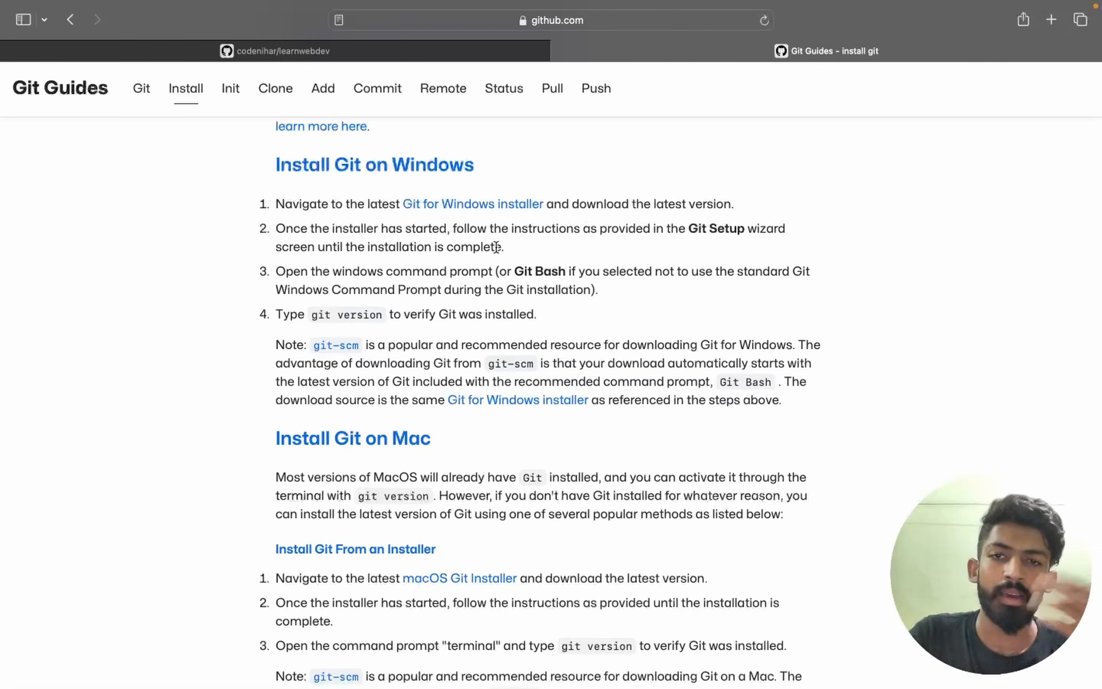
{"action": "mouse_move", "coordinate": [688, 242]}
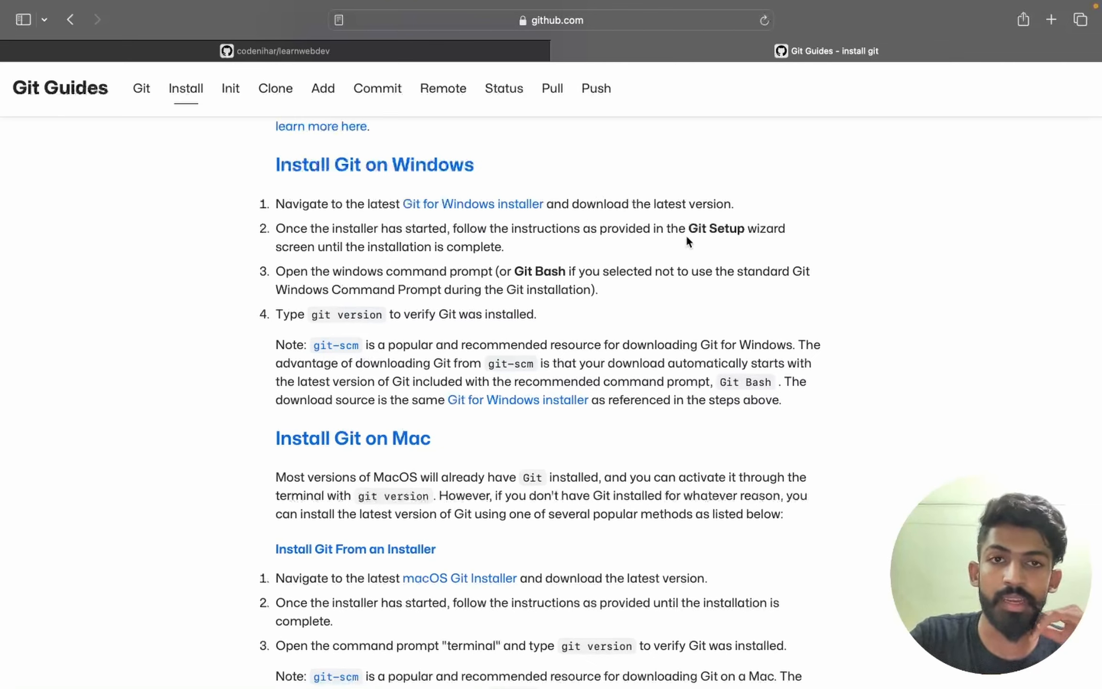
{"action": "mouse_move", "coordinate": [292, 242]}
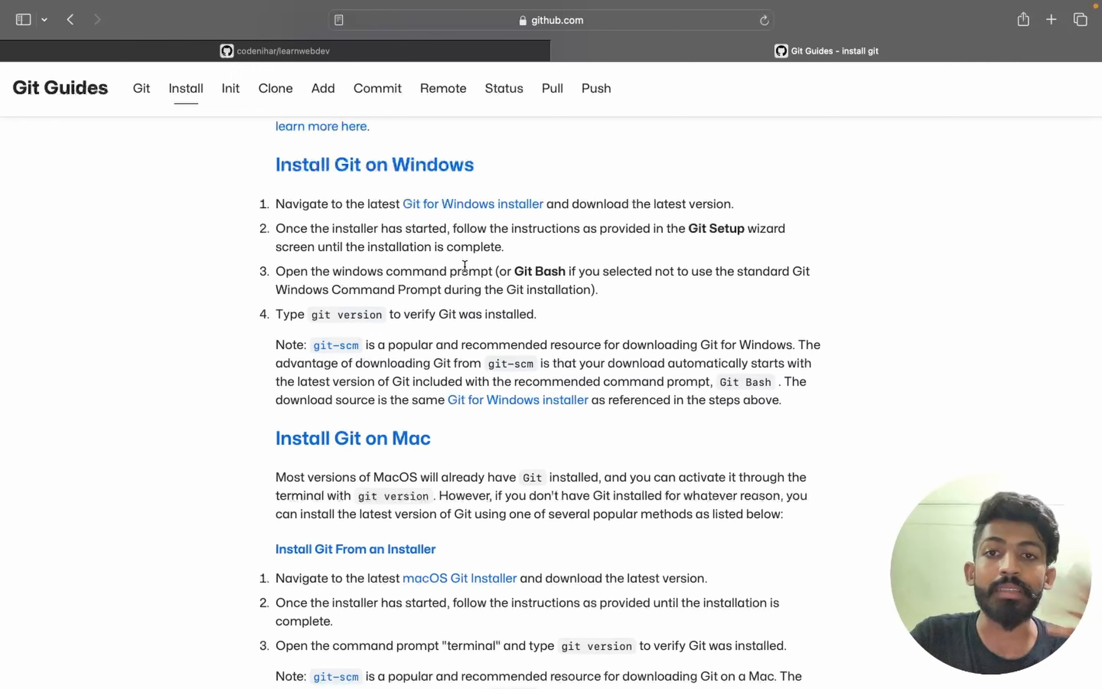
{"action": "mouse_move", "coordinate": [458, 267]}
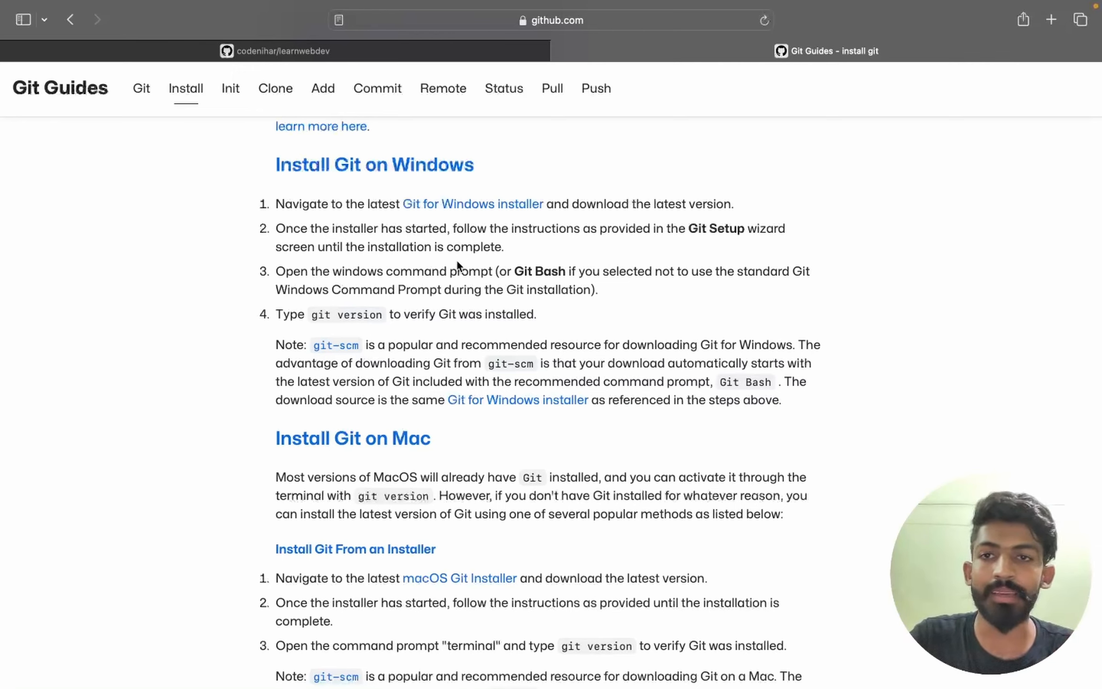
Step: Scroll through the Windows, Mac and Linux installation sections of the guide
{"action": "scroll", "scroll_direction": "down", "scroll_amount": 3}
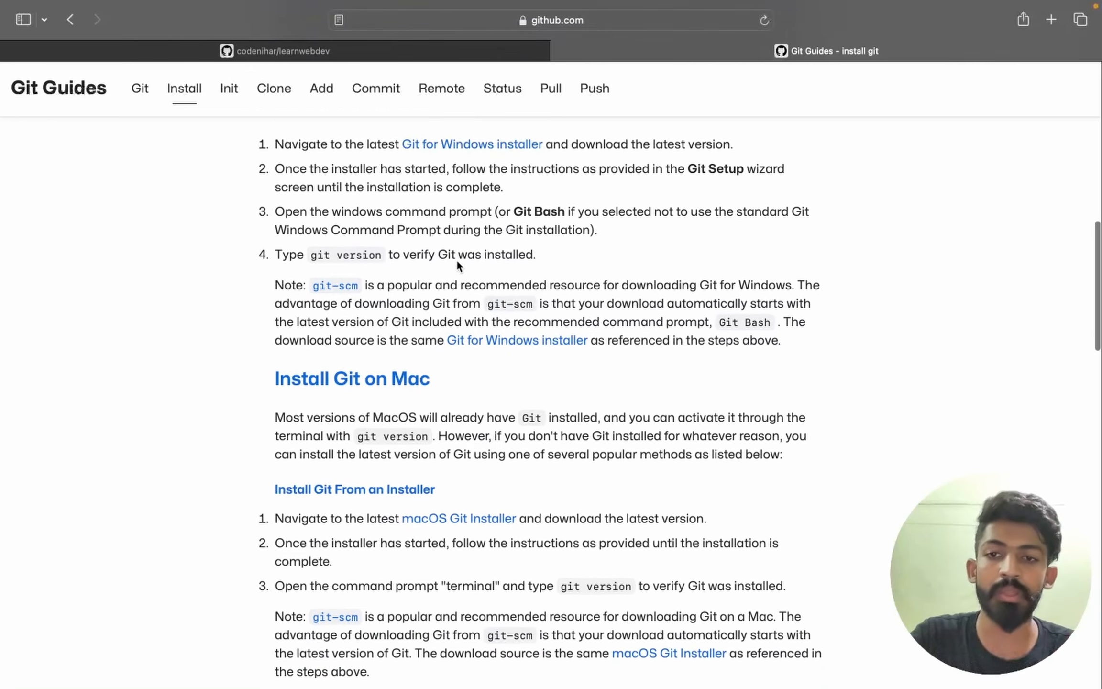
{"action": "scroll", "scroll_direction": "down", "scroll_amount": 3}
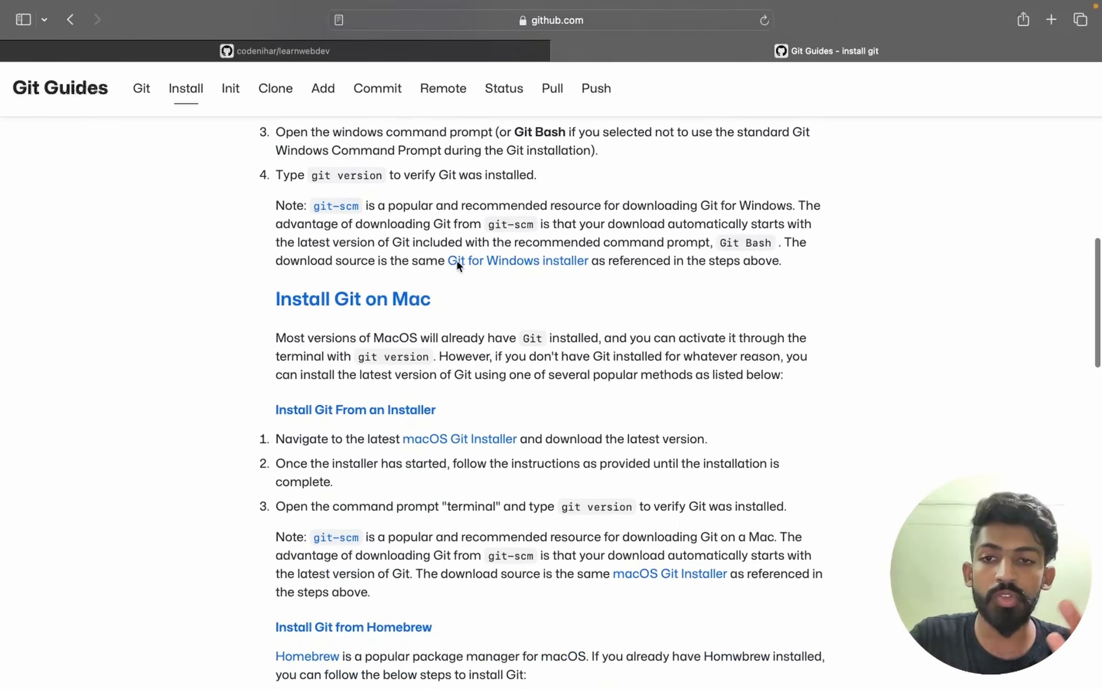
{"action": "scroll", "scroll_direction": "down", "scroll_amount": 3}
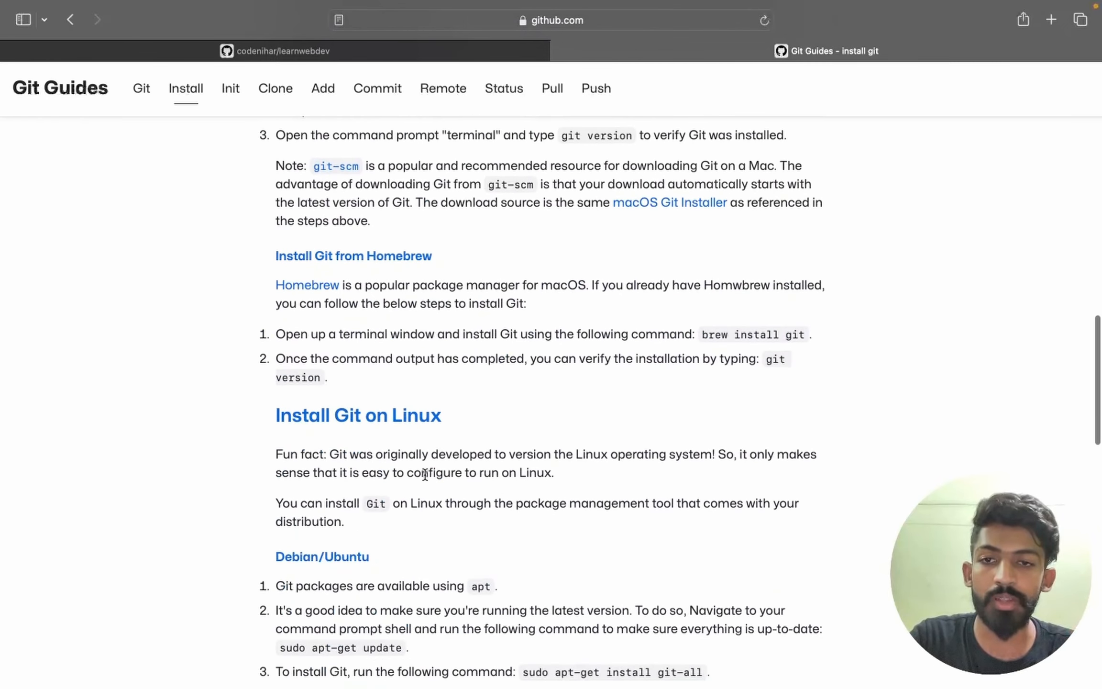
{"action": "scroll", "scroll_direction": "down", "scroll_amount": 3}
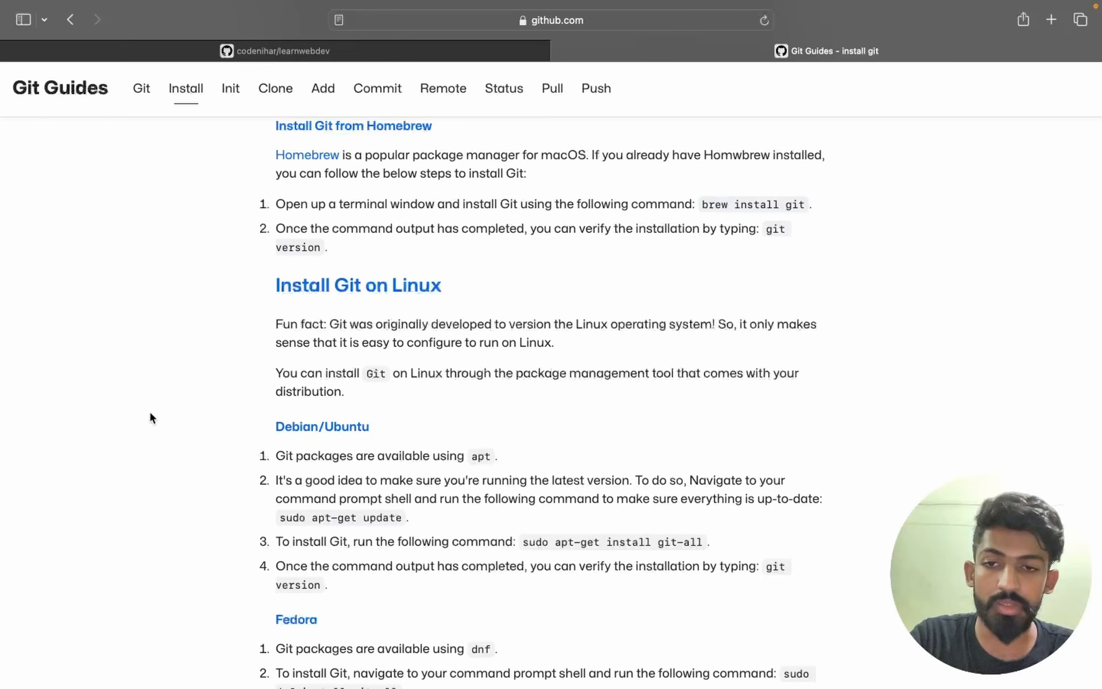
{"action": "scroll", "scroll_direction": "up", "scroll_amount": 3}
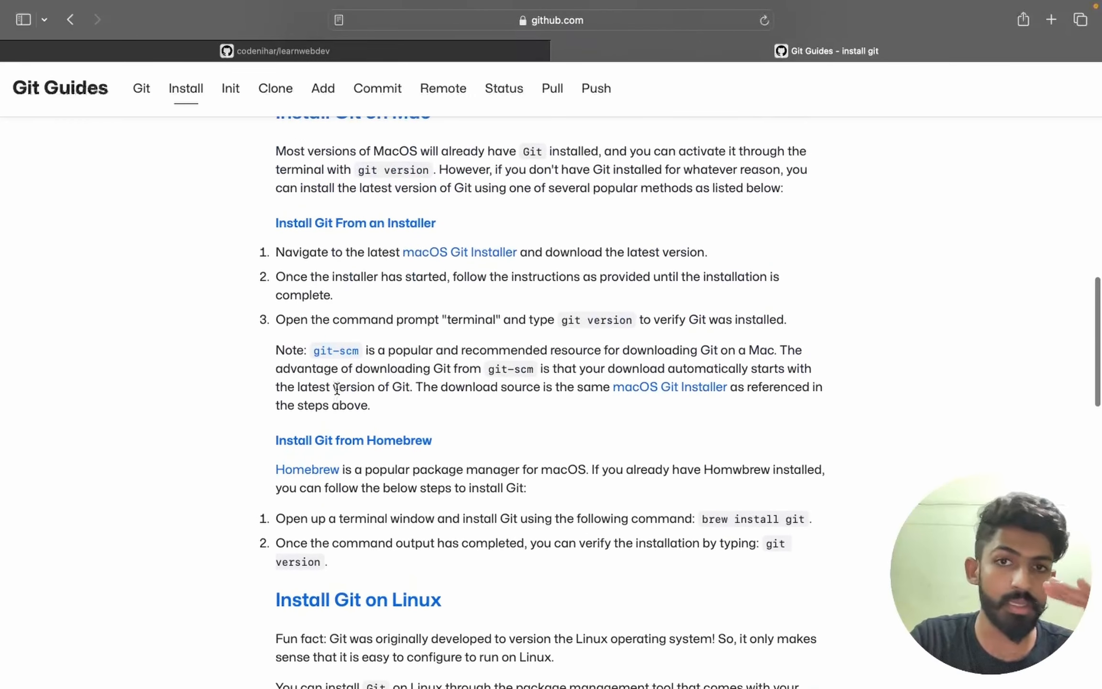
{"action": "scroll", "scroll_direction": "up", "scroll_amount": 3}
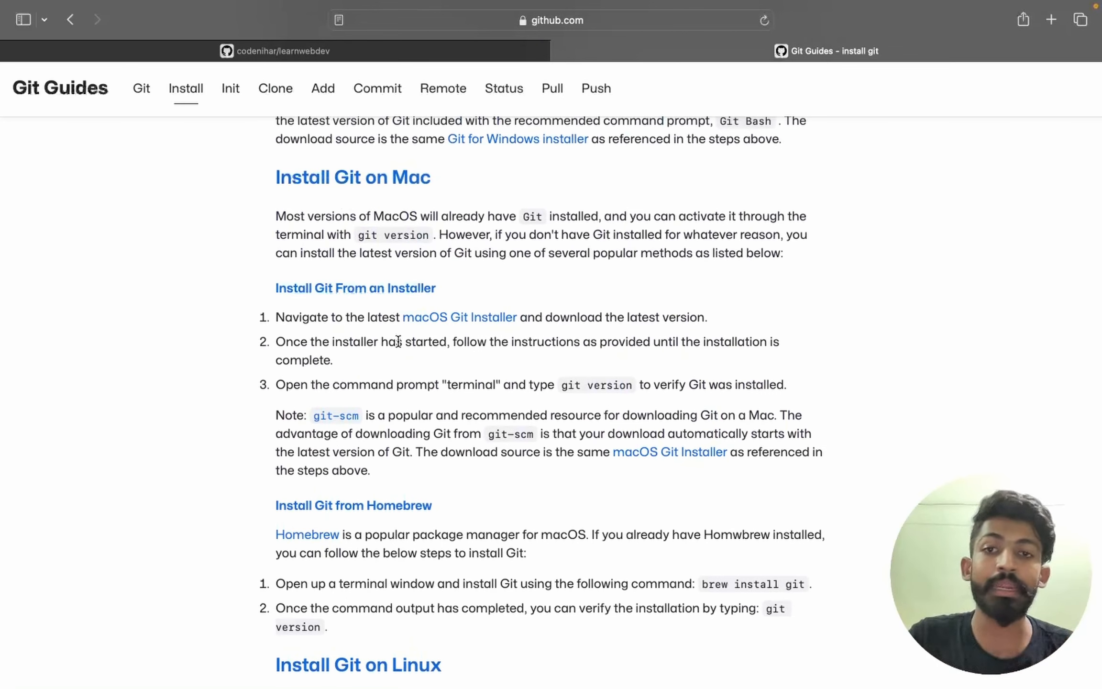
{"action": "mouse_move", "coordinate": [348, 314]}
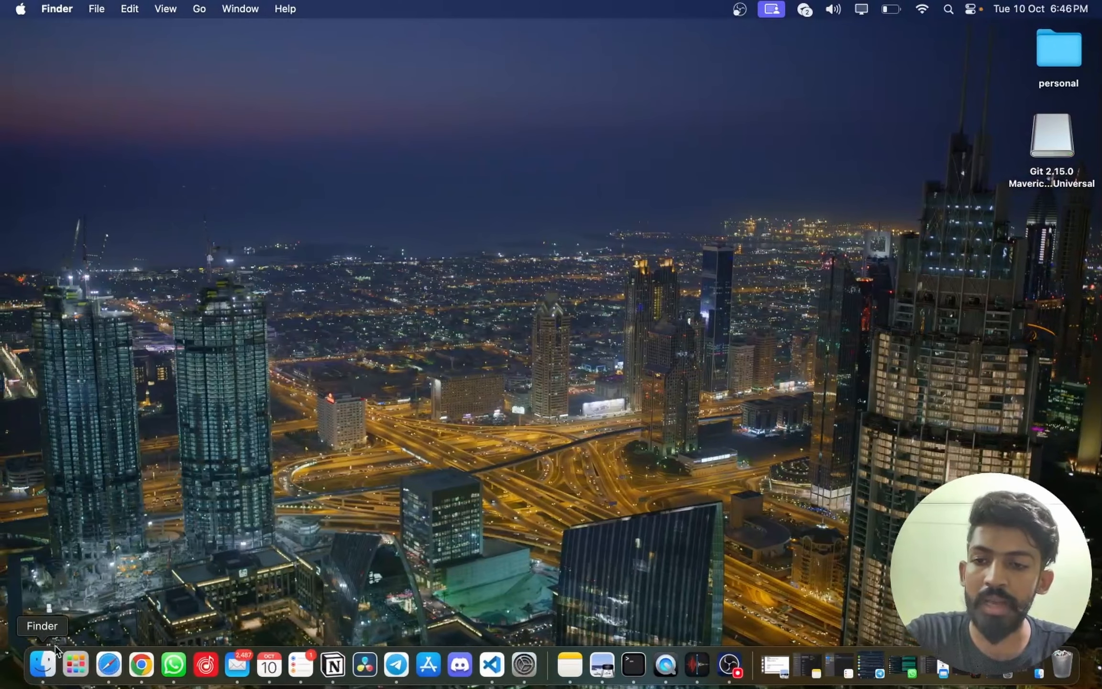
Step: Run 'git version' in a Terminal window, confirming git 2.39.3 is installed
{"action": "left_click", "coordinate": [76, 670]}
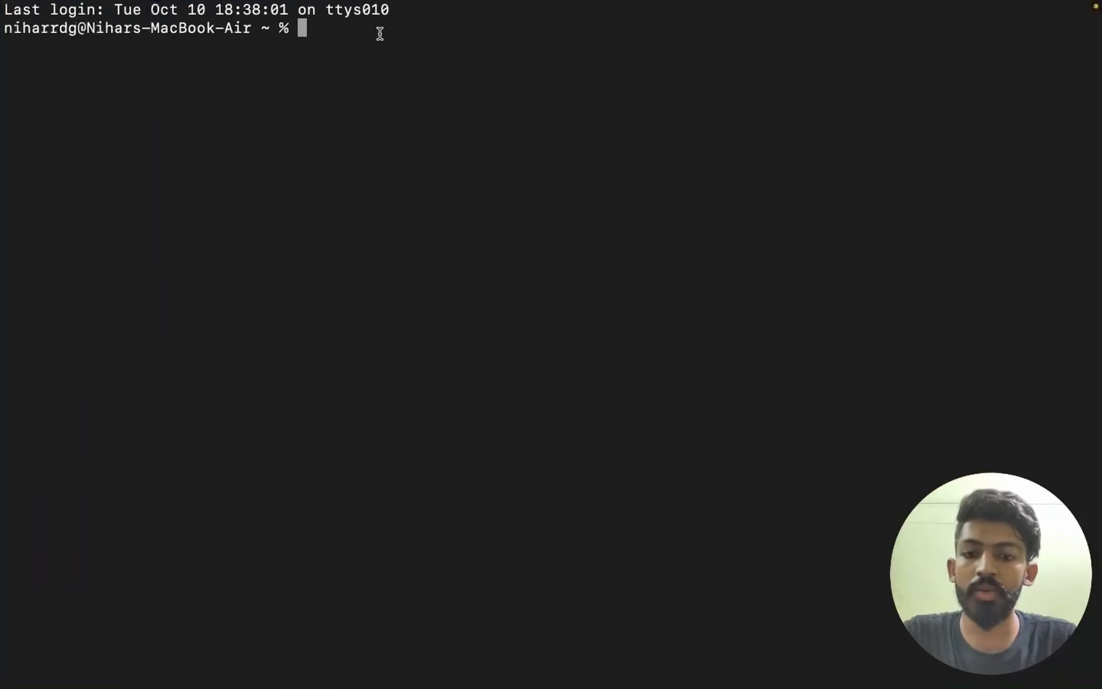
{"action": "type", "text": "git version"}
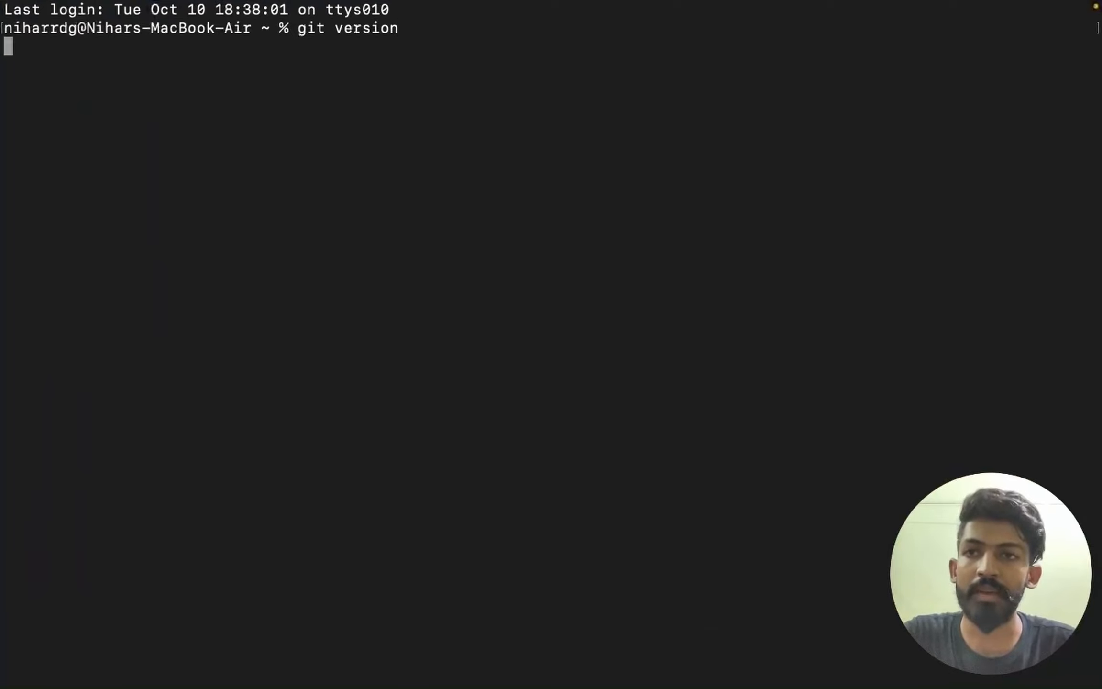
{"action": "key", "text": "Enter"}
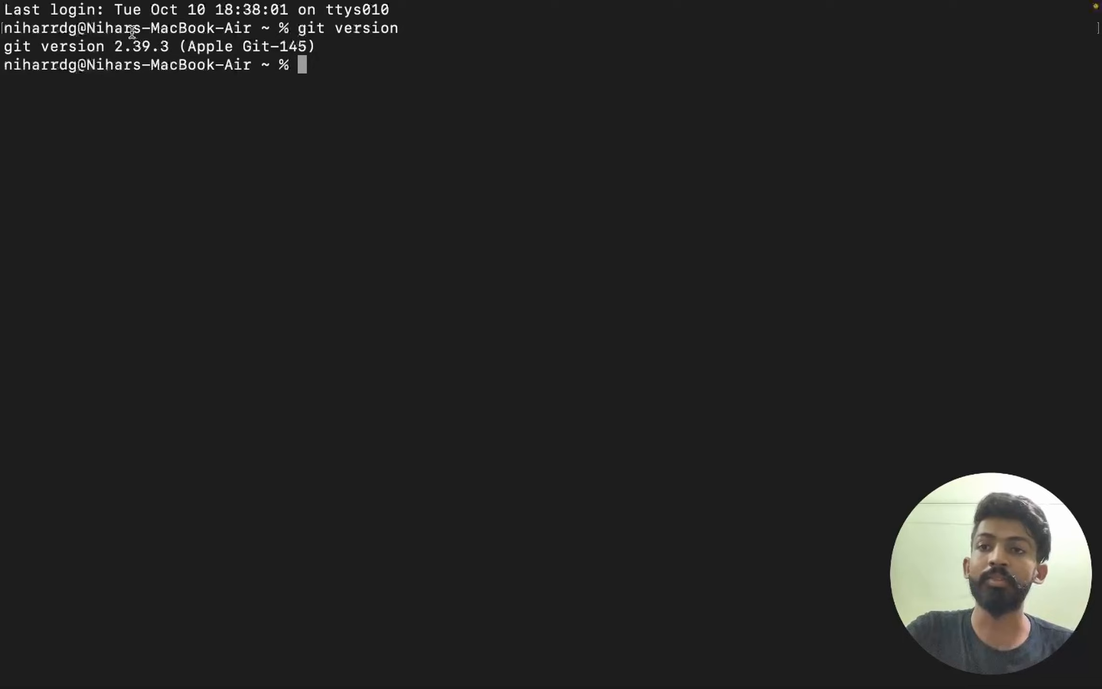
{"action": "mouse_move", "coordinate": [325, 72]}
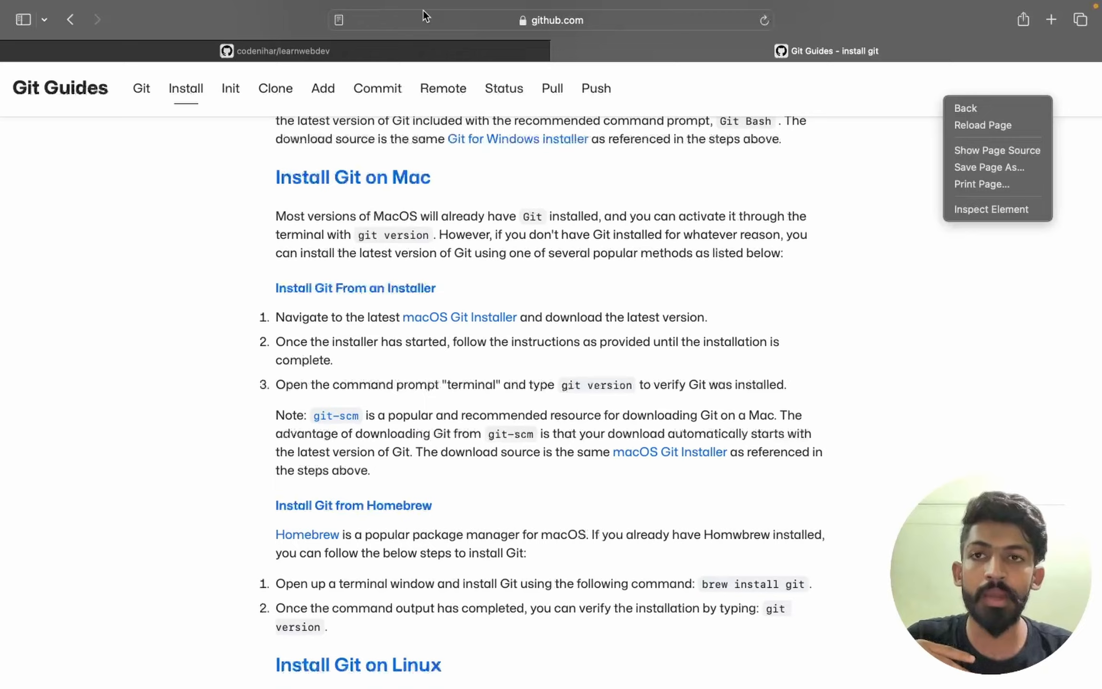
{"action": "left_click", "coordinate": [281, 50]}
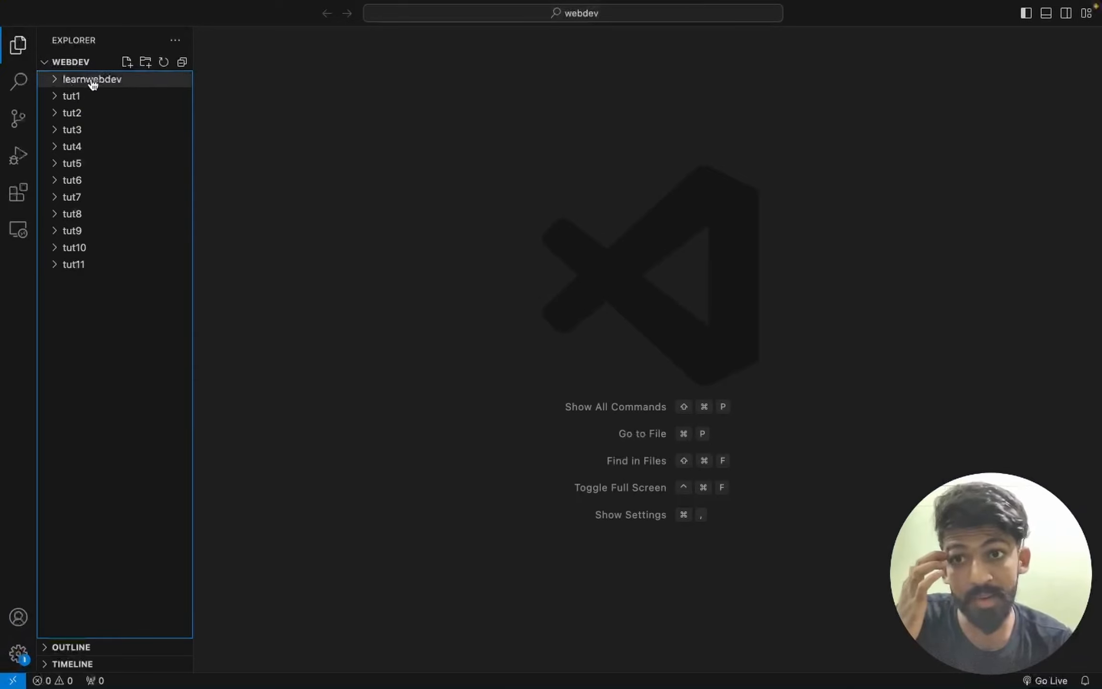
Step: In a new VS Code terminal, cd into learnwebdev and run git init there
{"action": "left_click", "coordinate": [327, 9]}
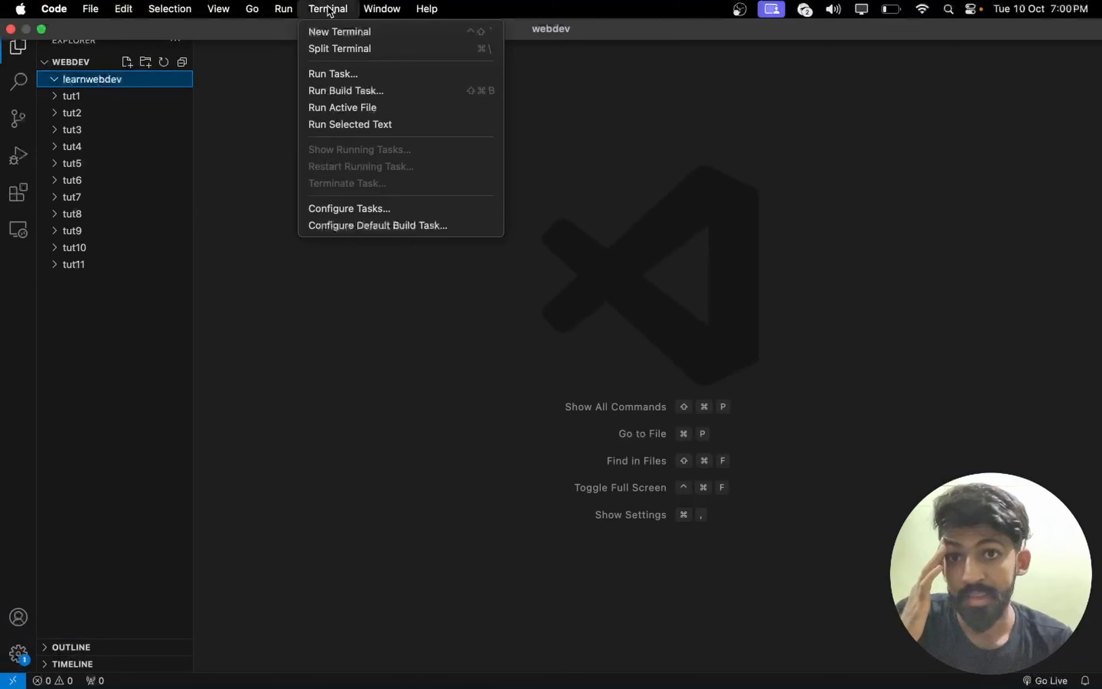
{"action": "mouse_move", "coordinate": [341, 41]}
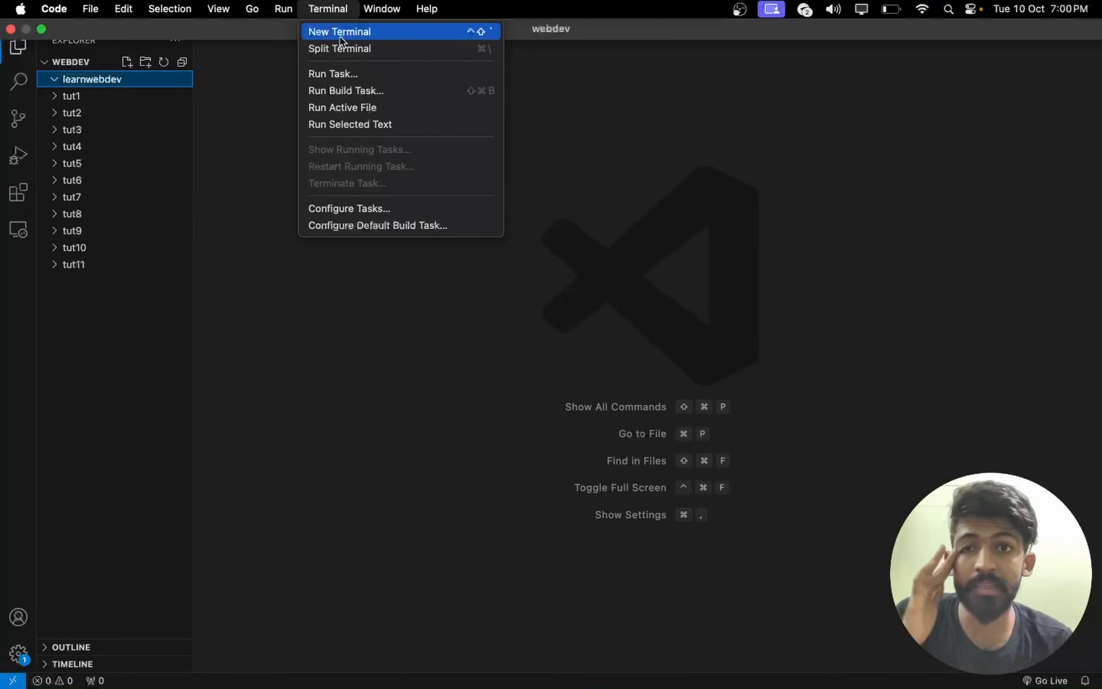
{"action": "left_click", "coordinate": [339, 31]}
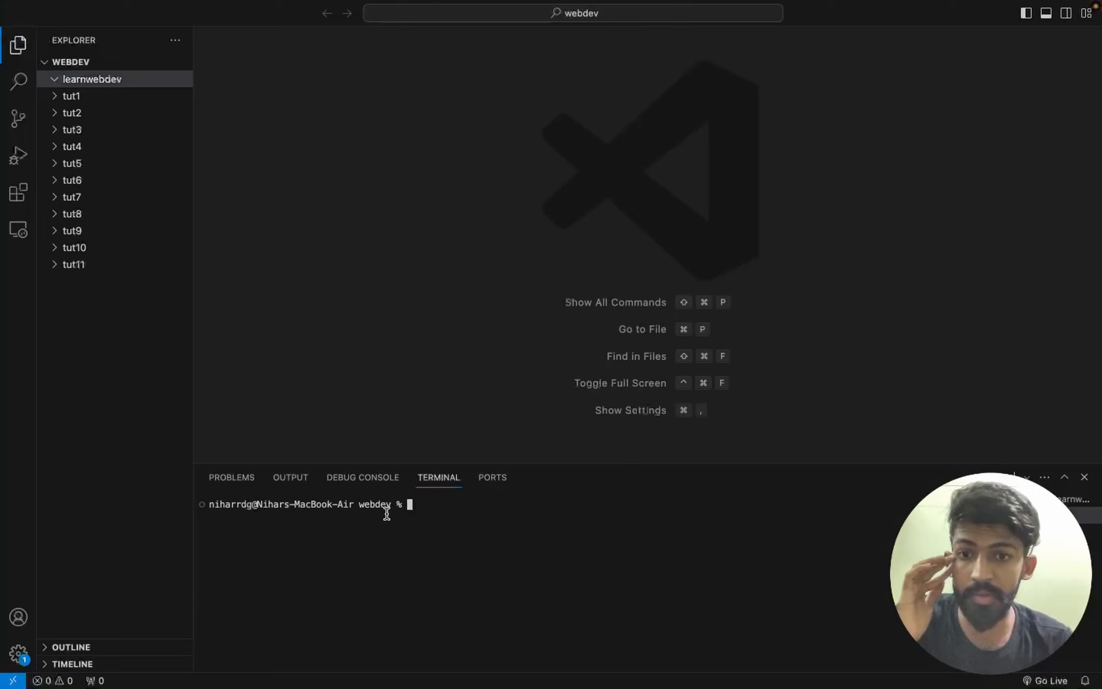
{"action": "type", "text": "cd"}
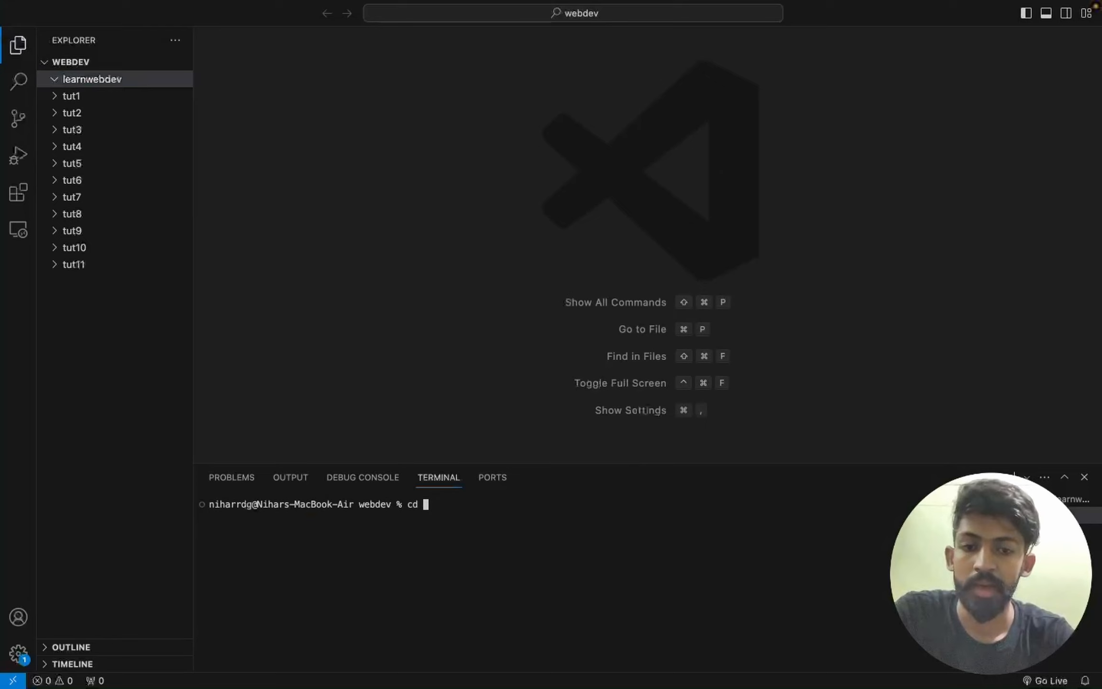
{"action": "type", "text": "learnw"}
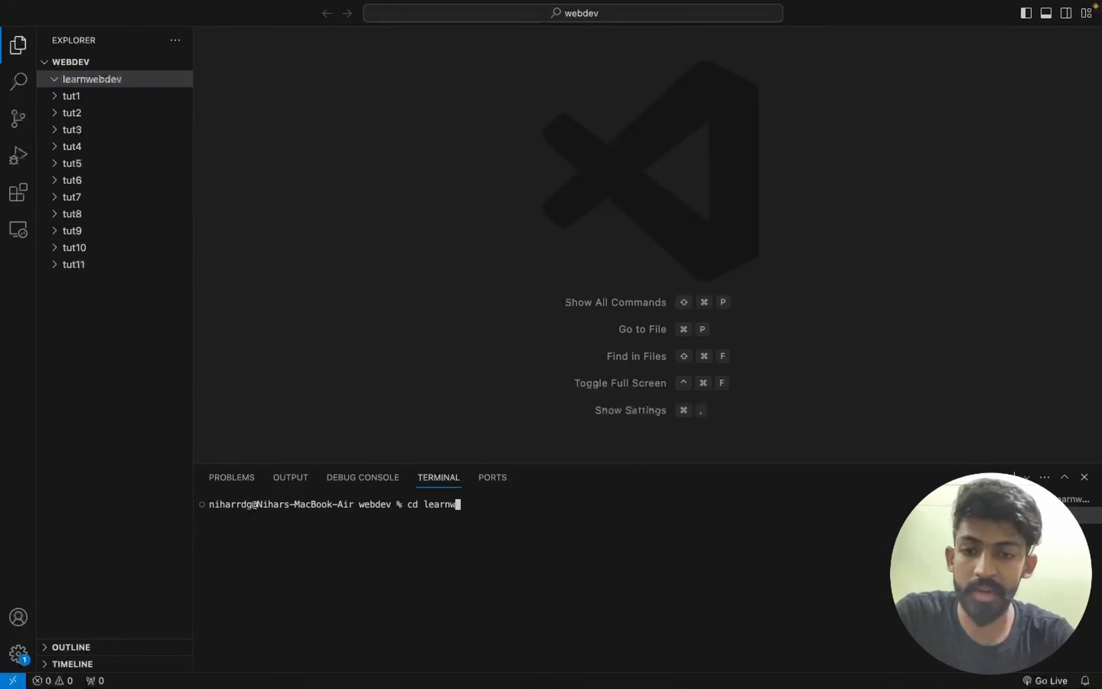
{"action": "type", "text": "ebdev"}
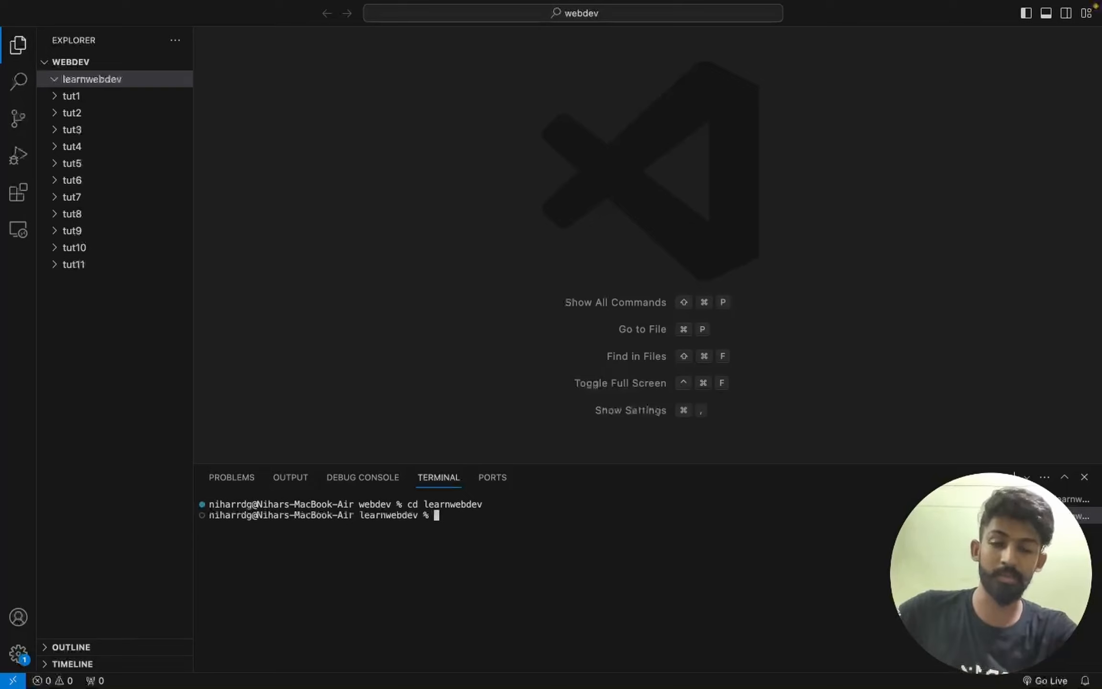
{"action": "mouse_move", "coordinate": [504, 496]}
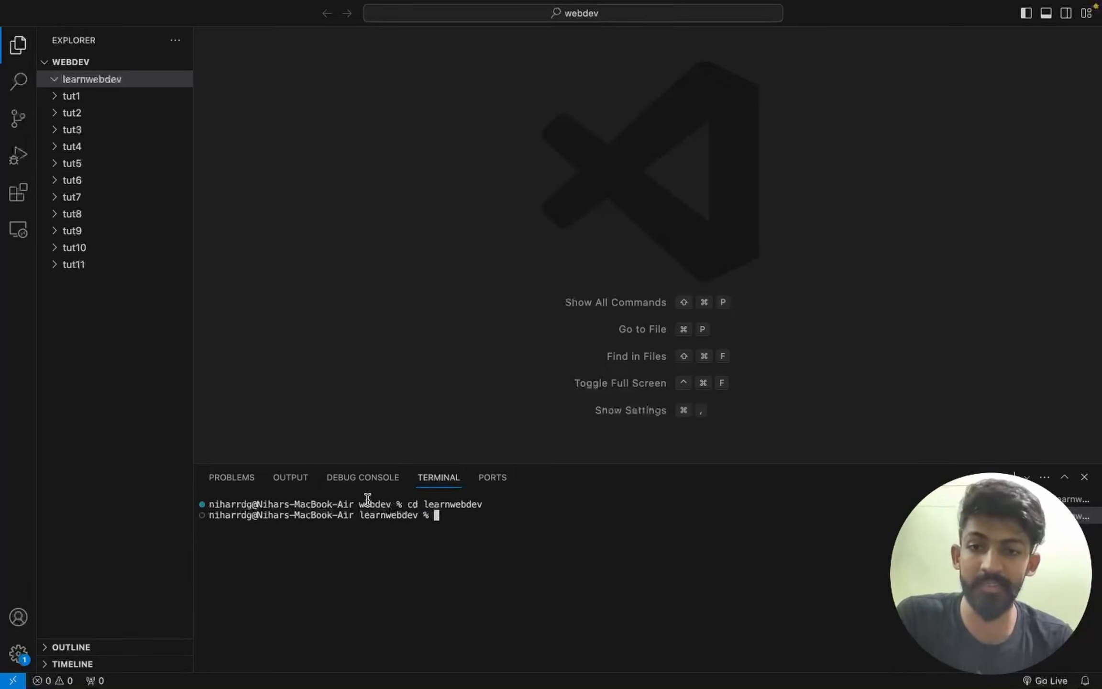
{"action": "mouse_move", "coordinate": [364, 527]}
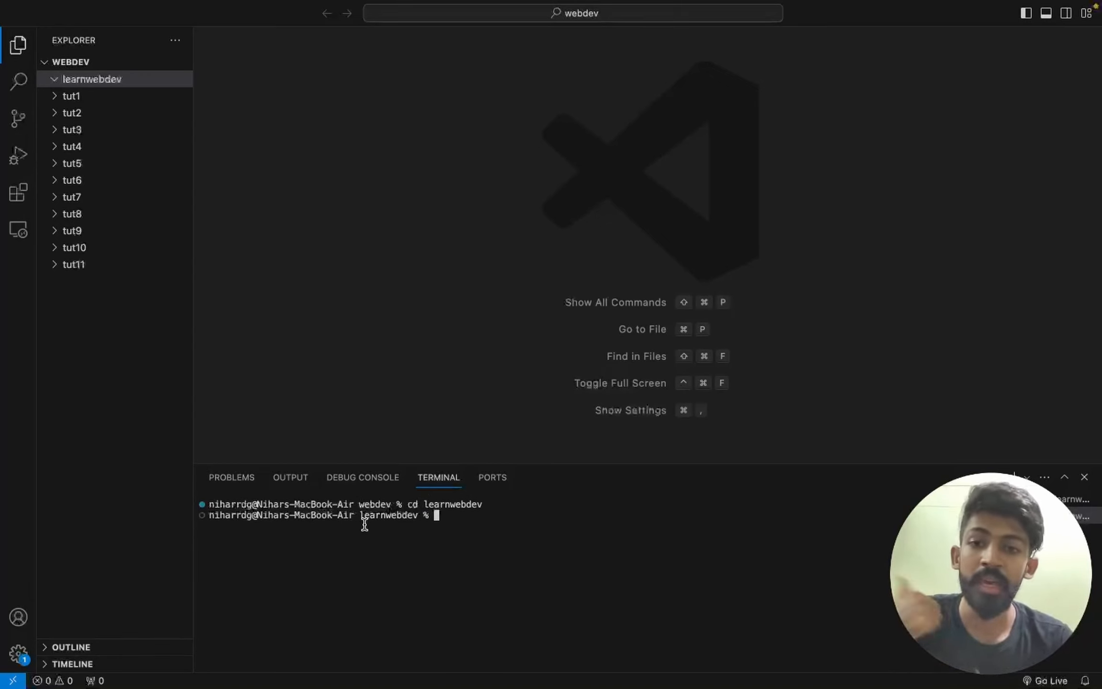
{"action": "mouse_move", "coordinate": [422, 524]}
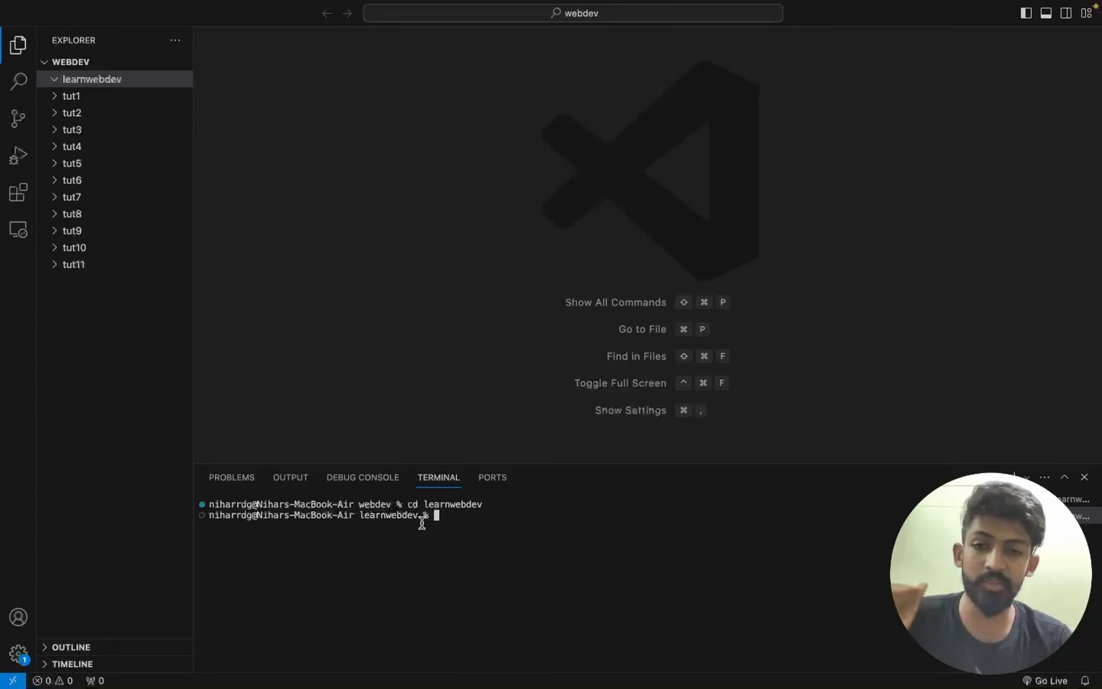
{"action": "mouse_move", "coordinate": [480, 544]}
{"action": "type", "text": "git init"}
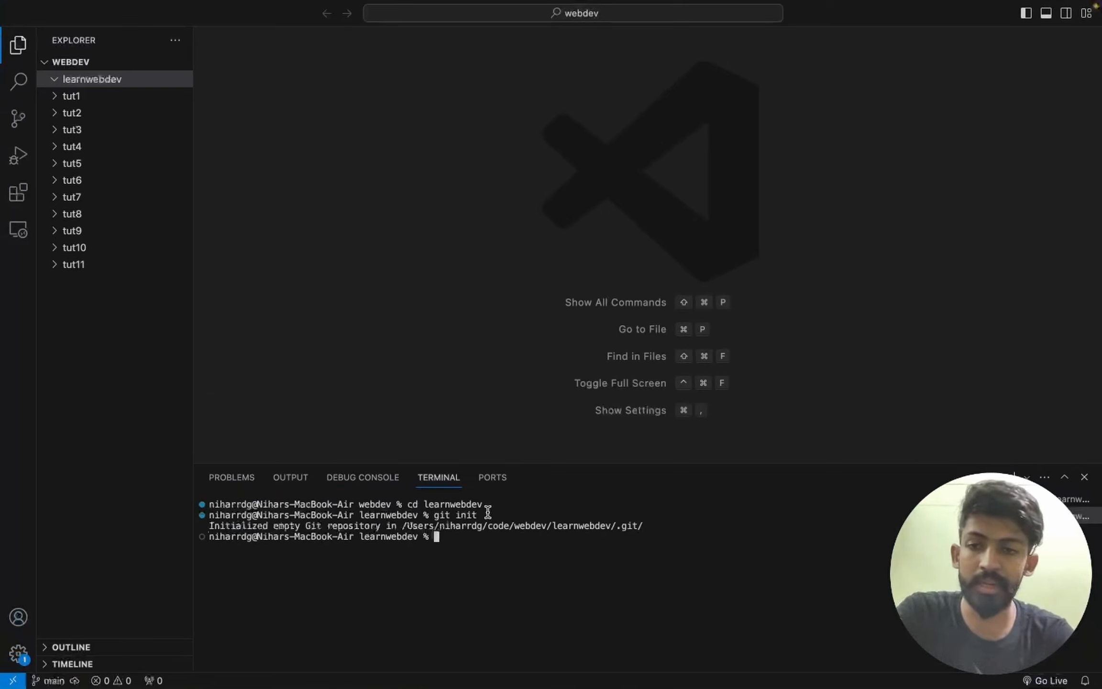
{"action": "left_click", "coordinate": [94, 79]}
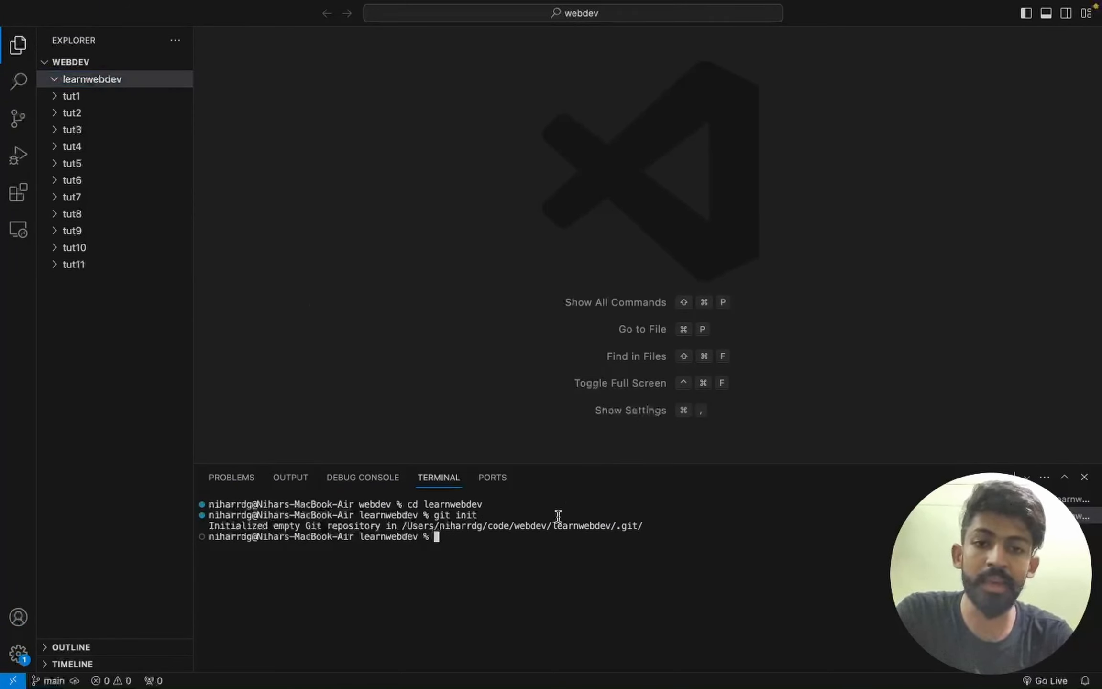
{"action": "mouse_move", "coordinate": [472, 532]}
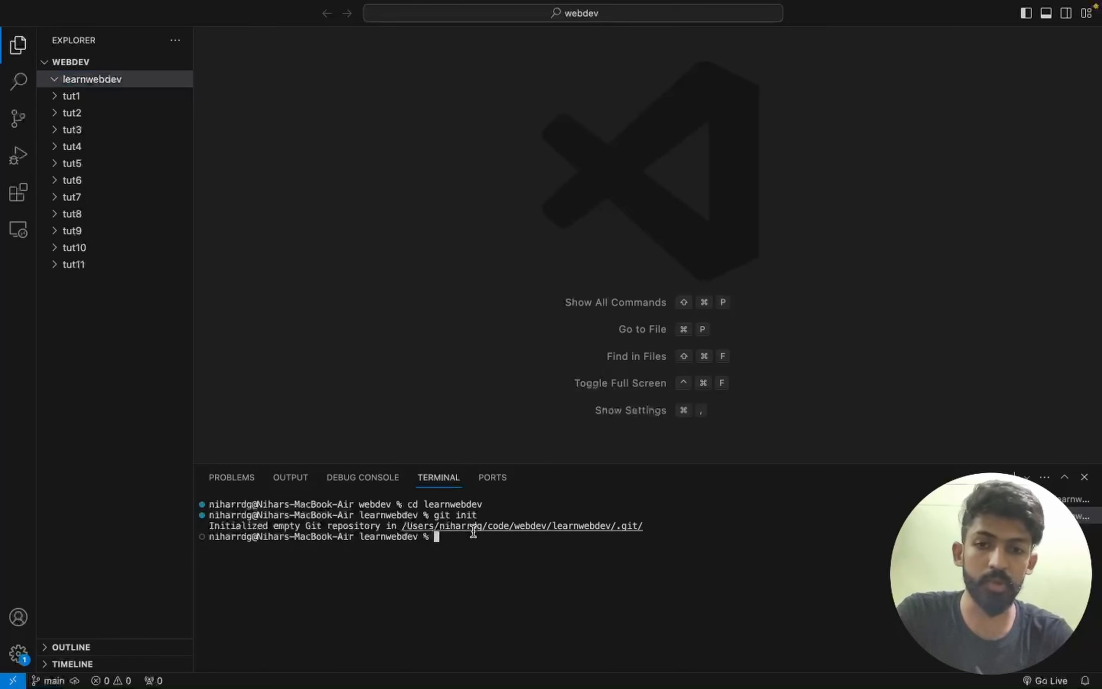
{"action": "mouse_move", "coordinate": [474, 566]}
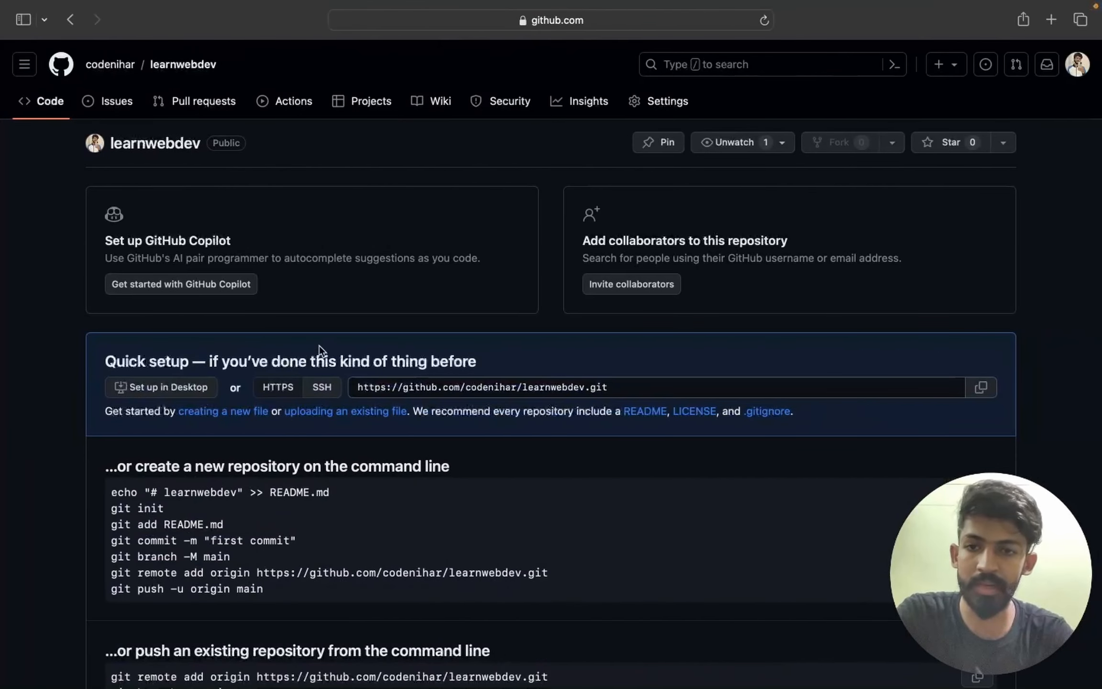
{"action": "mouse_move", "coordinate": [414, 559]}
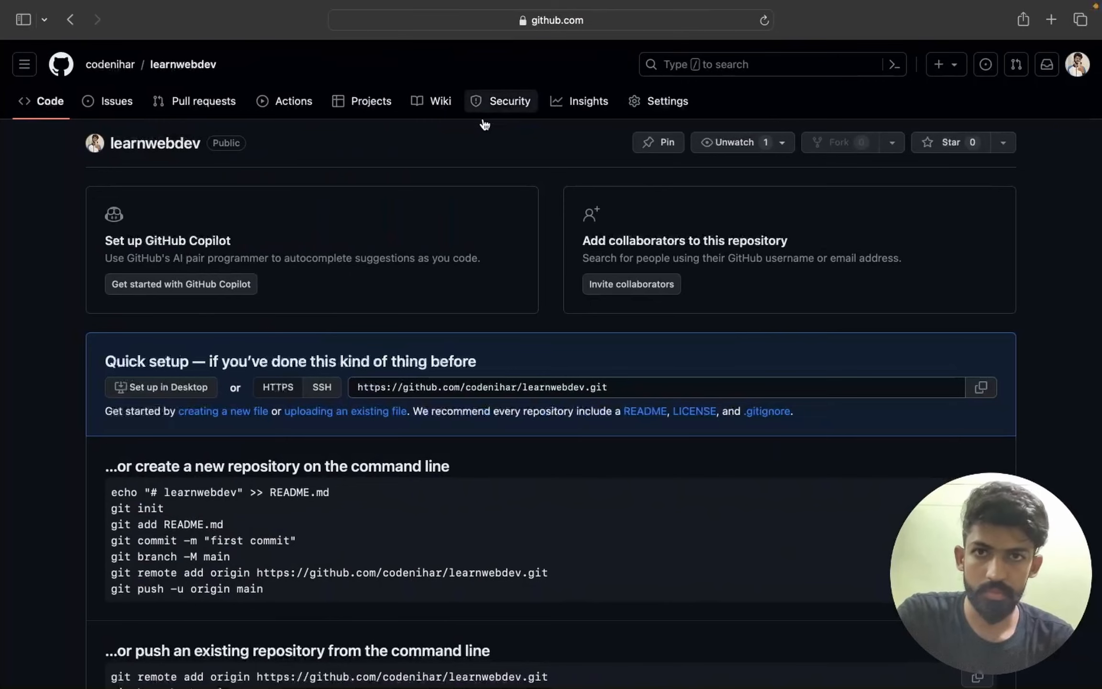
{"action": "left_click", "coordinate": [1002, 142]}
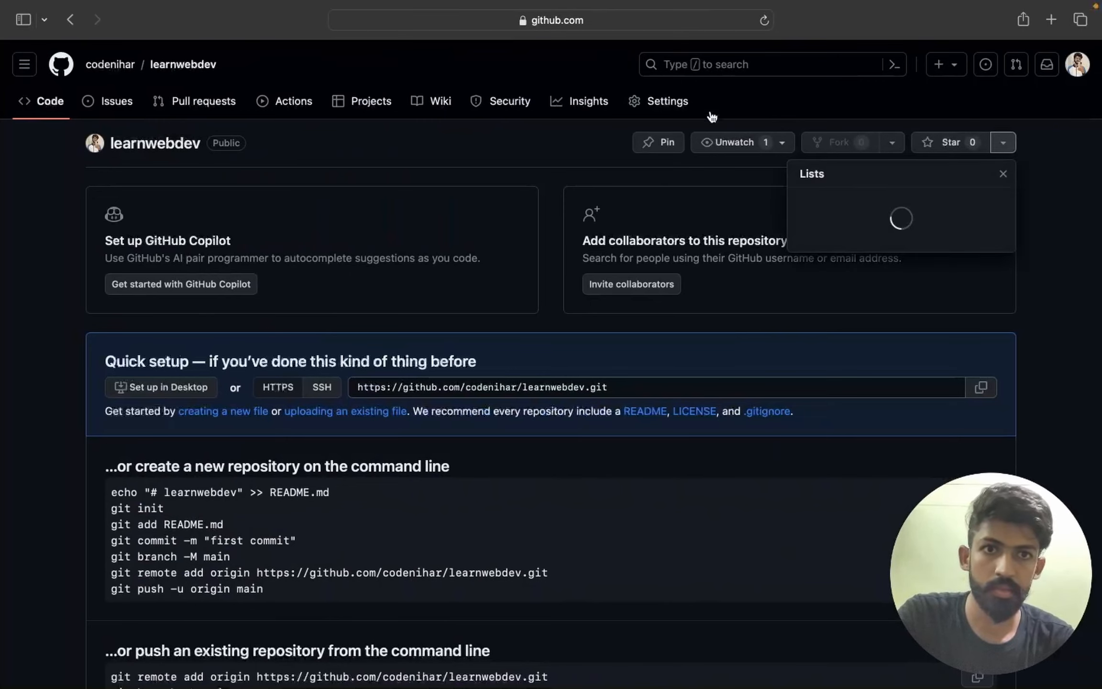
{"action": "left_click", "coordinate": [667, 101]}
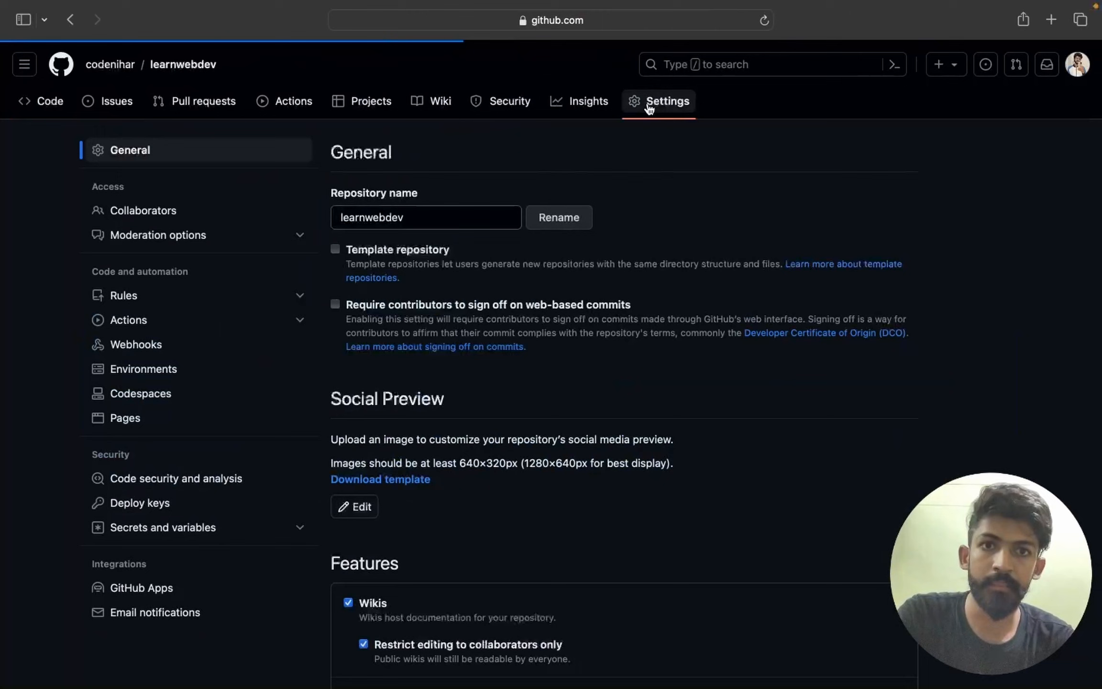
{"action": "mouse_move", "coordinate": [106, 112]}
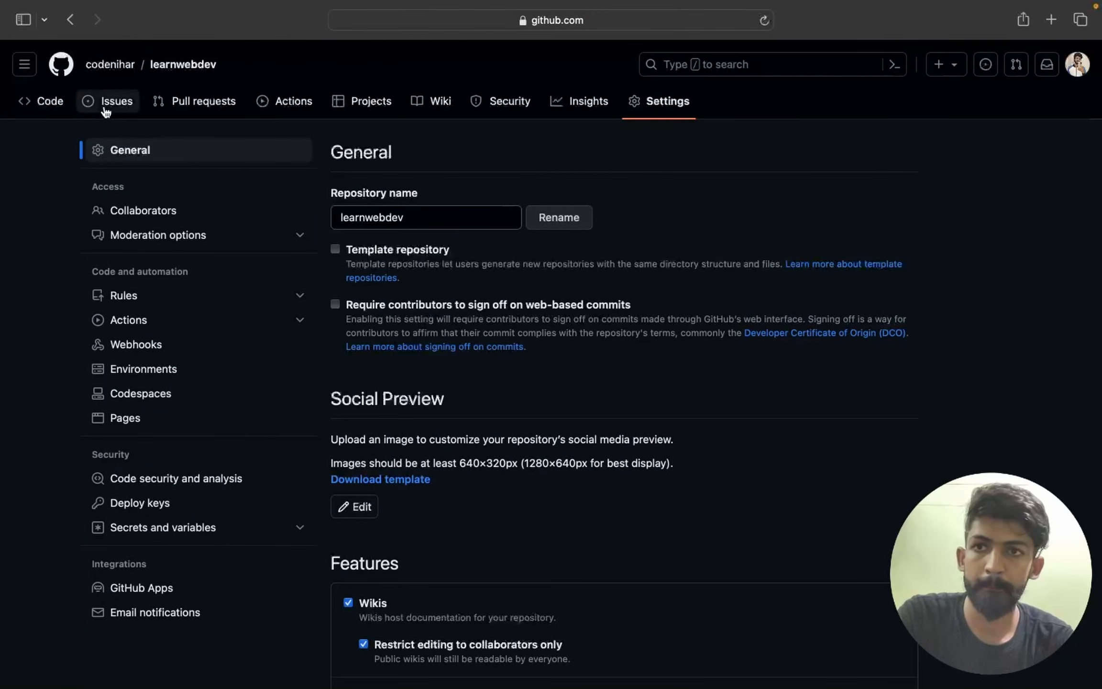
{"action": "left_click", "coordinate": [49, 101]}
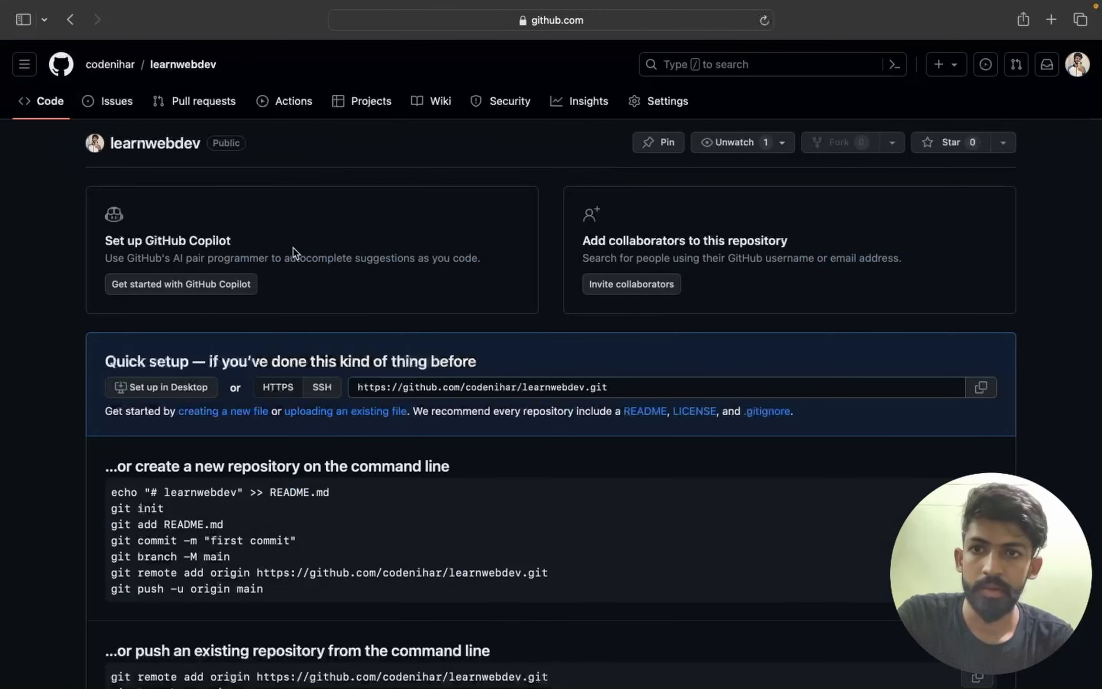
{"action": "scroll", "scroll_direction": "down", "scroll_amount": 3}
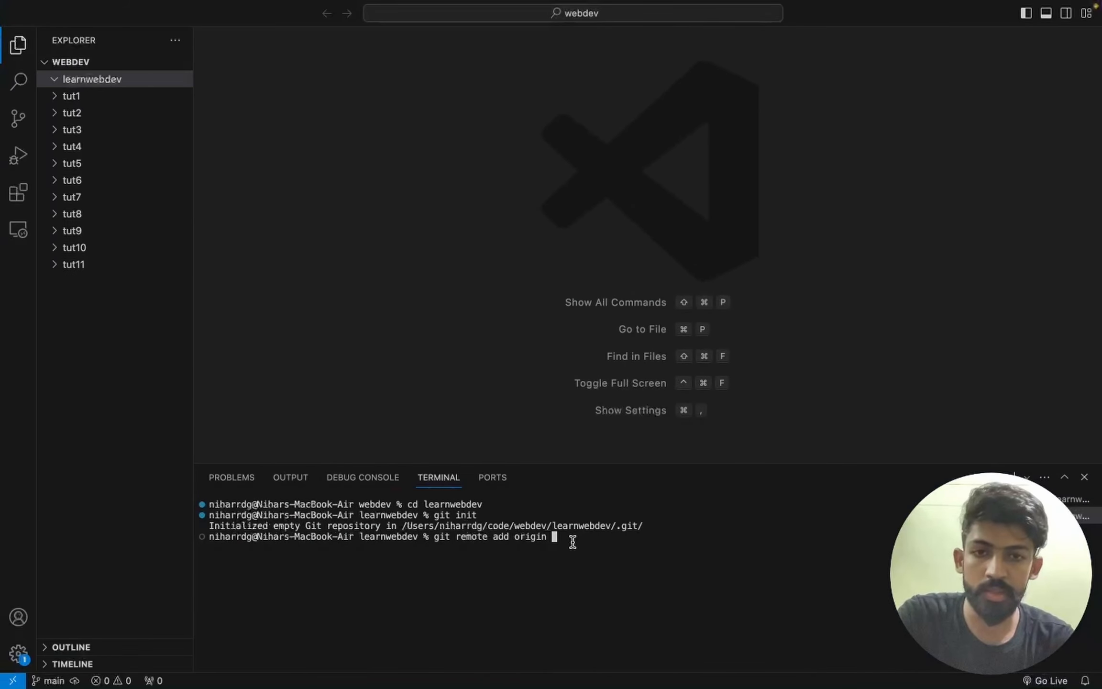
{"action": "type", "text": "\"https://github.com/codenihar/learnwebdev.git\""}
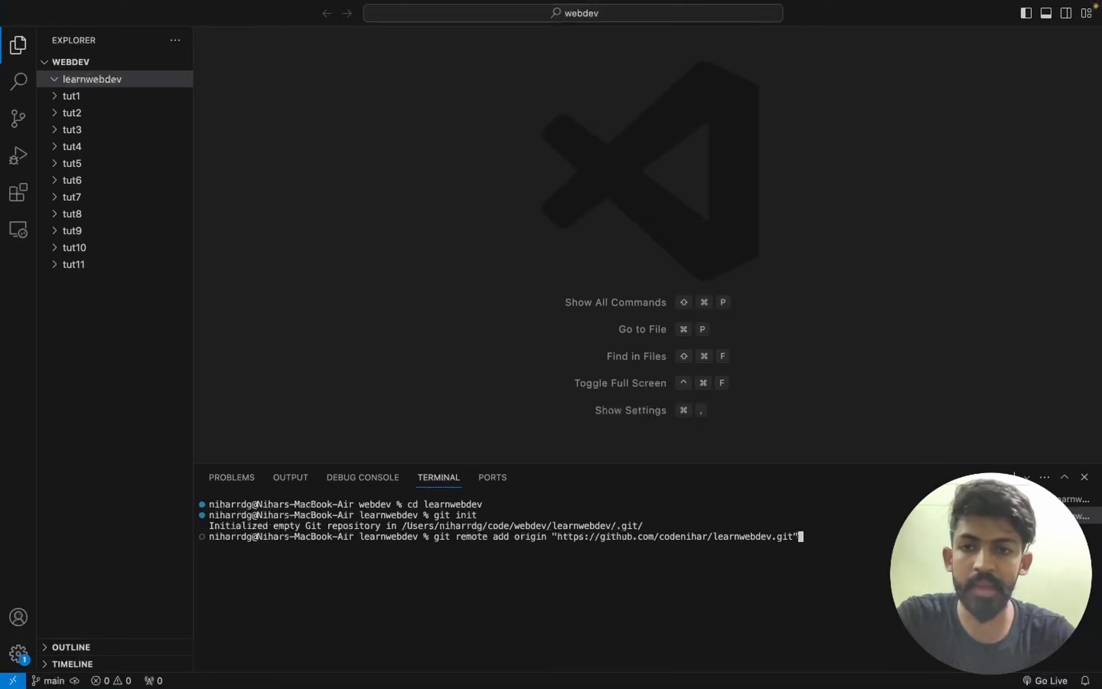
{"action": "key", "text": "Enter"}
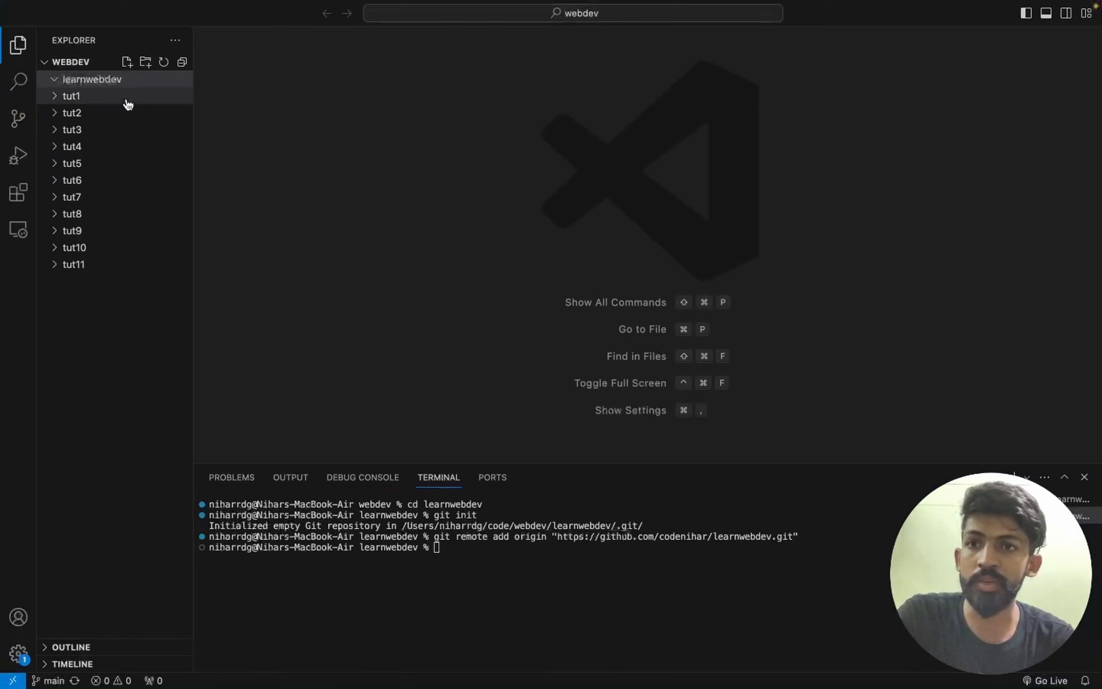
Step: Create index.html with an <h1>Hello world!</h1> heading and preview it via Live Server
{"action": "left_click", "coordinate": [129, 62]}
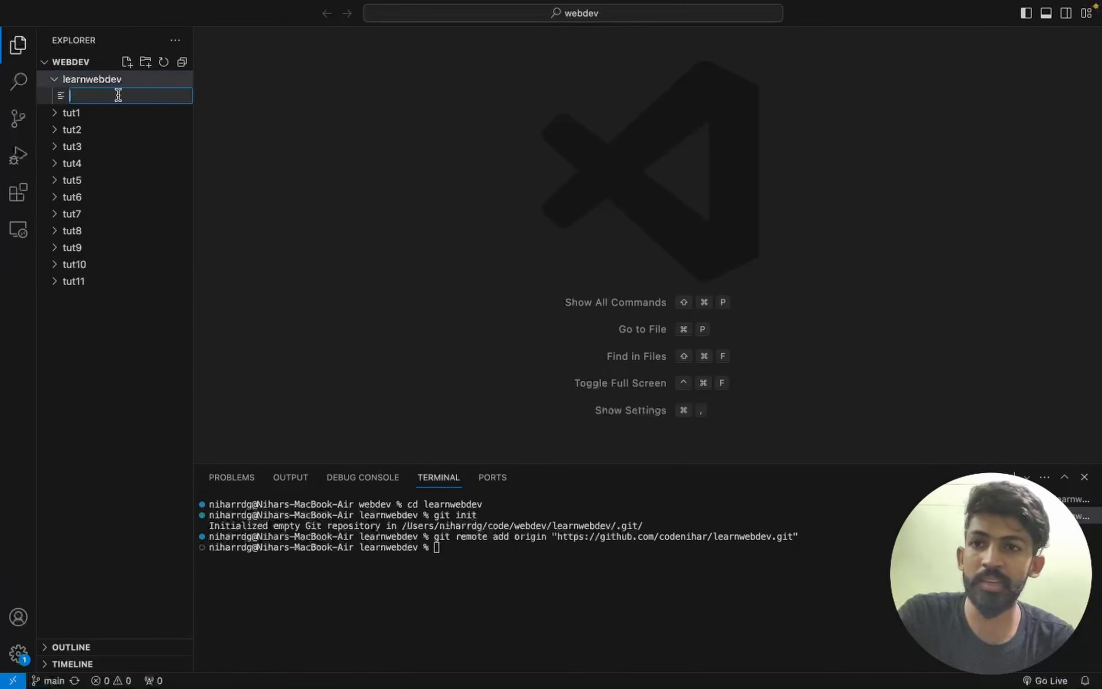
{"action": "type", "text": "index.html"}
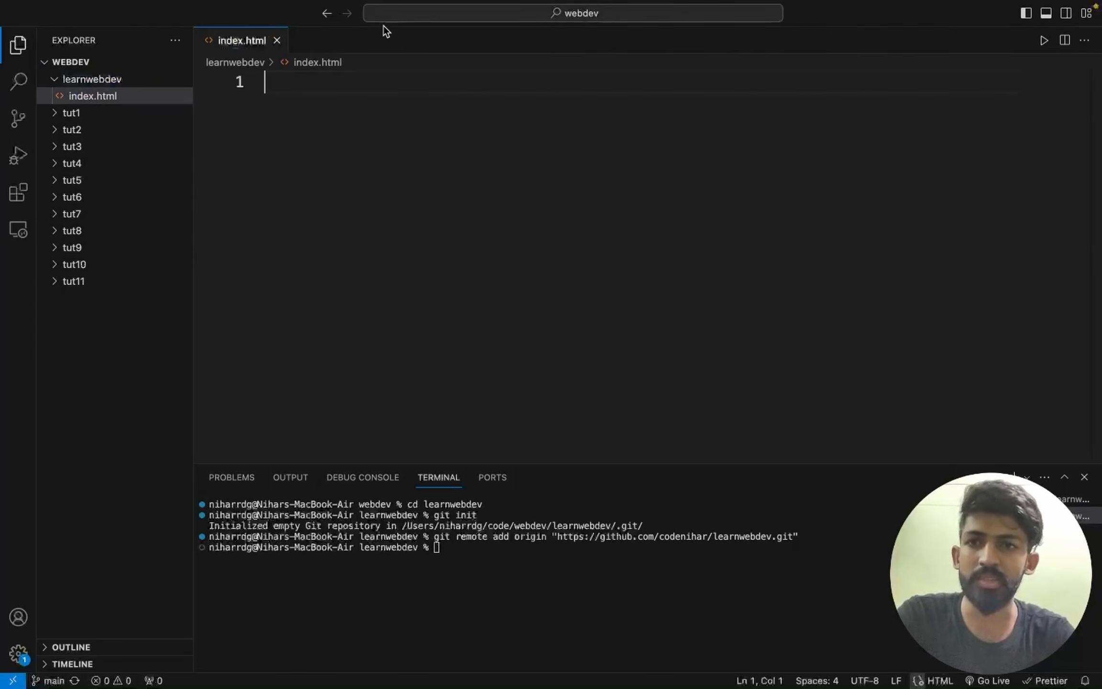
{"action": "type", "text": "!DOCTYPE html>"}
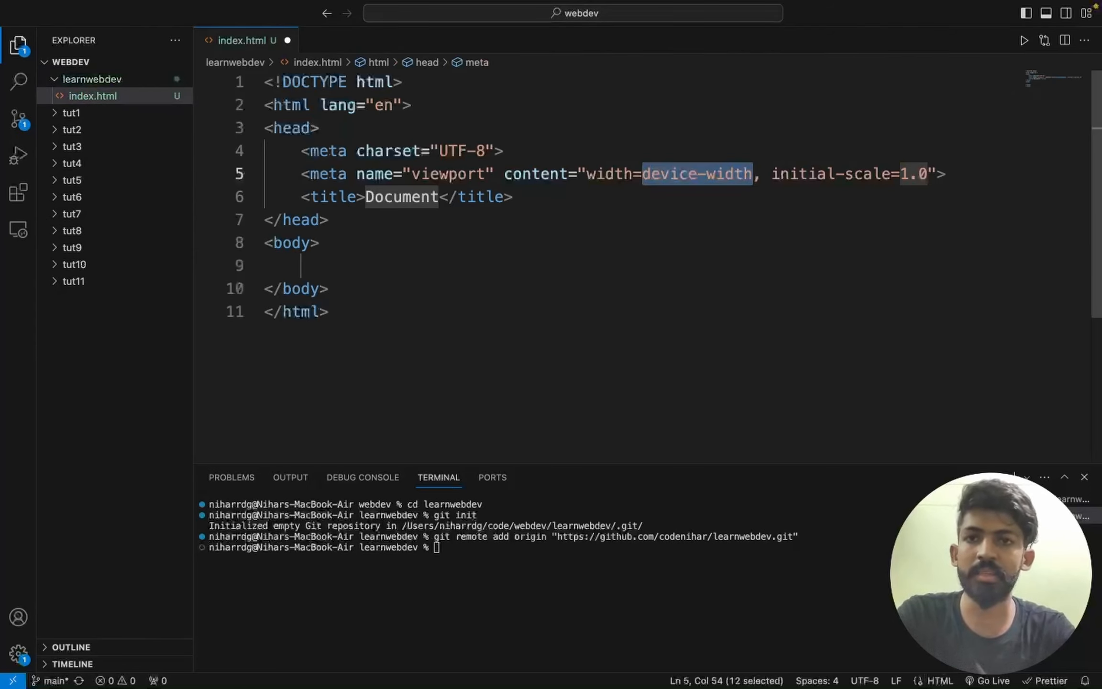
{"action": "type", "text": "<h"}
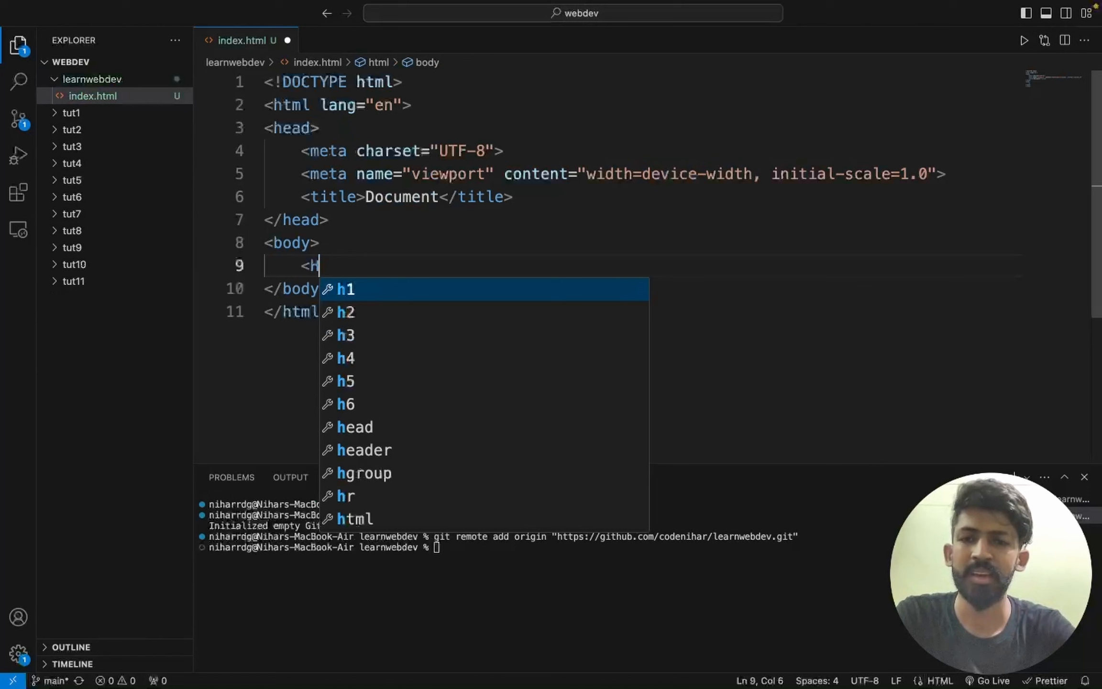
{"action": "type", "text": "h1>"}
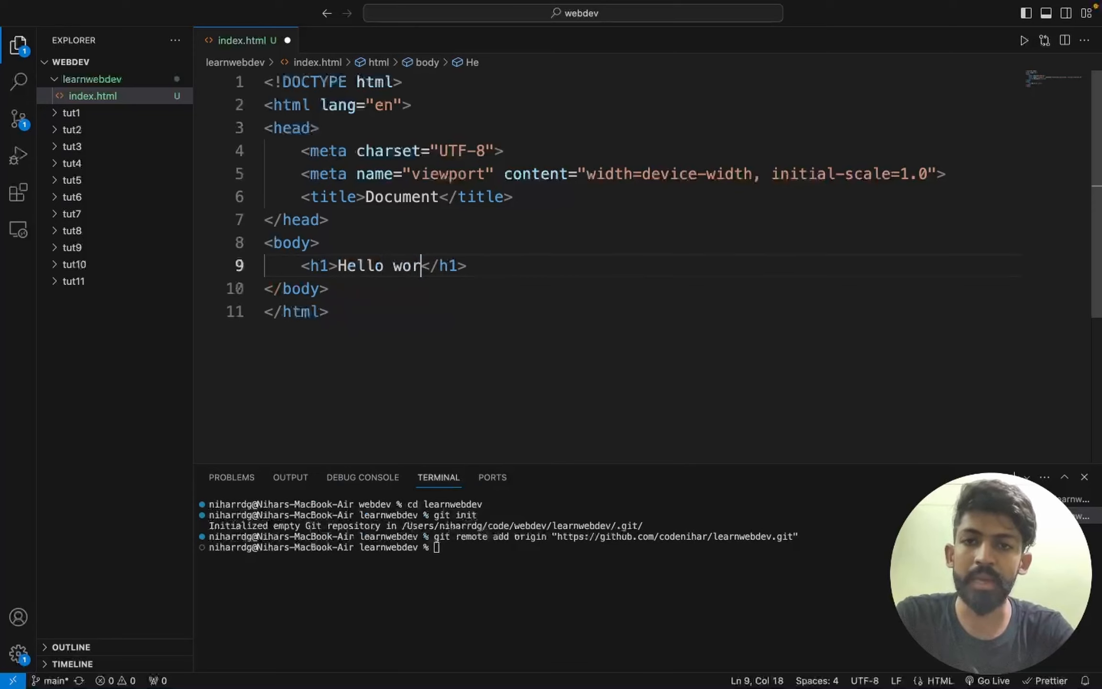
{"action": "type", "text": "ld!"}
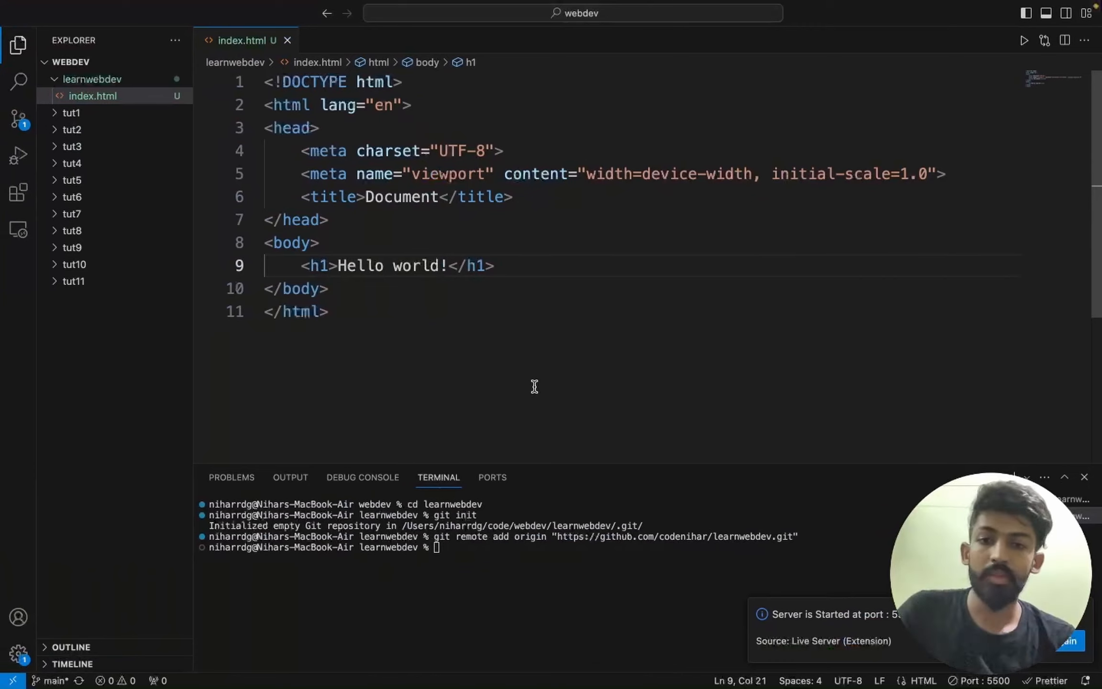
{"action": "mouse_move", "coordinate": [501, 445]}
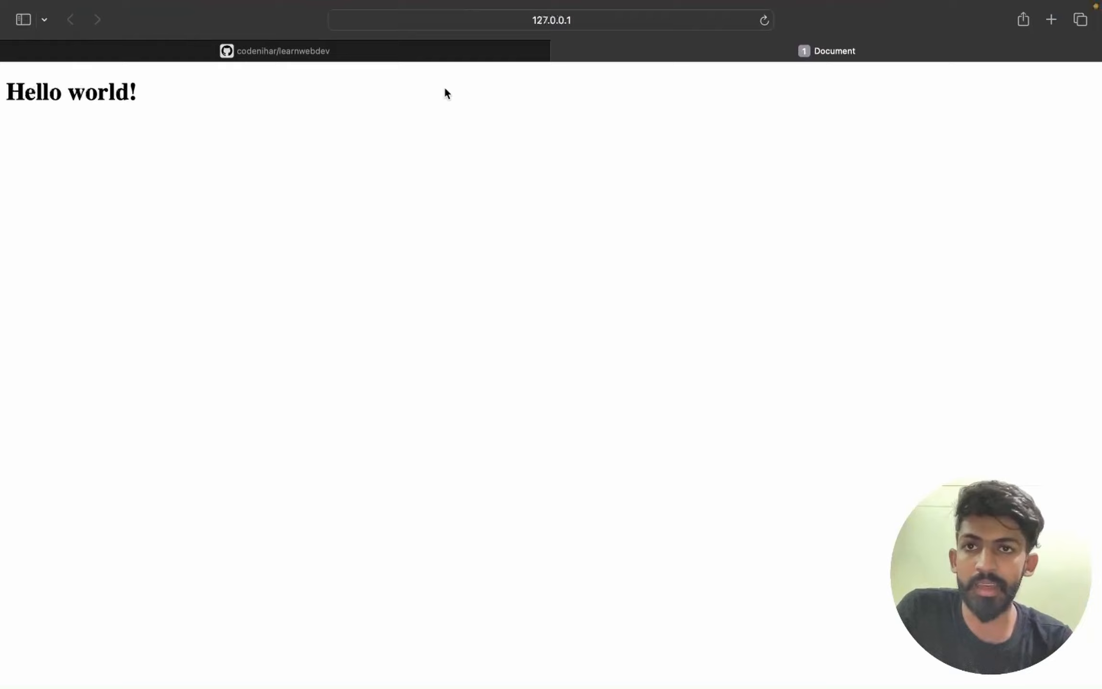
{"action": "left_click", "coordinate": [280, 51]}
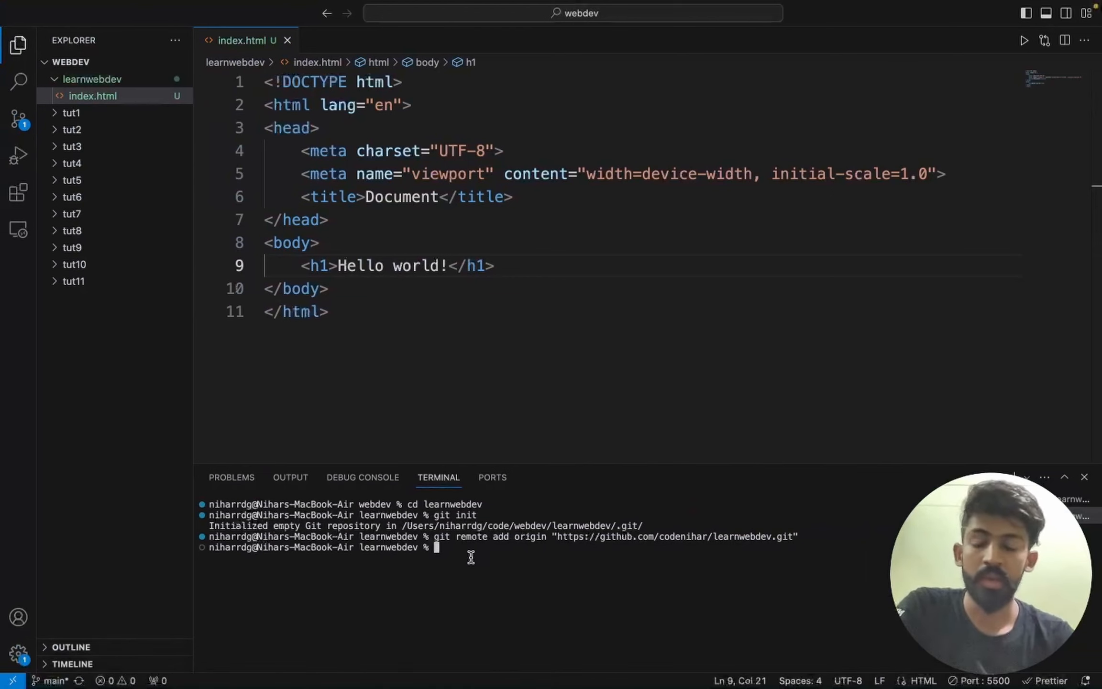
Step: Stage all files with 'git add -A'
{"action": "type", "text": "g"}
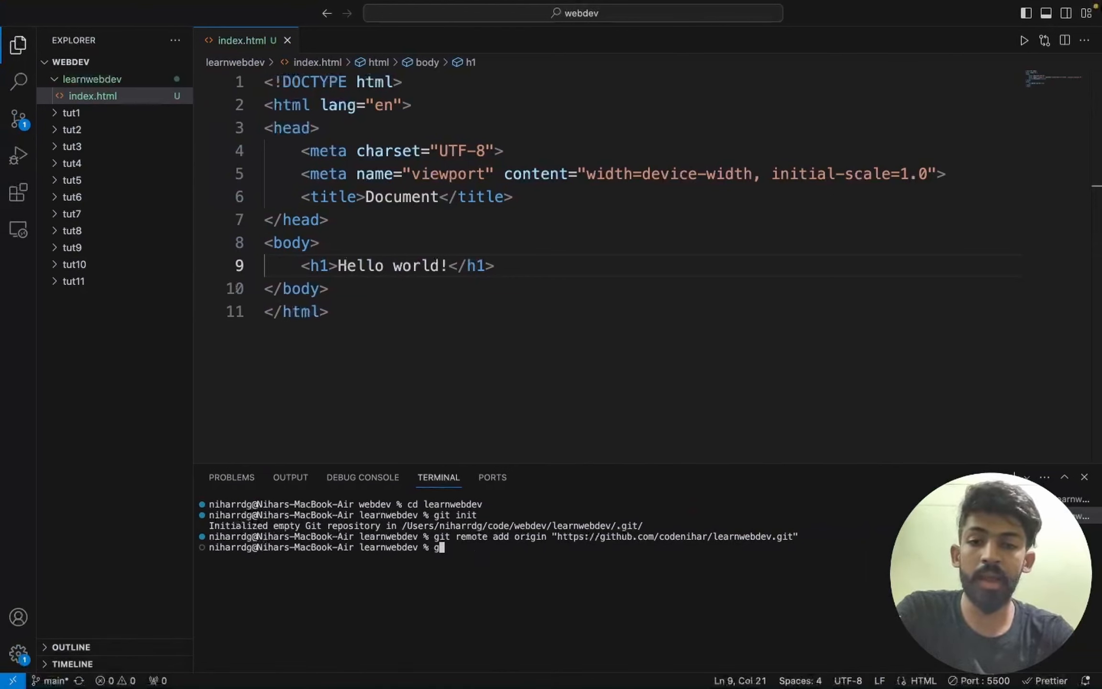
{"action": "type", "text": "it add -A"}
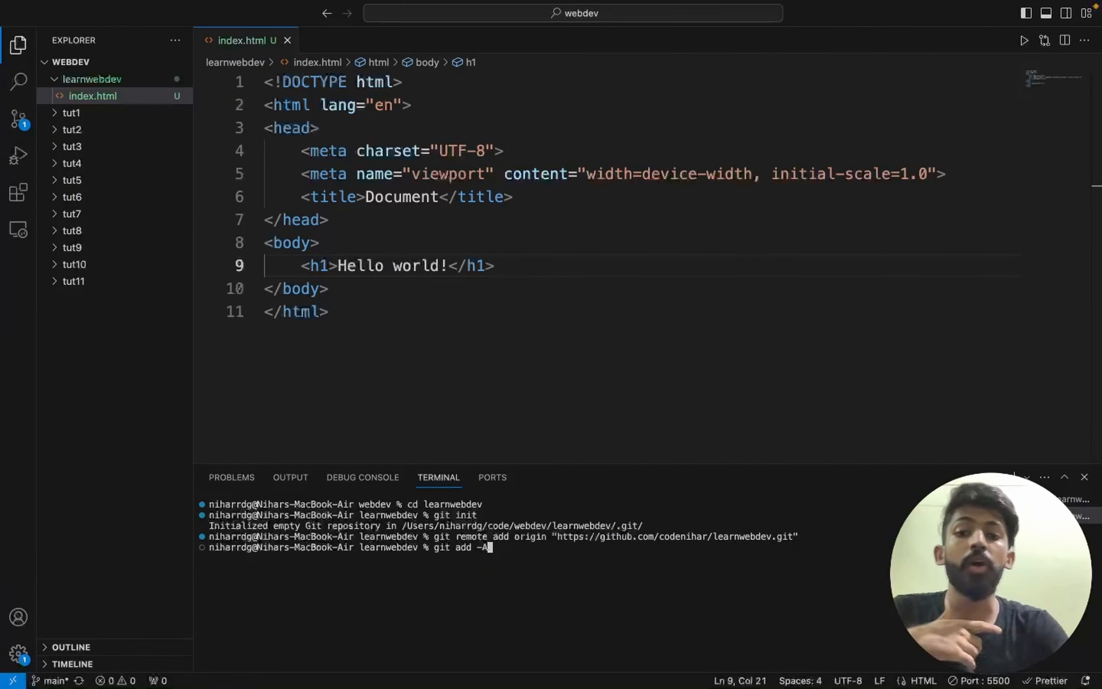
{"action": "key", "text": "Enter"}
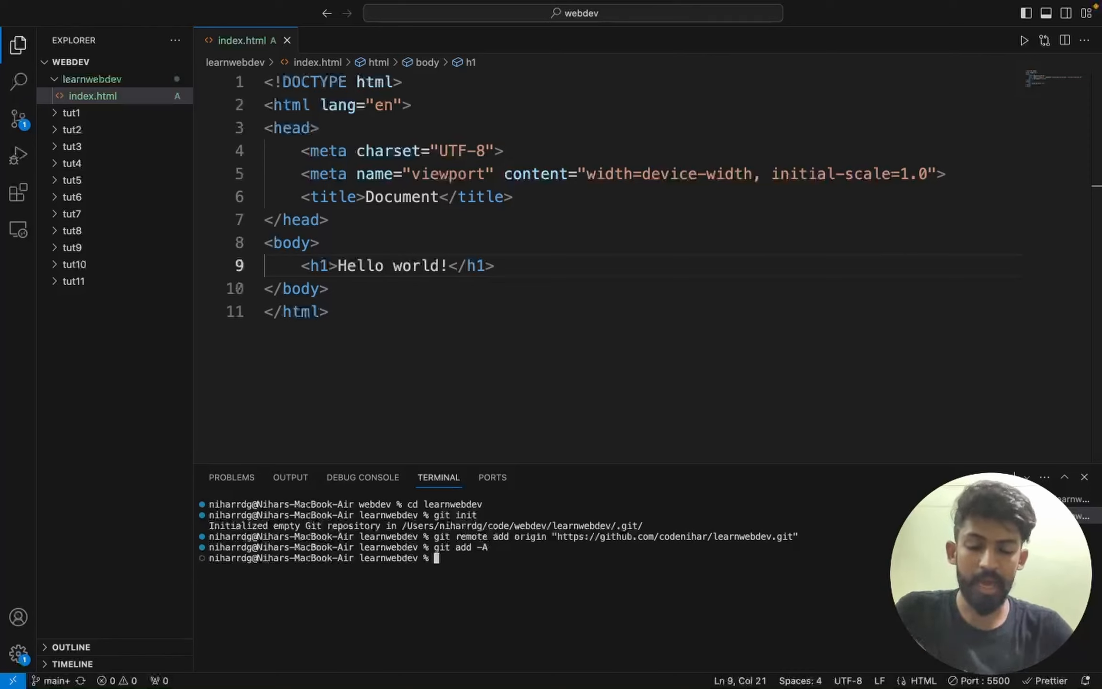
Step: Write the commit command 'git commit -m "my first commit"'
{"action": "type", "text": "git comm"}
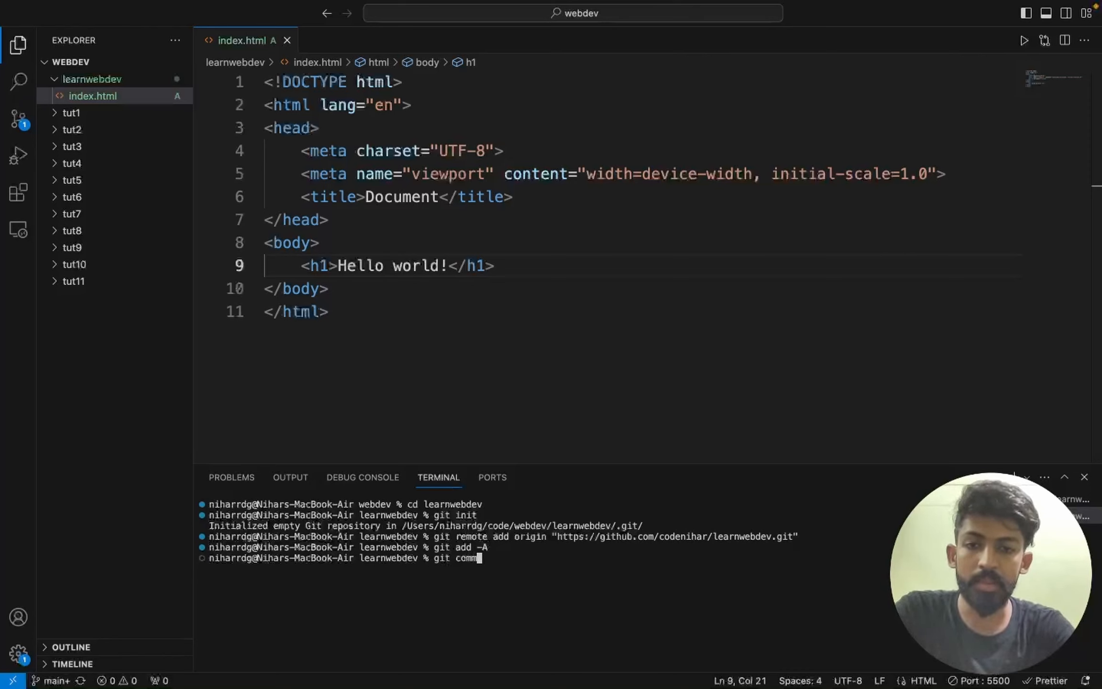
{"action": "type", "text": "mit -"}
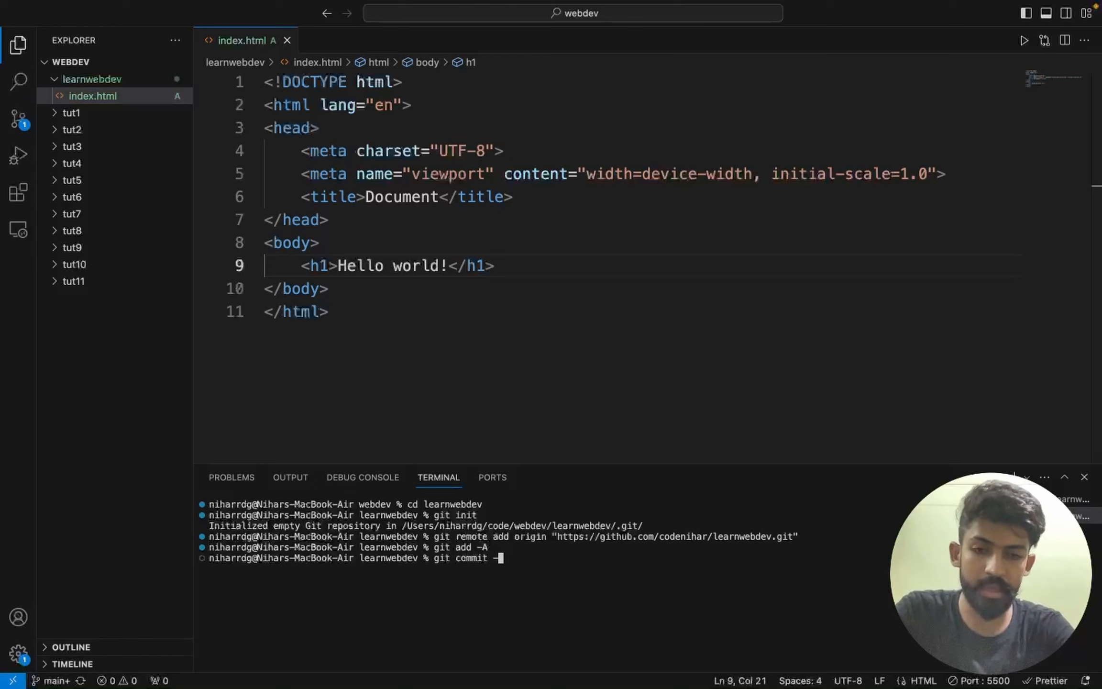
{"action": "type", "text": "m \"my"}
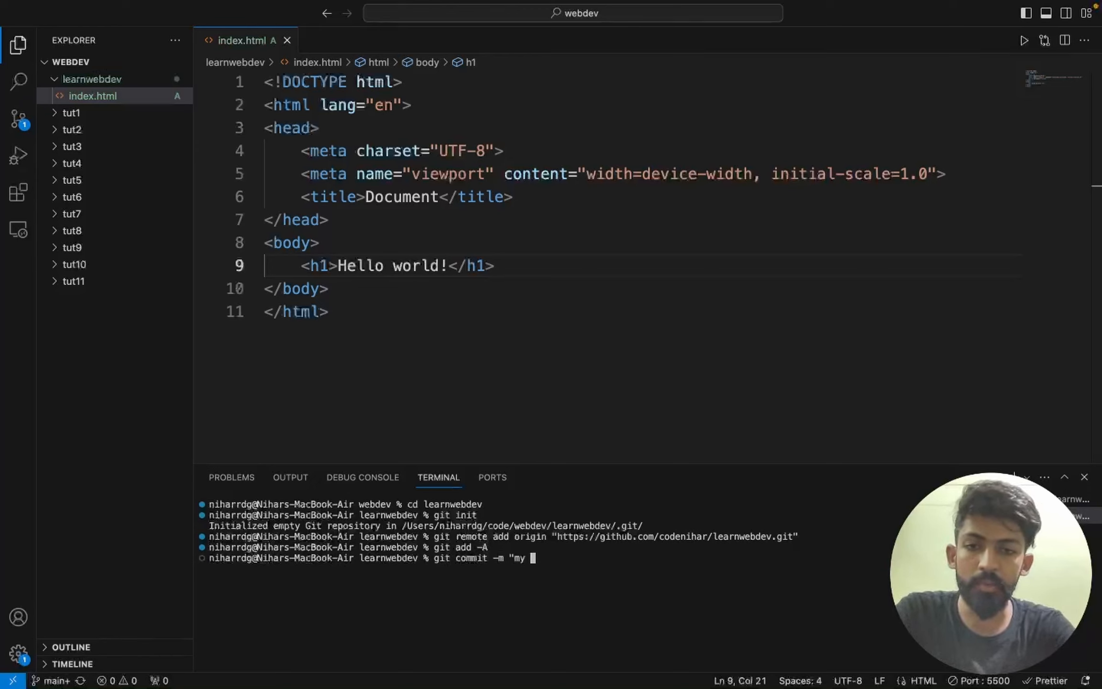
{"action": "type", "text": "first commit"}
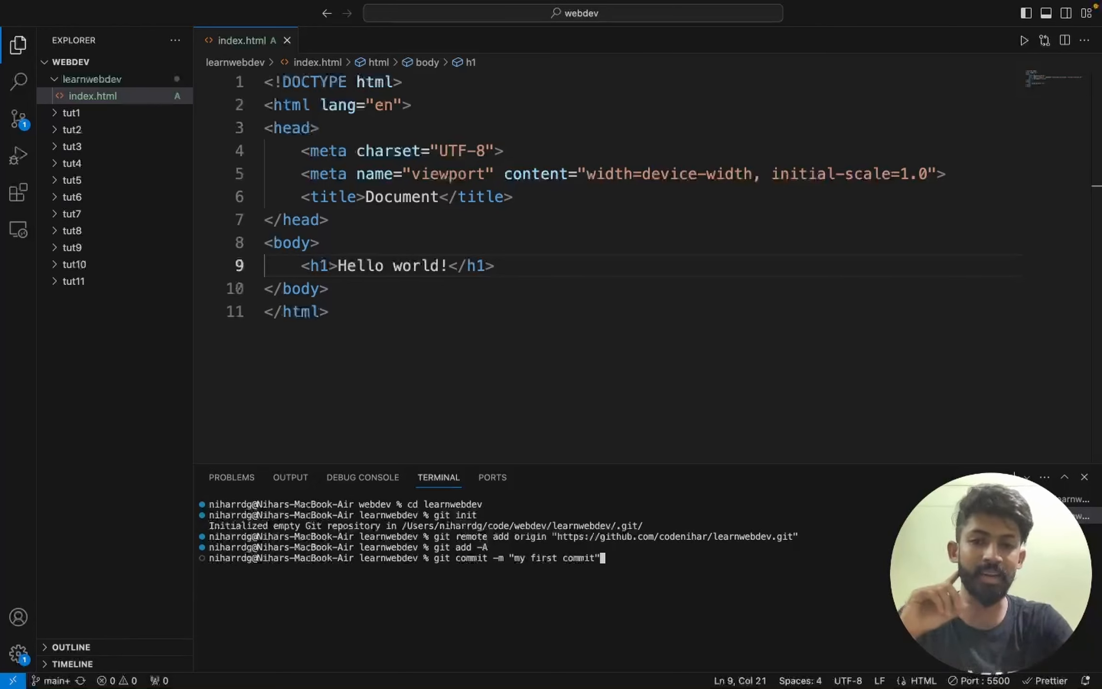
{"action": "mouse_move", "coordinate": [628, 575]}
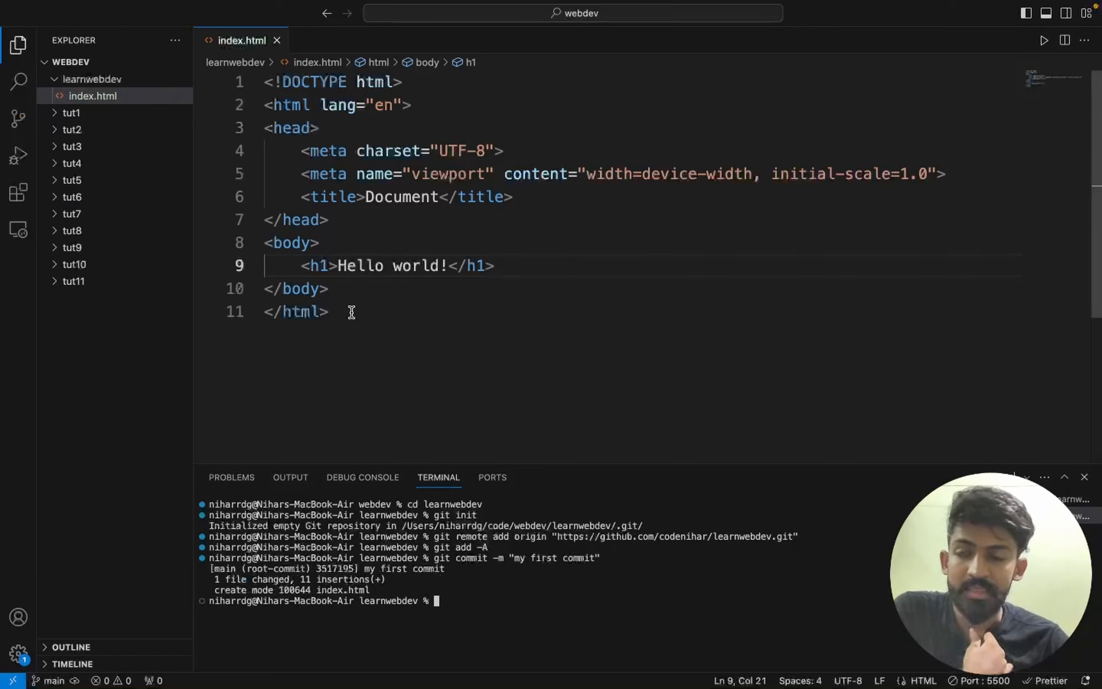
{"action": "mouse_move", "coordinate": [290, 243]}
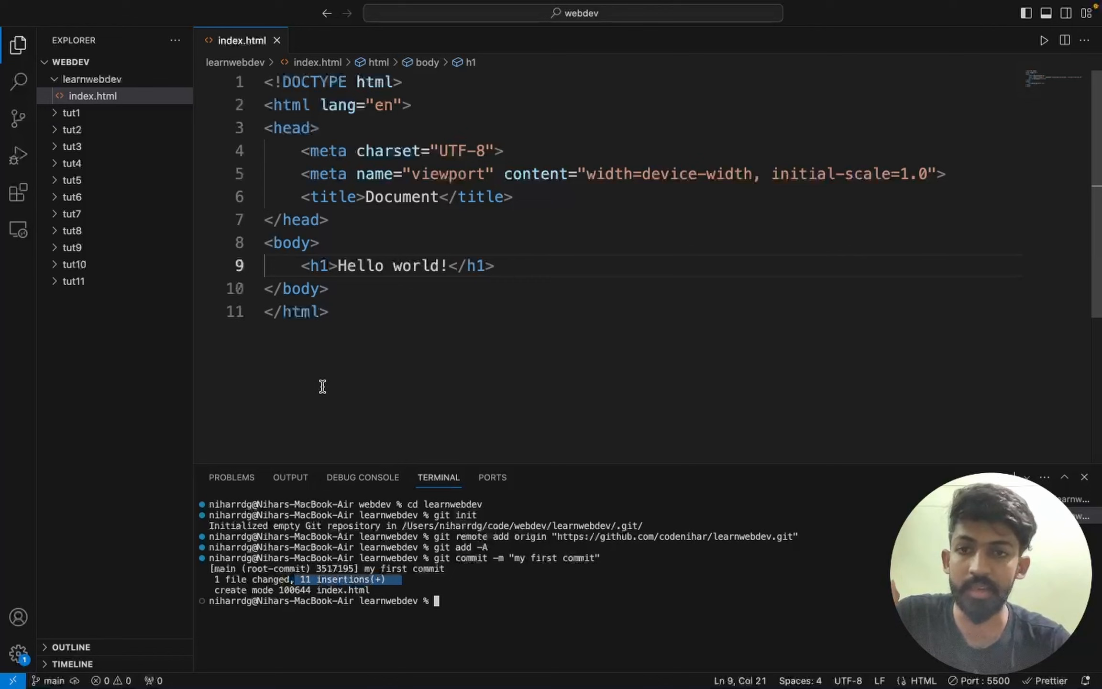
Step: Select the whole index.html contents after recording the first commit
{"action": "key", "text": "Cmd+A"}
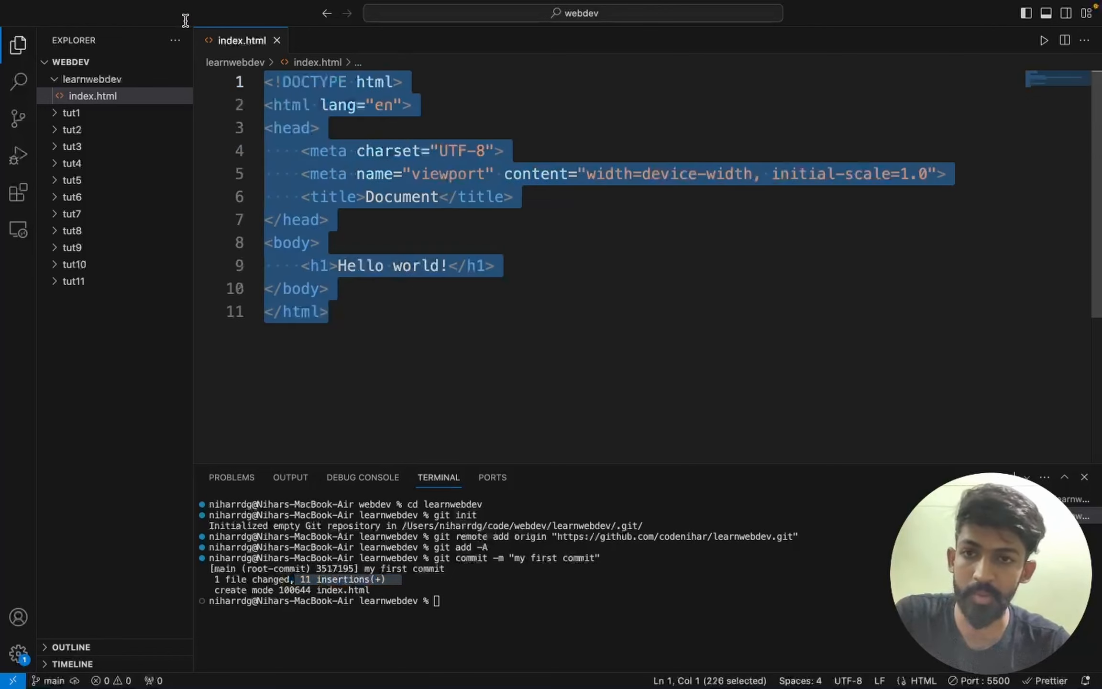
{"action": "mouse_move", "coordinate": [448, 574]}
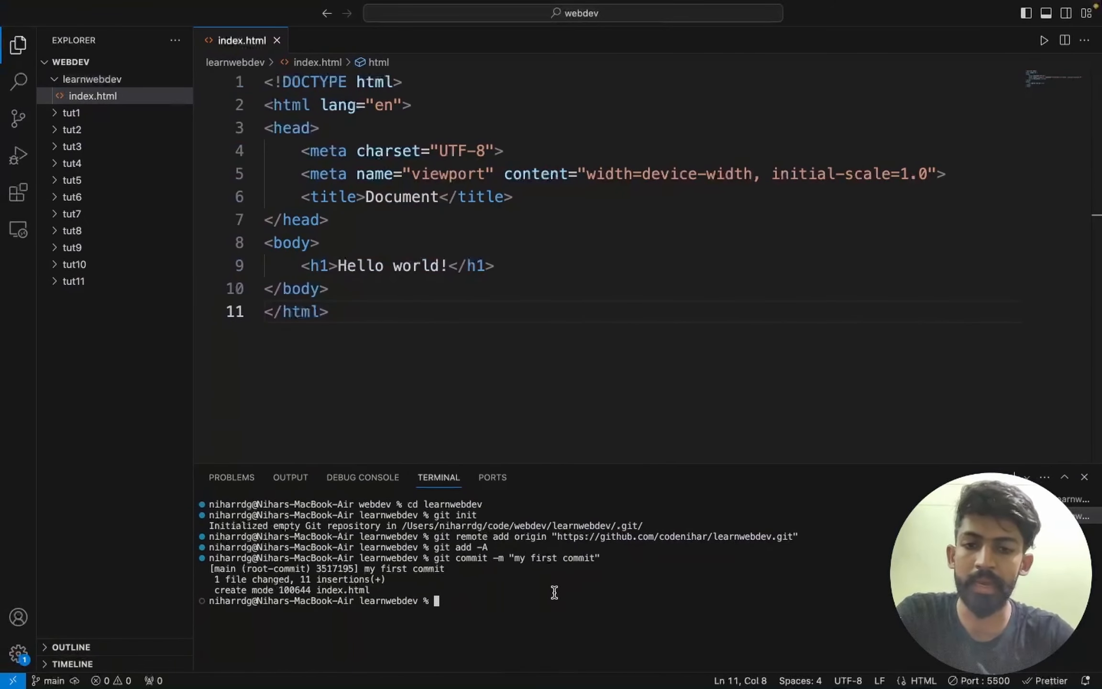
Step: Rename the local branch to main with 'git branch -M main'
{"action": "type", "text": "git bra"}
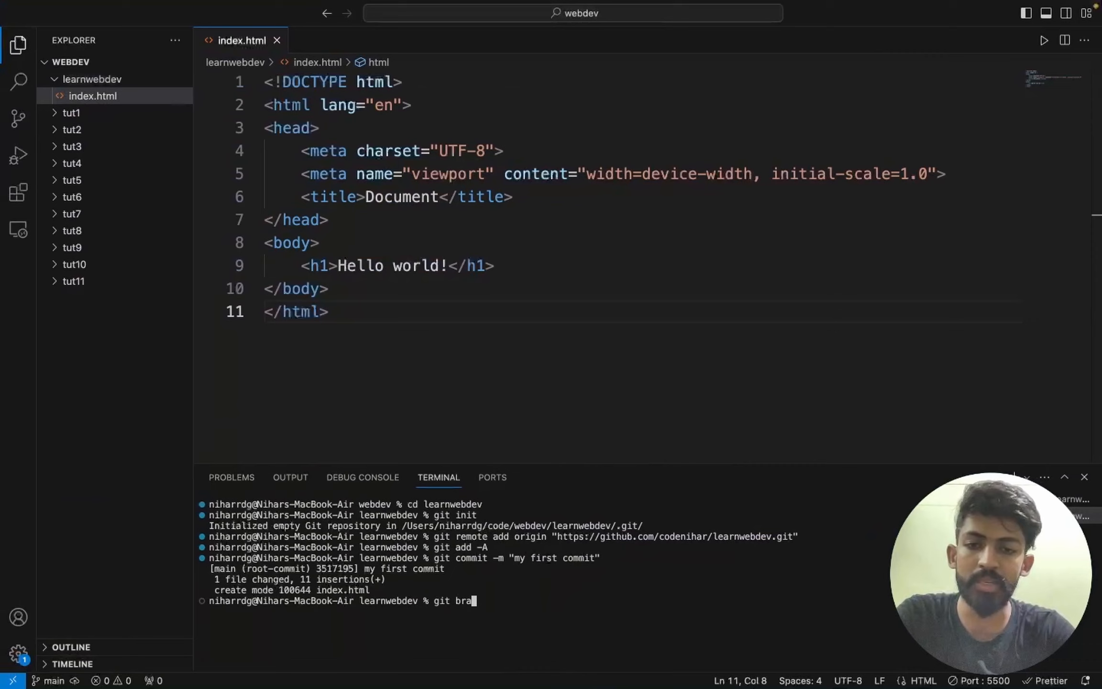
{"action": "type", "text": "nch -M mai"}
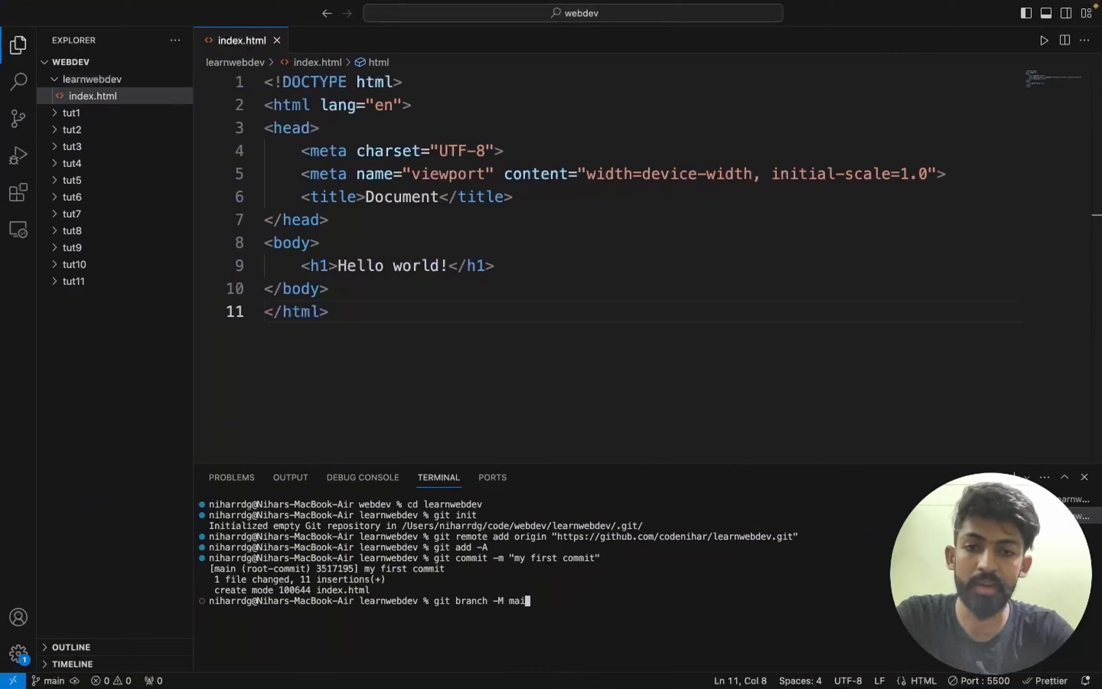
{"action": "type", "text": "n"}
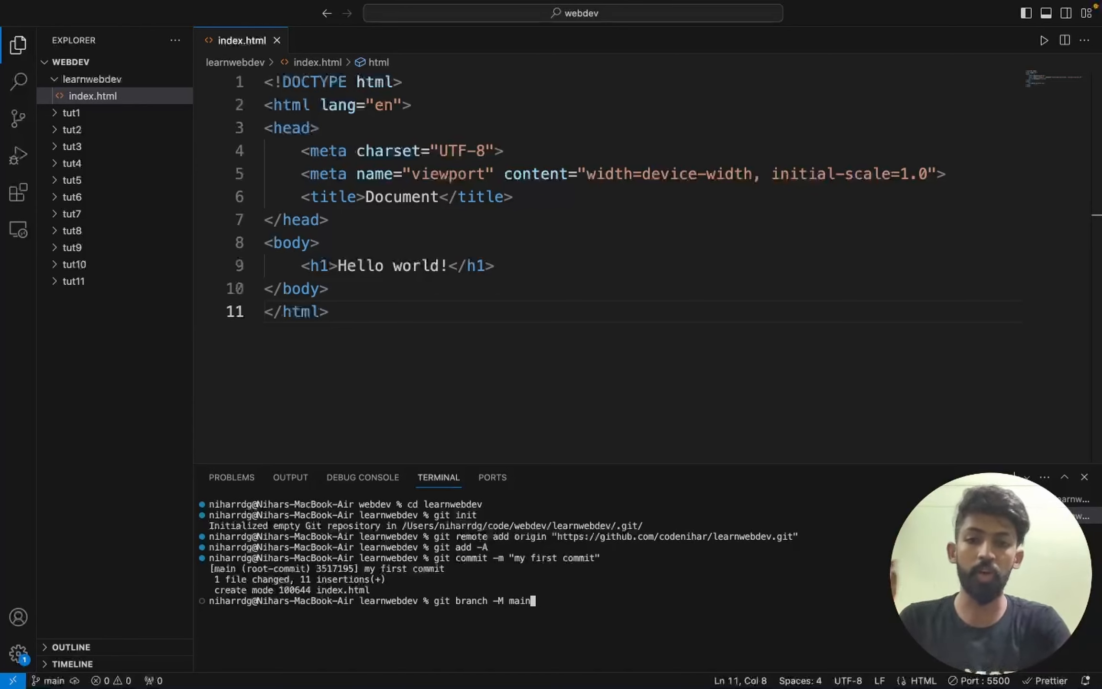
{"action": "key", "text": "Enter"}
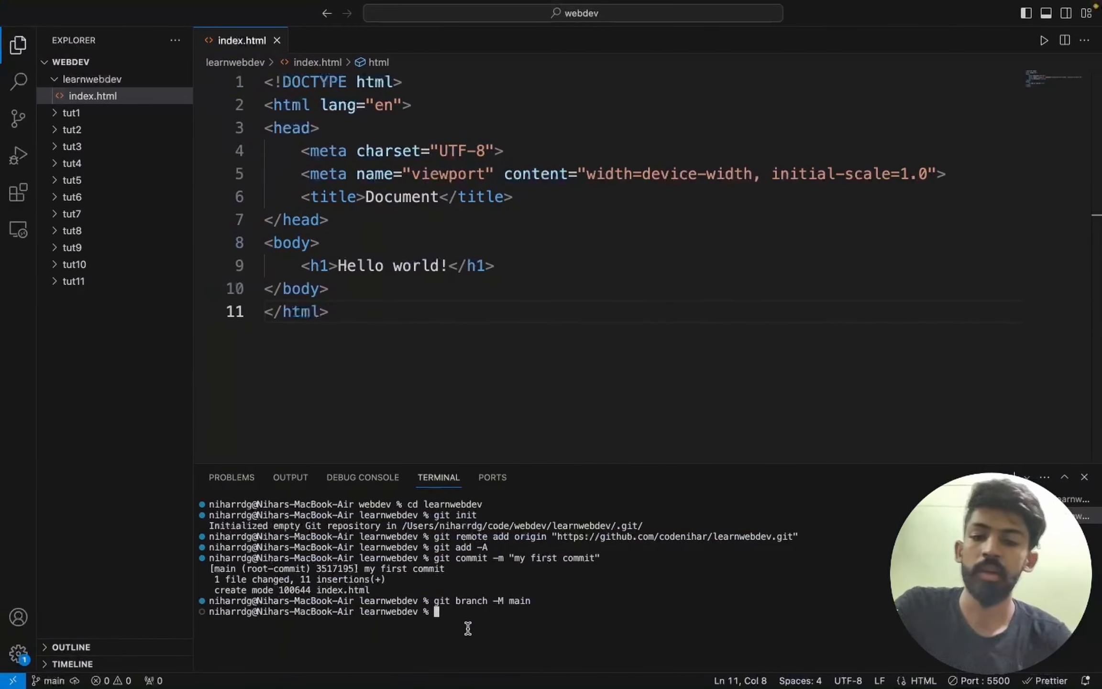
Step: Push the commit upstream with 'git push -u origin main'
{"action": "type", "text": "git push"}
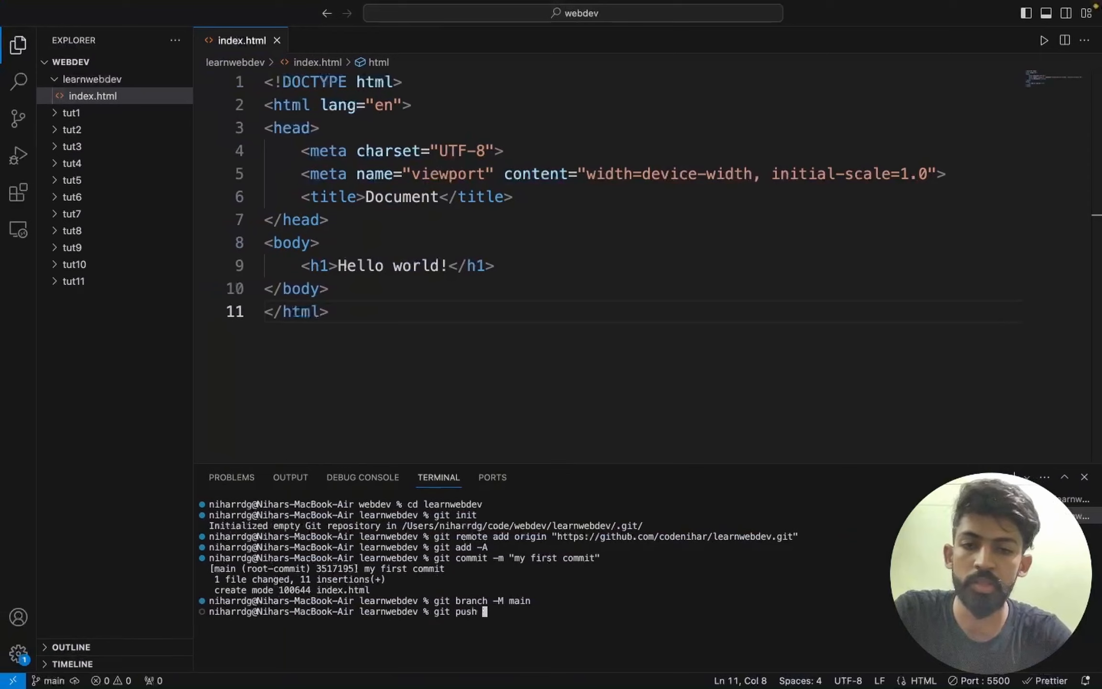
{"action": "type", "text": "-u origin m"}
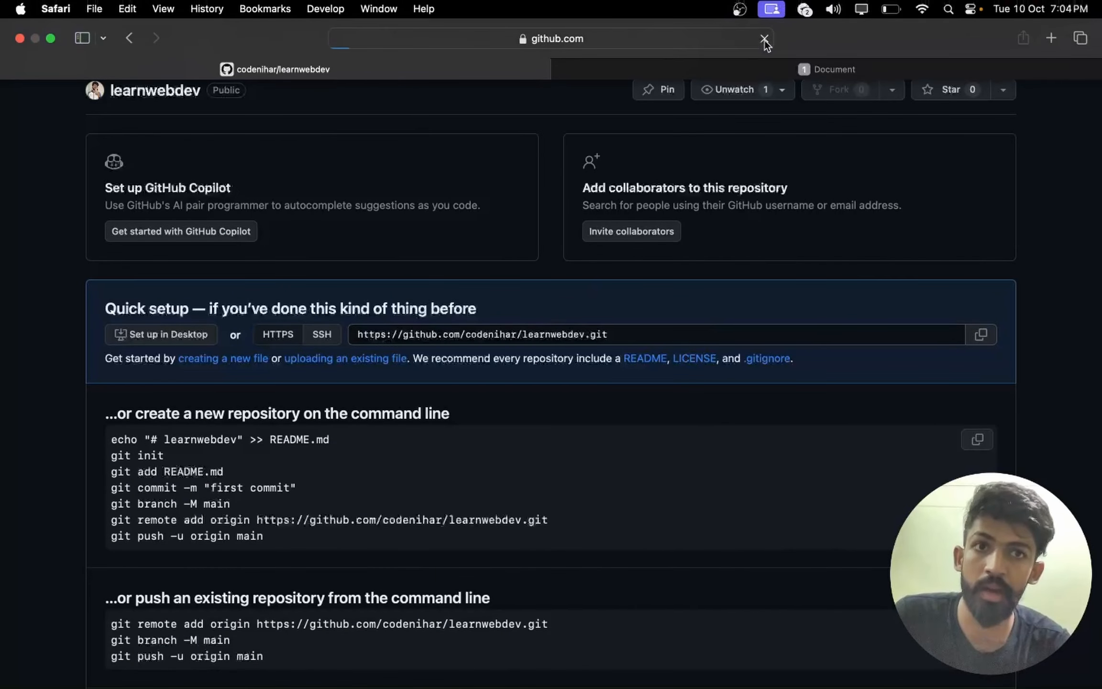
Step: Reload the GitHub learnwebdev page and open the pushed index.html file
{"action": "left_click", "coordinate": [763, 39]}
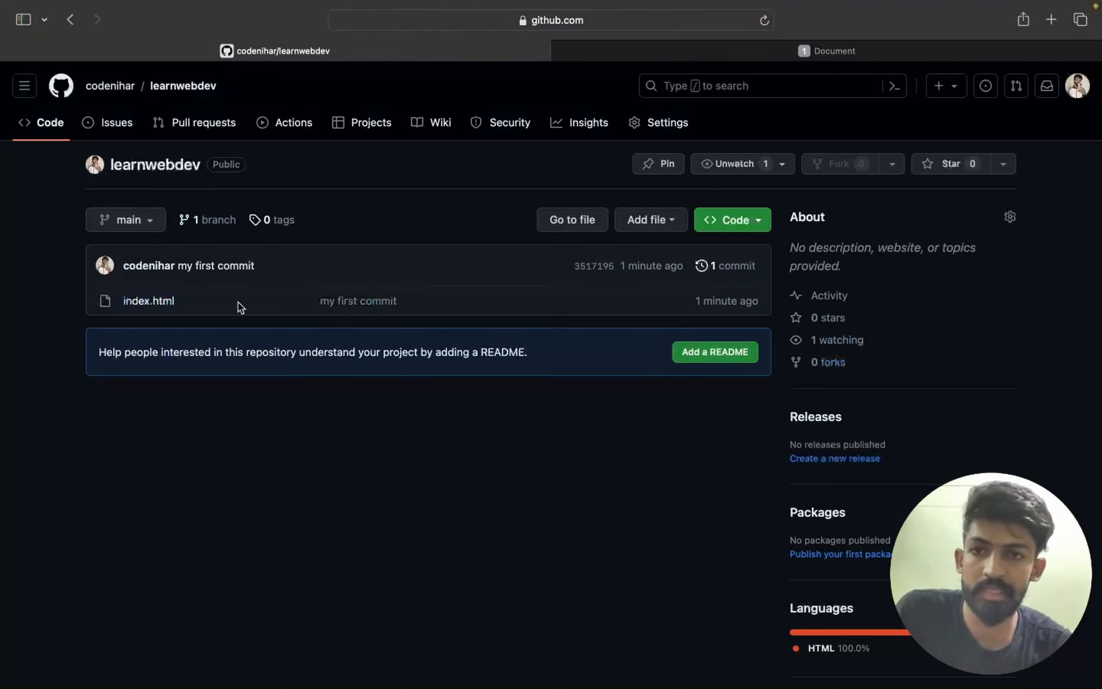
{"action": "mouse_move", "coordinate": [387, 320]}
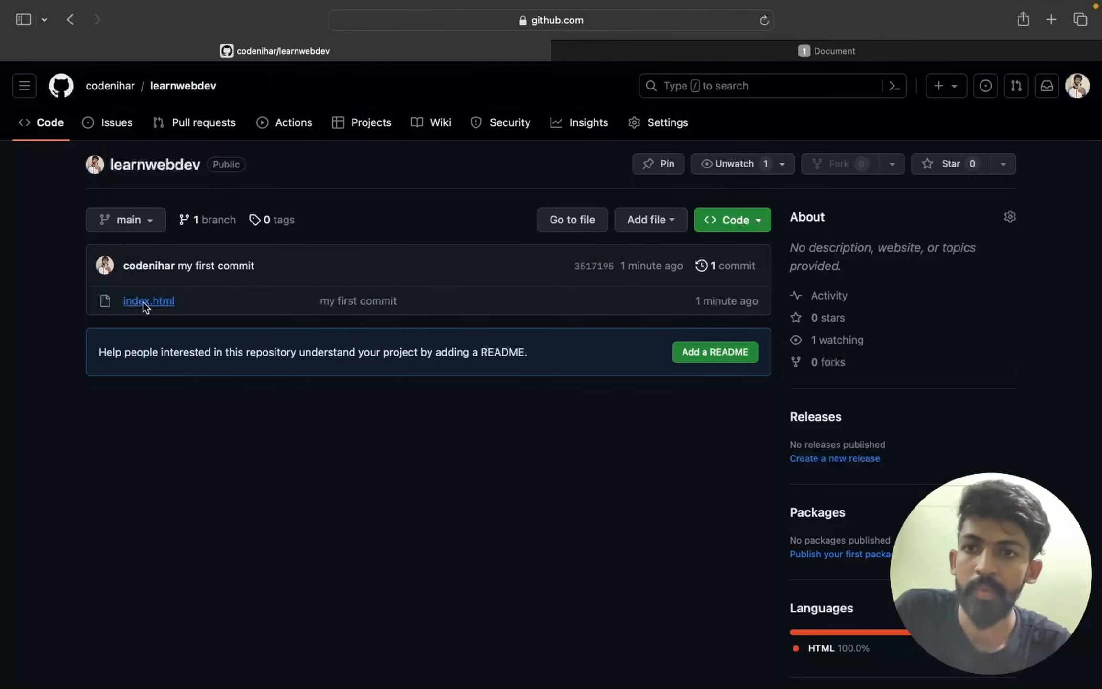
{"action": "left_click", "coordinate": [148, 301]}
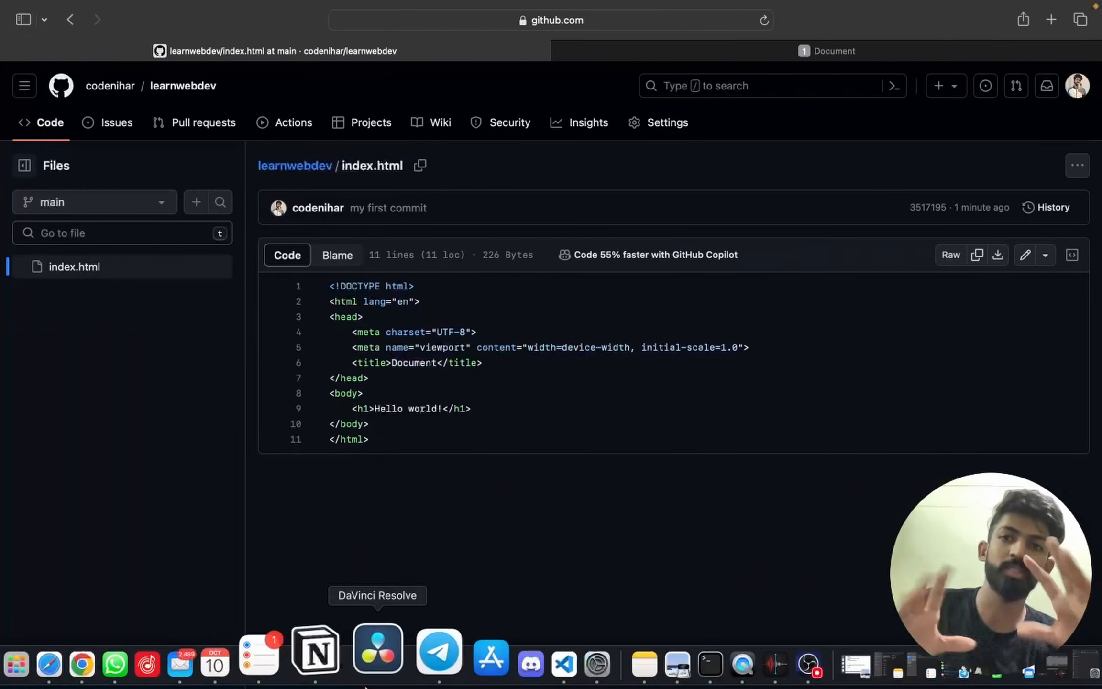
{"action": "mouse_move", "coordinate": [319, 352]}
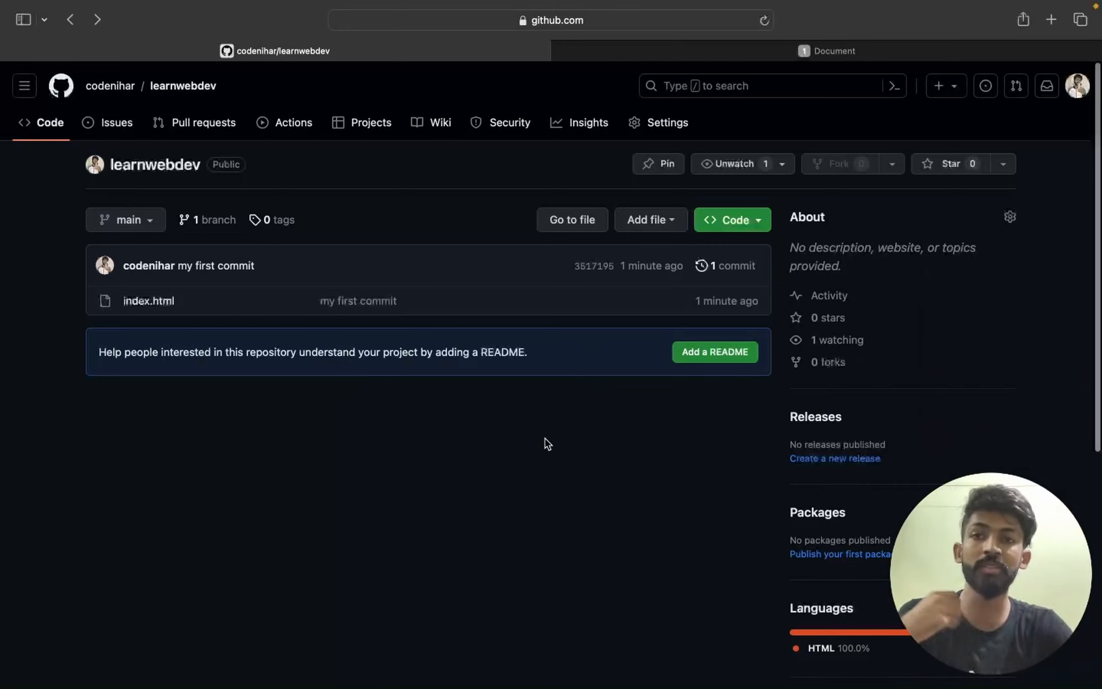
{"action": "mouse_move", "coordinate": [468, 511]}
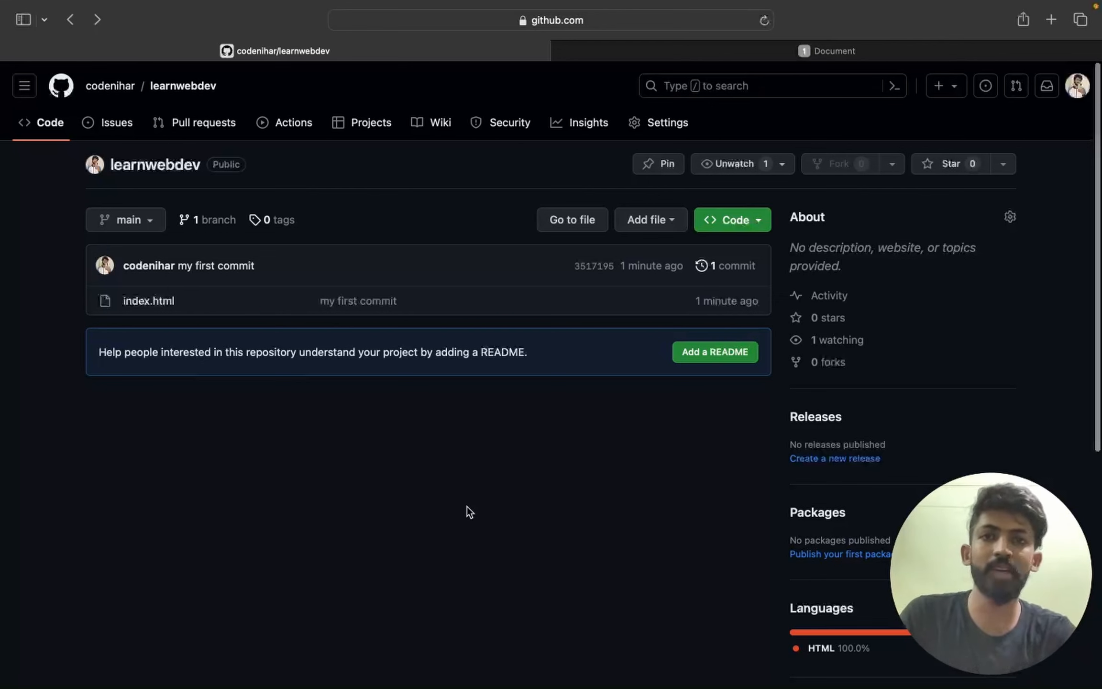
{"action": "left_click", "coordinate": [550, 20]}
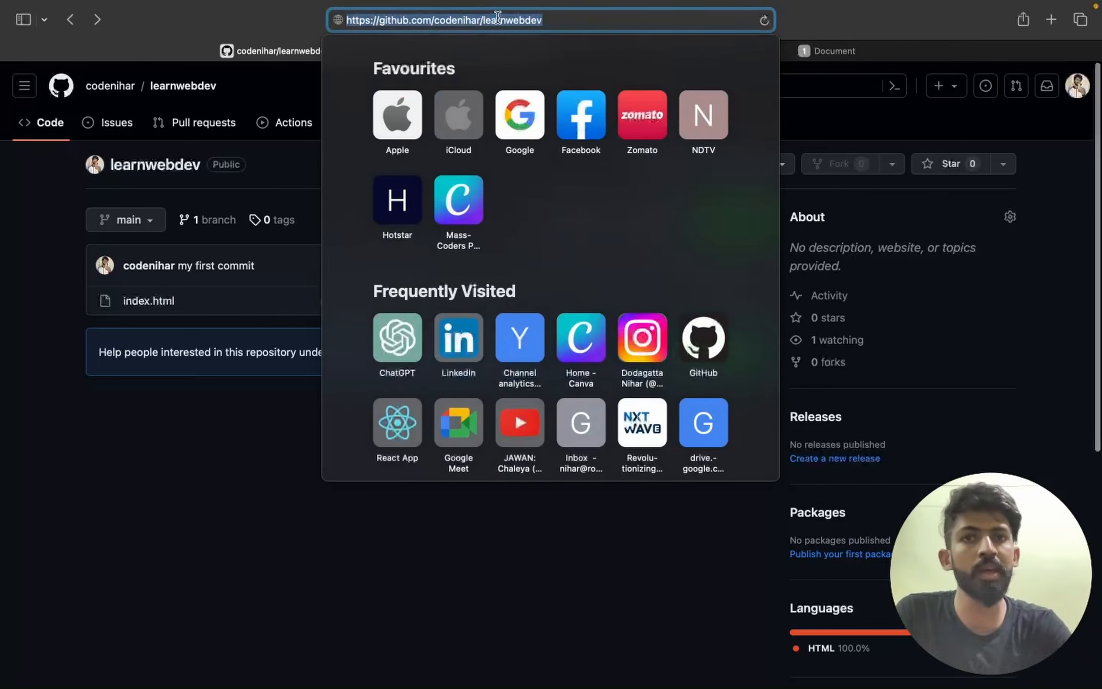
{"action": "mouse_move", "coordinate": [733, 291]}
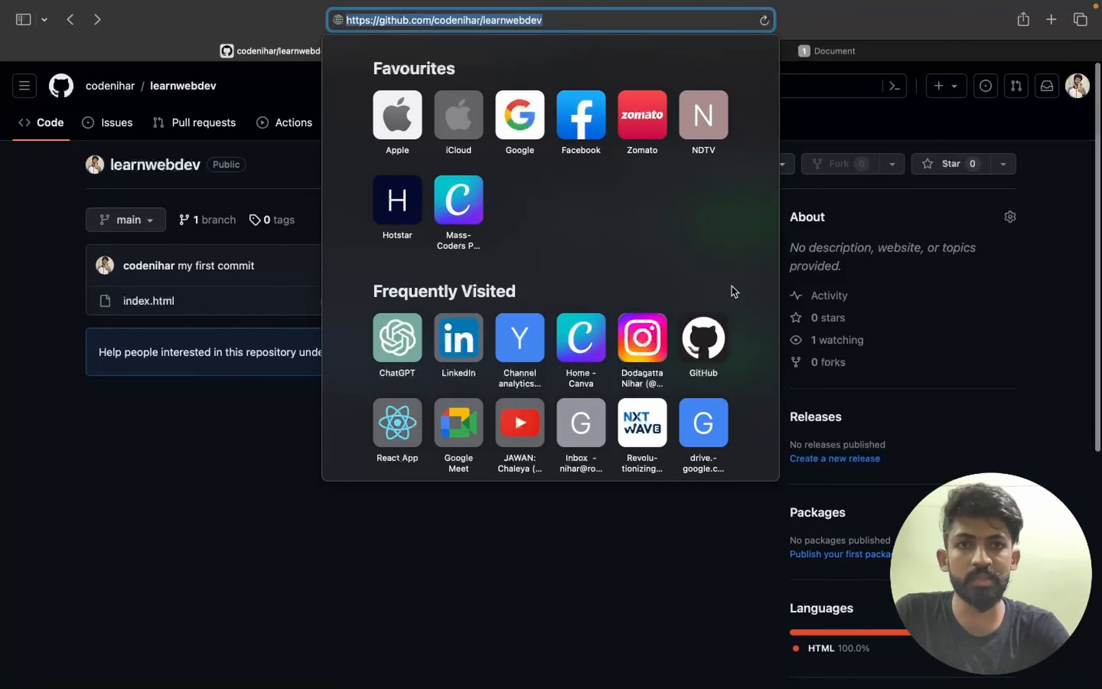
{"action": "left_click", "coordinate": [752, 41]}
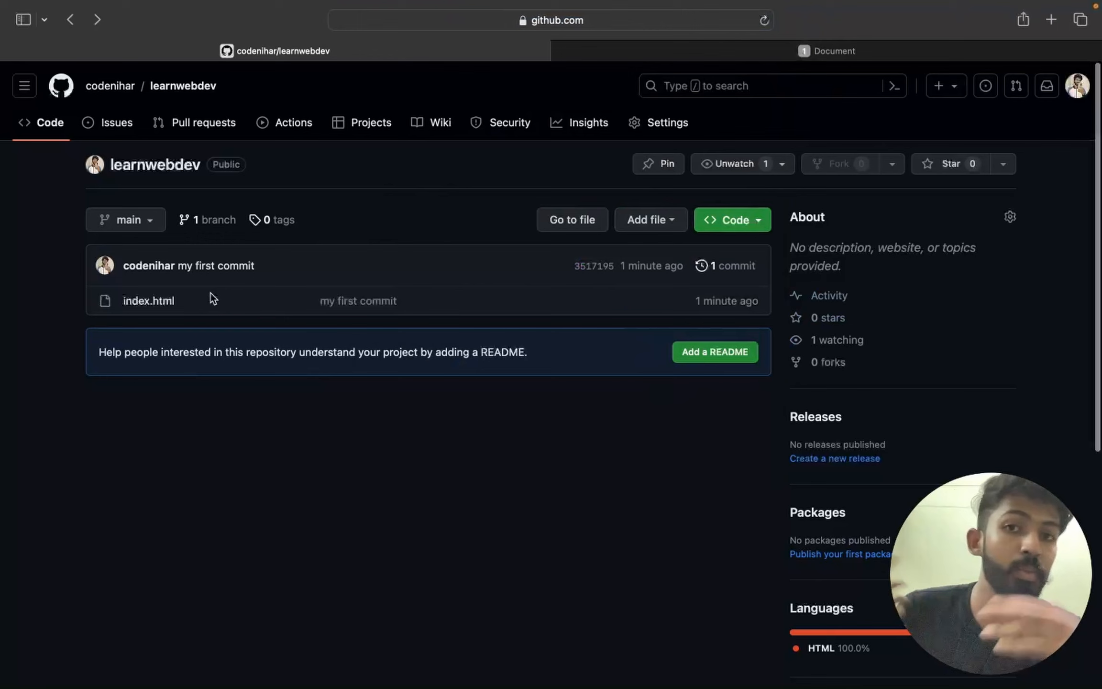
{"action": "mouse_move", "coordinate": [563, 196]}
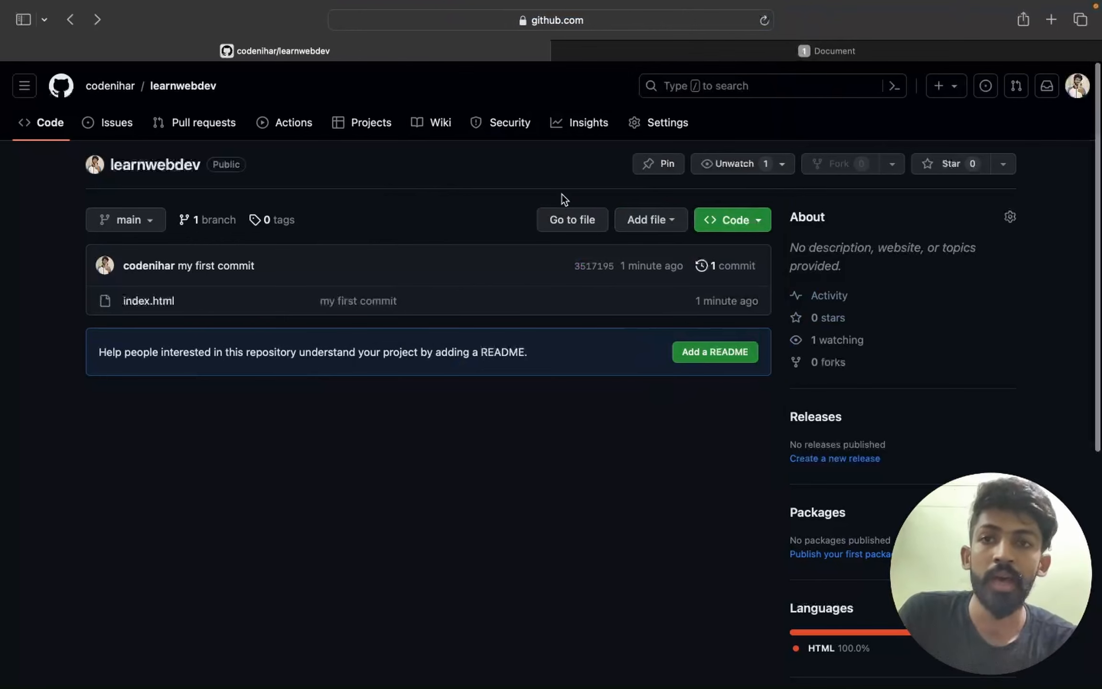
{"action": "left_click", "coordinate": [667, 122]}
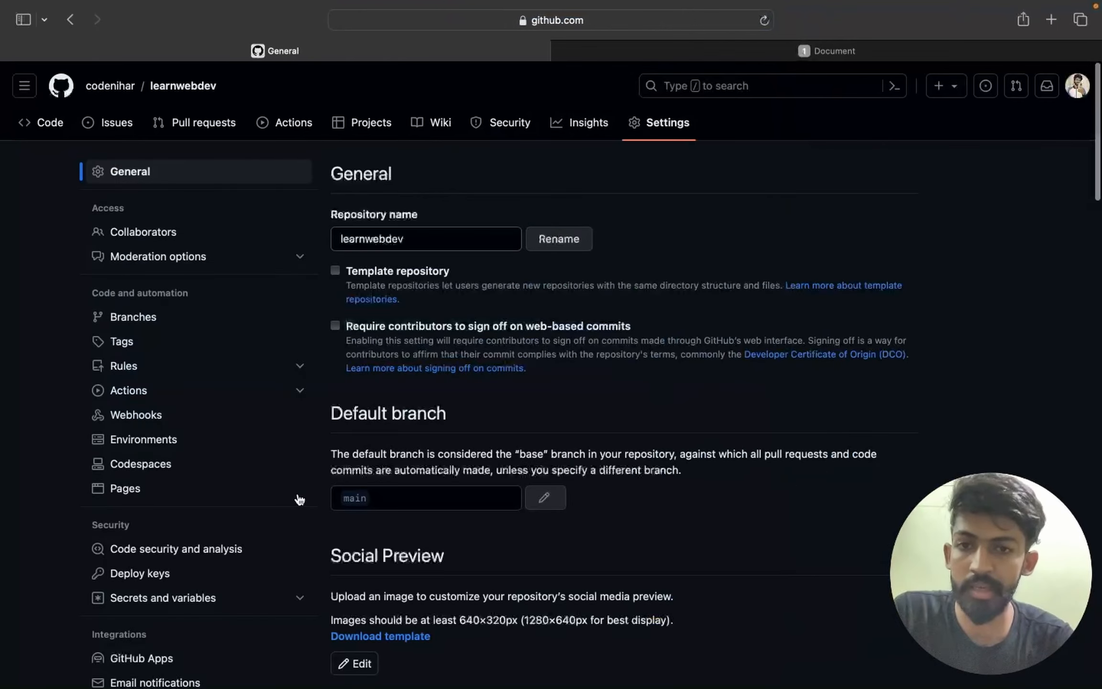
{"action": "scroll", "scroll_direction": "down", "scroll_amount": 3}
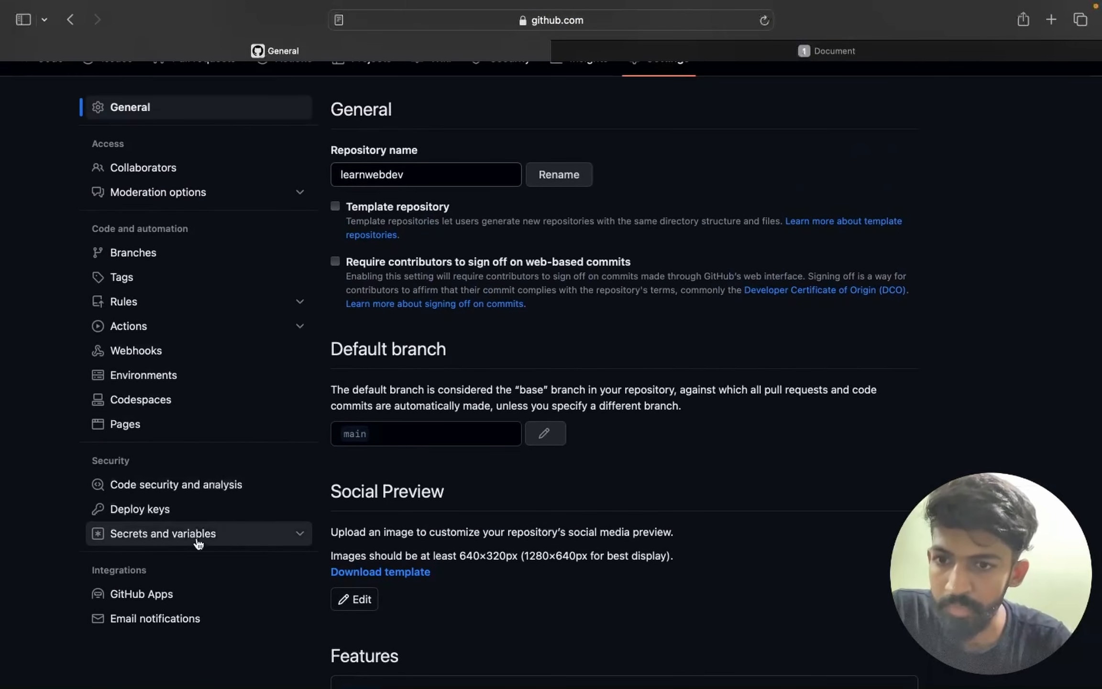
{"action": "scroll", "scroll_direction": "down", "scroll_amount": 3}
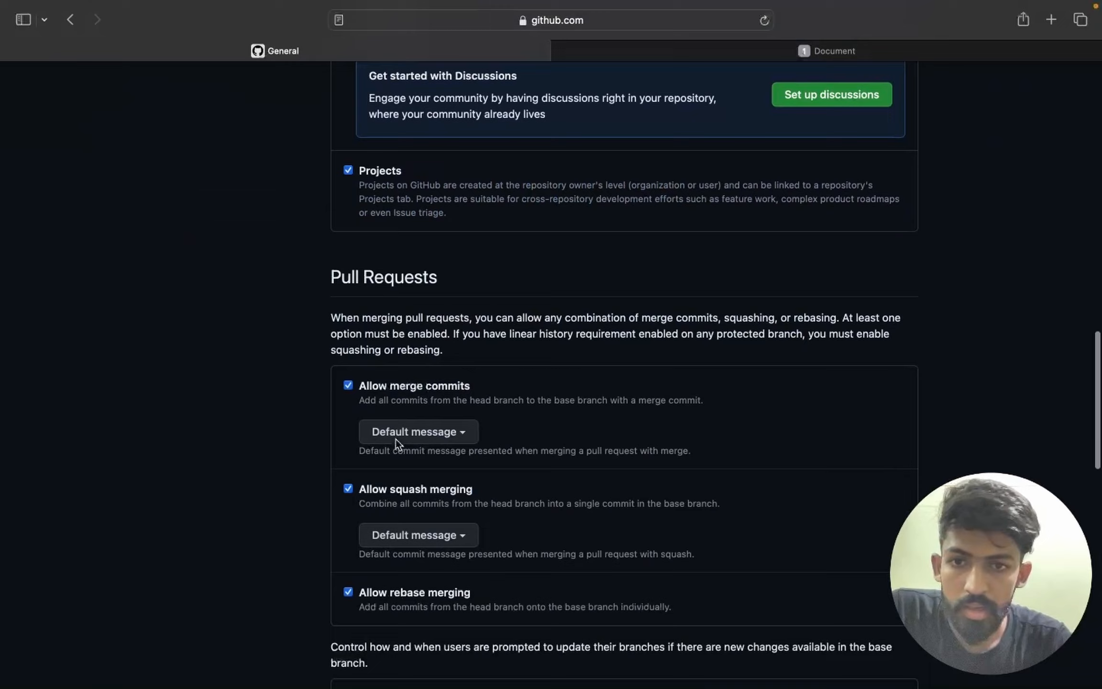
{"action": "scroll", "scroll_direction": "down", "scroll_amount": 3}
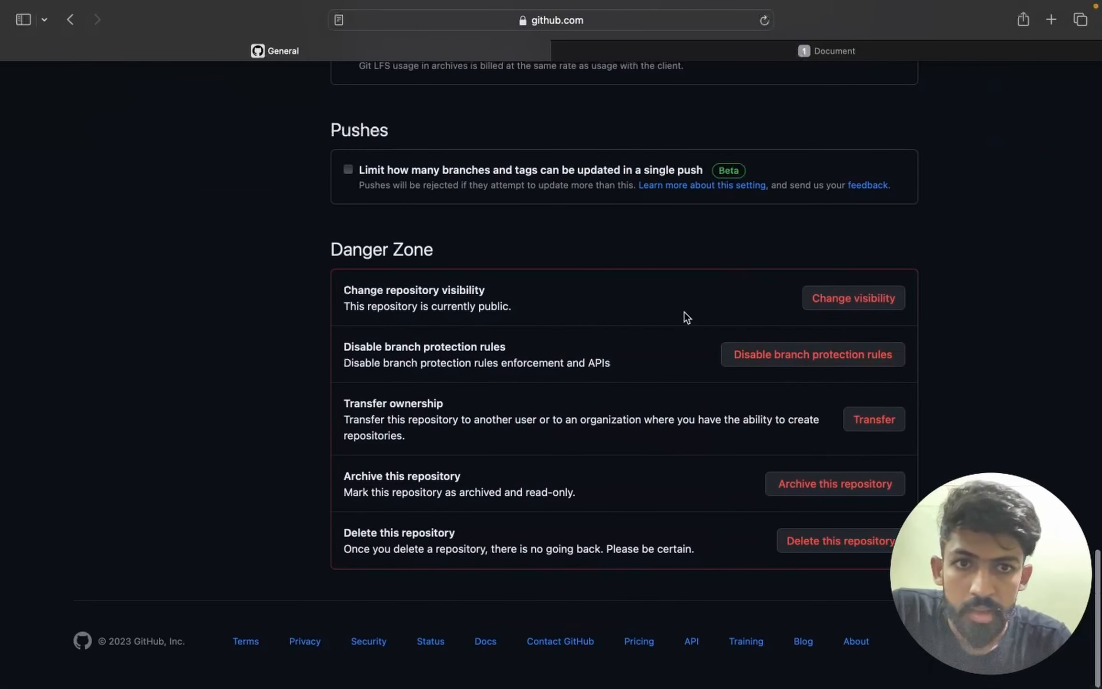
{"action": "left_click", "coordinate": [853, 297]}
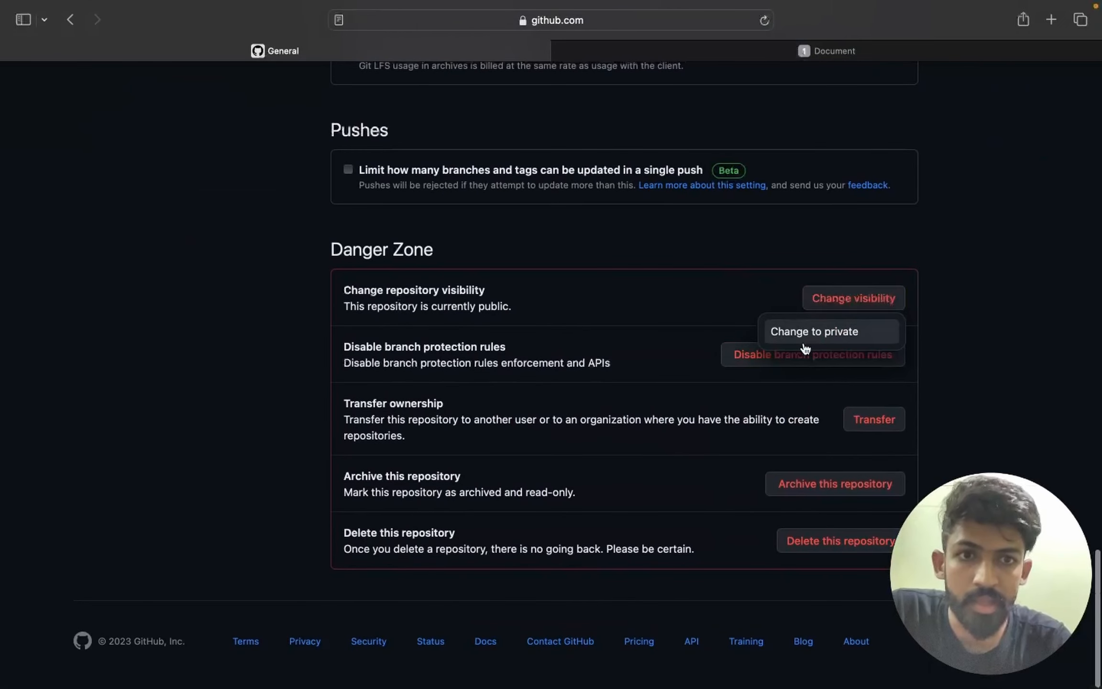
{"action": "mouse_move", "coordinate": [797, 344]}
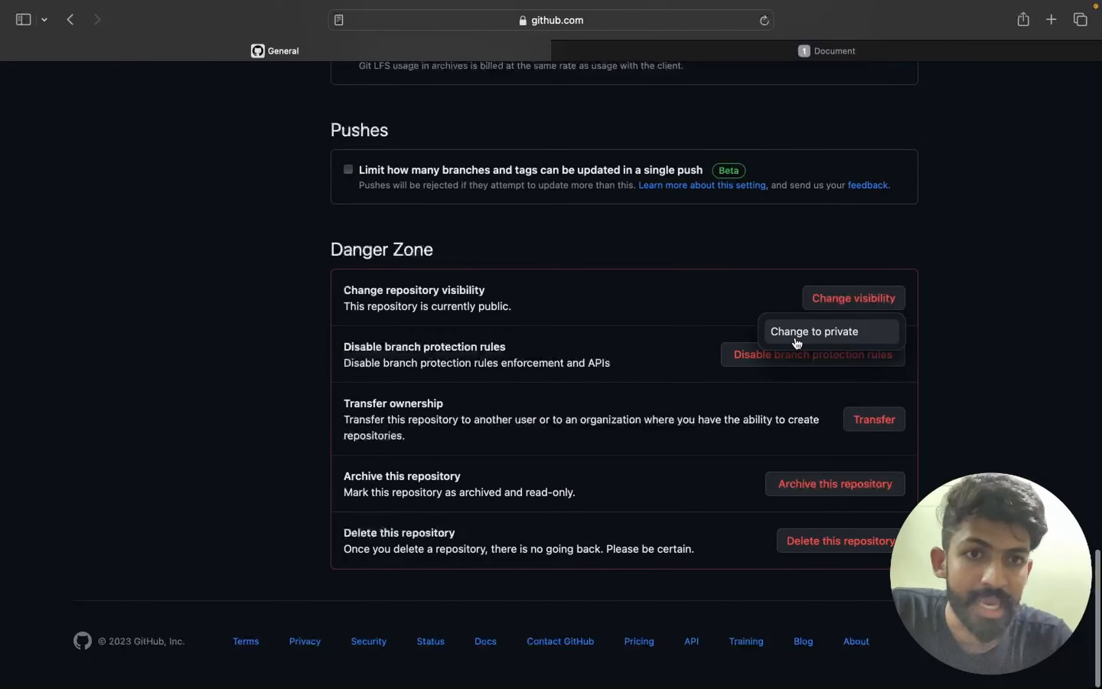
{"action": "mouse_move", "coordinate": [770, 395]}
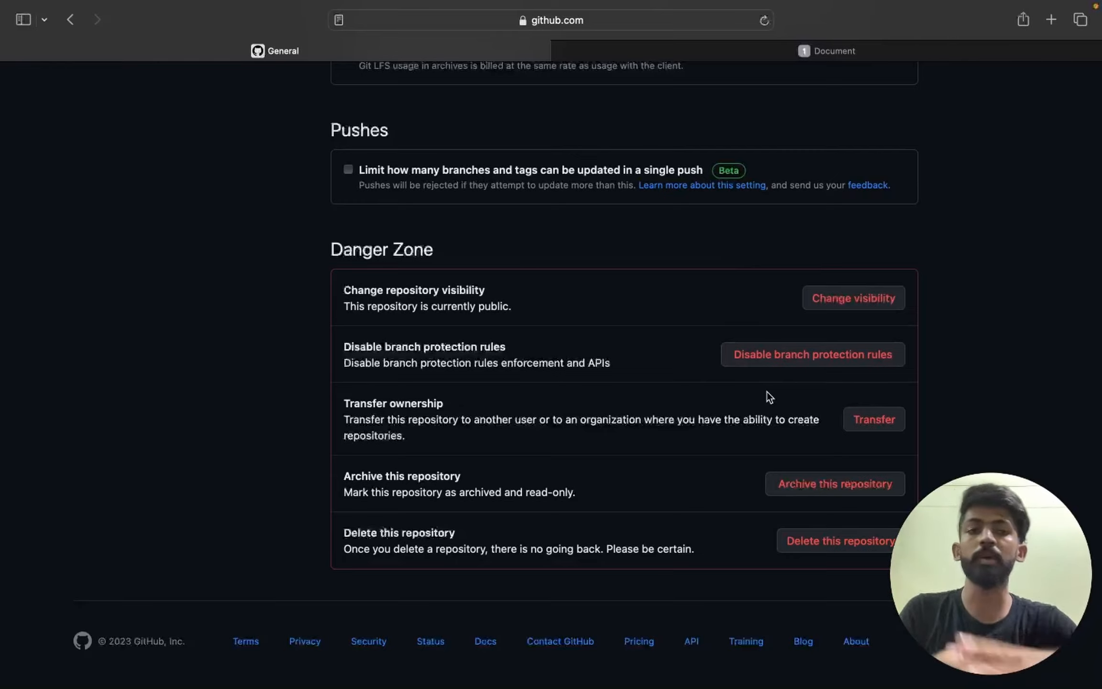
{"action": "scroll", "scroll_direction": "up", "scroll_amount": 3}
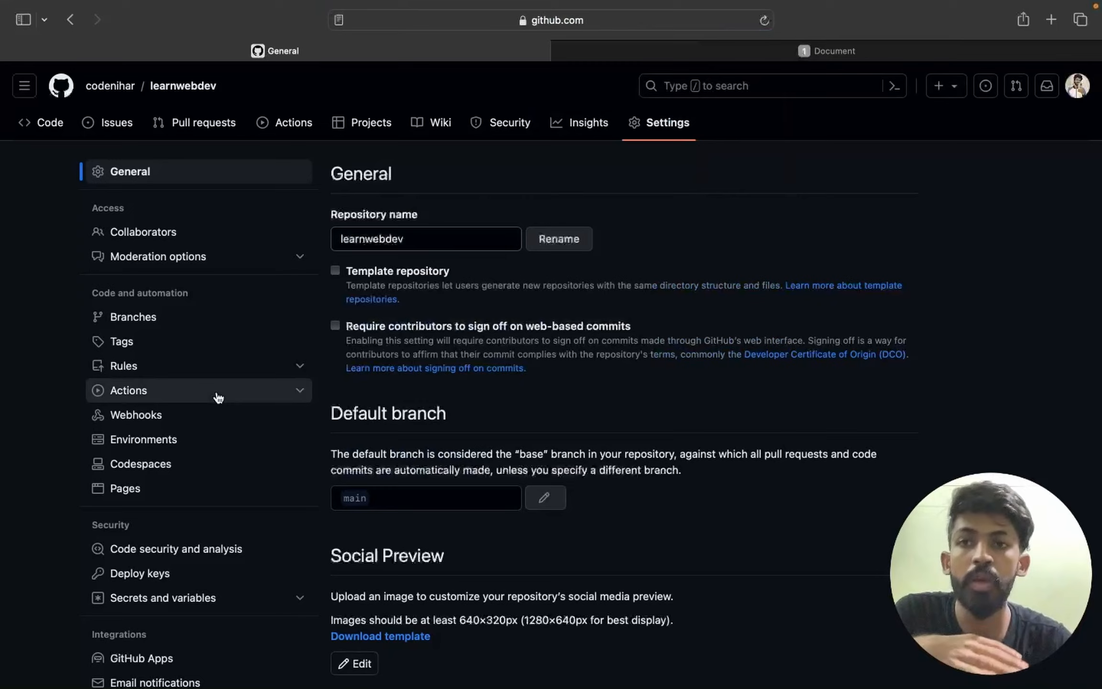
{"action": "left_click", "coordinate": [49, 122]}
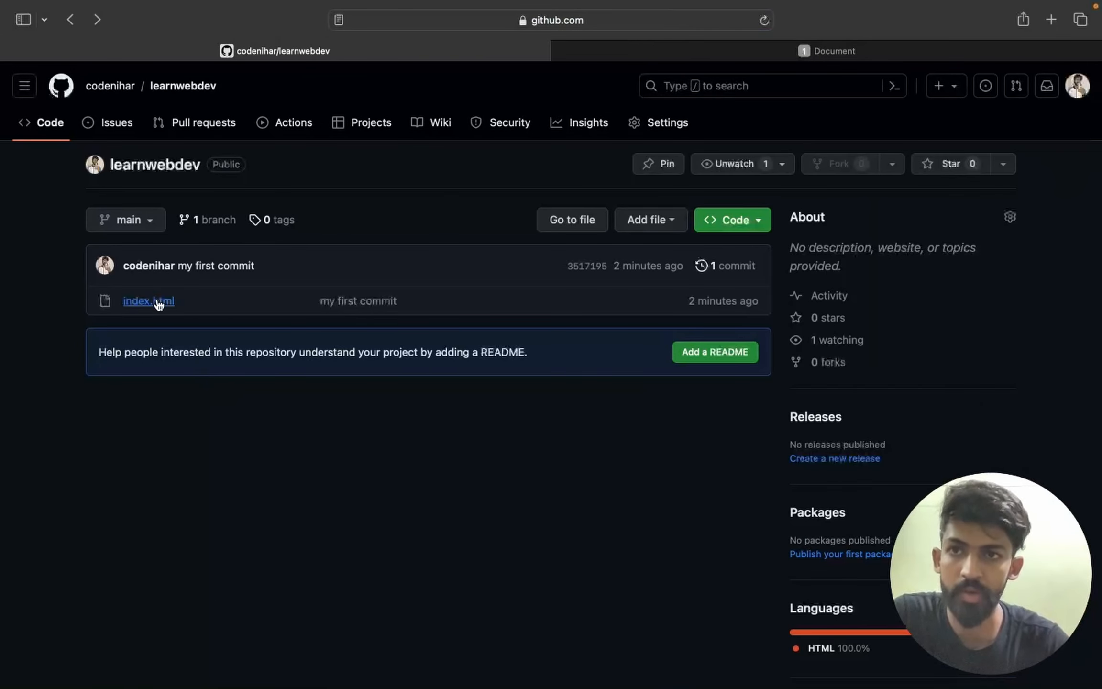
{"action": "mouse_move", "coordinate": [118, 93]}
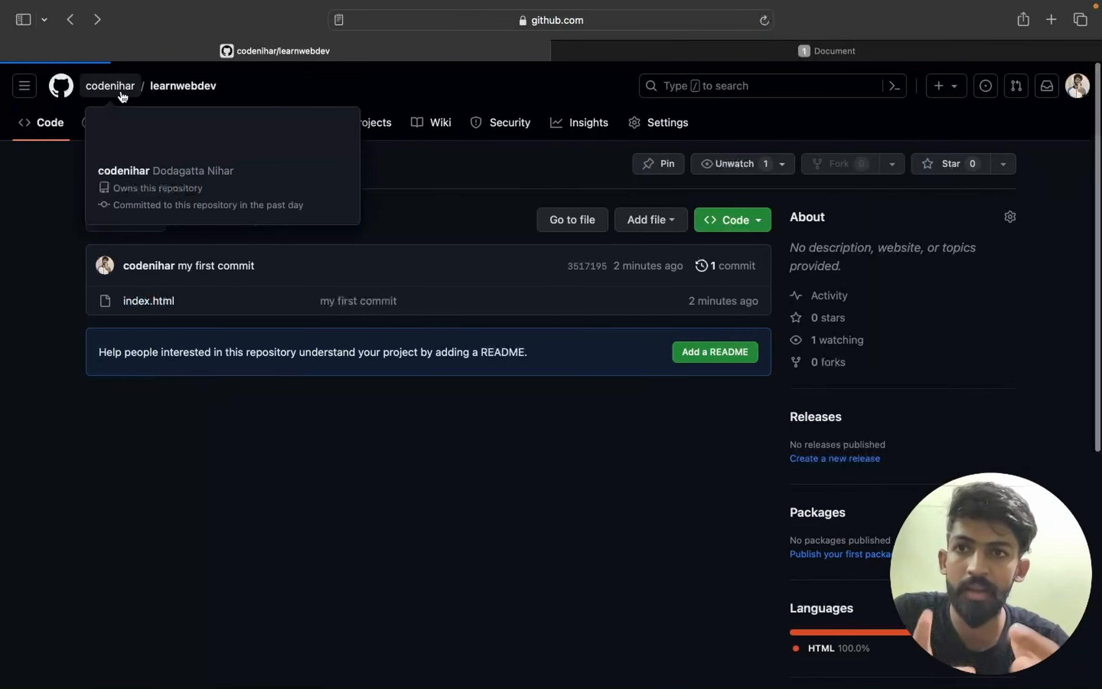
Step: View the codenihar profile, the weathernihar repository and its weather.html file, then return to the profile
{"action": "left_click", "coordinate": [111, 86]}
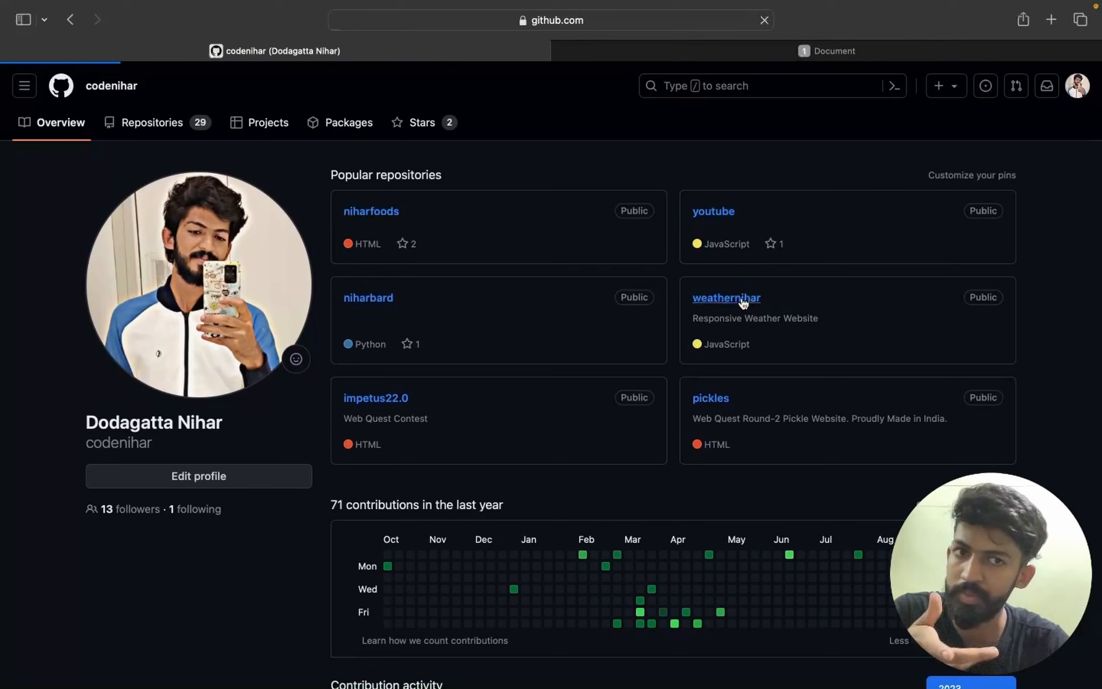
{"action": "left_click", "coordinate": [727, 298]}
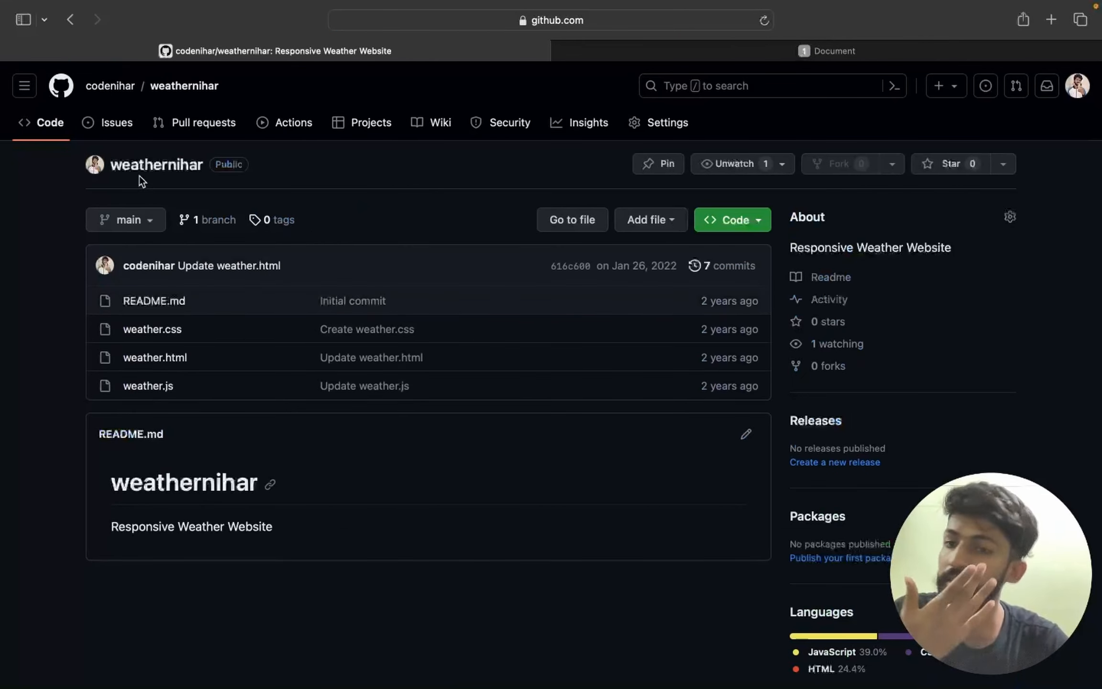
{"action": "mouse_move", "coordinate": [155, 357]}
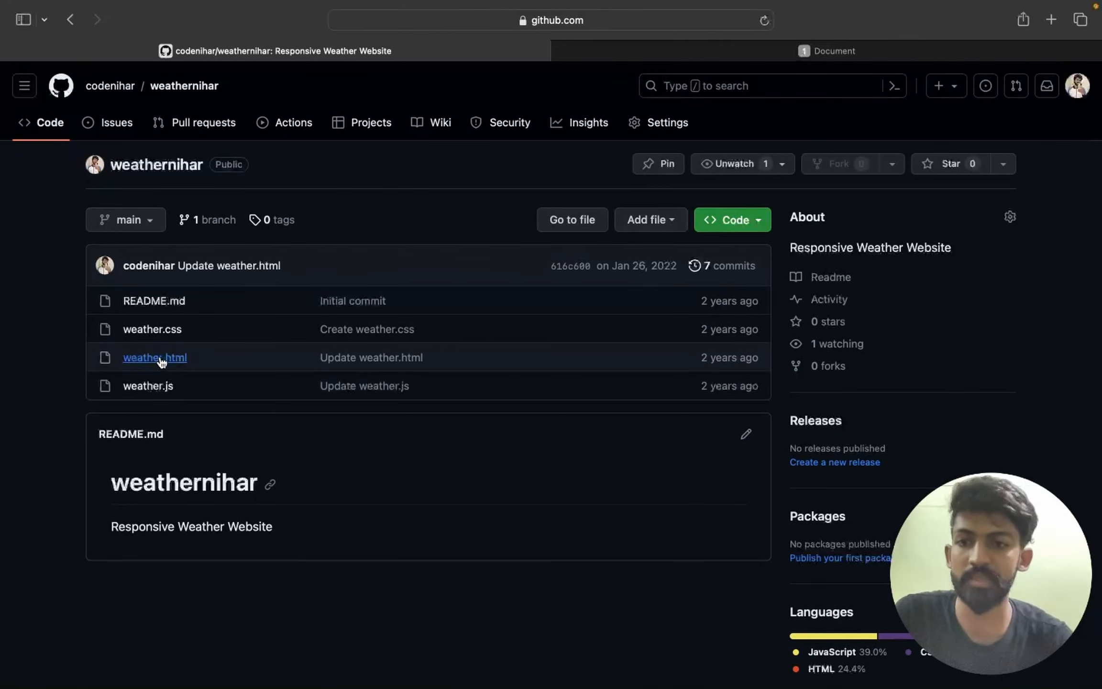
{"action": "left_click", "coordinate": [154, 357]}
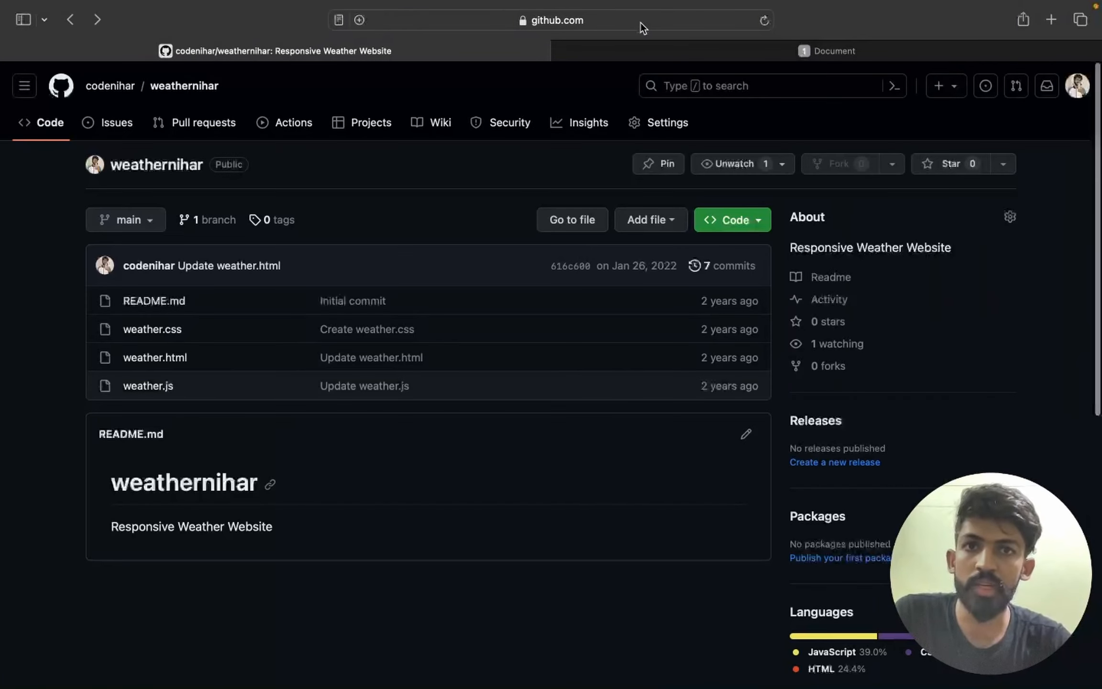
{"action": "left_click", "coordinate": [551, 20]}
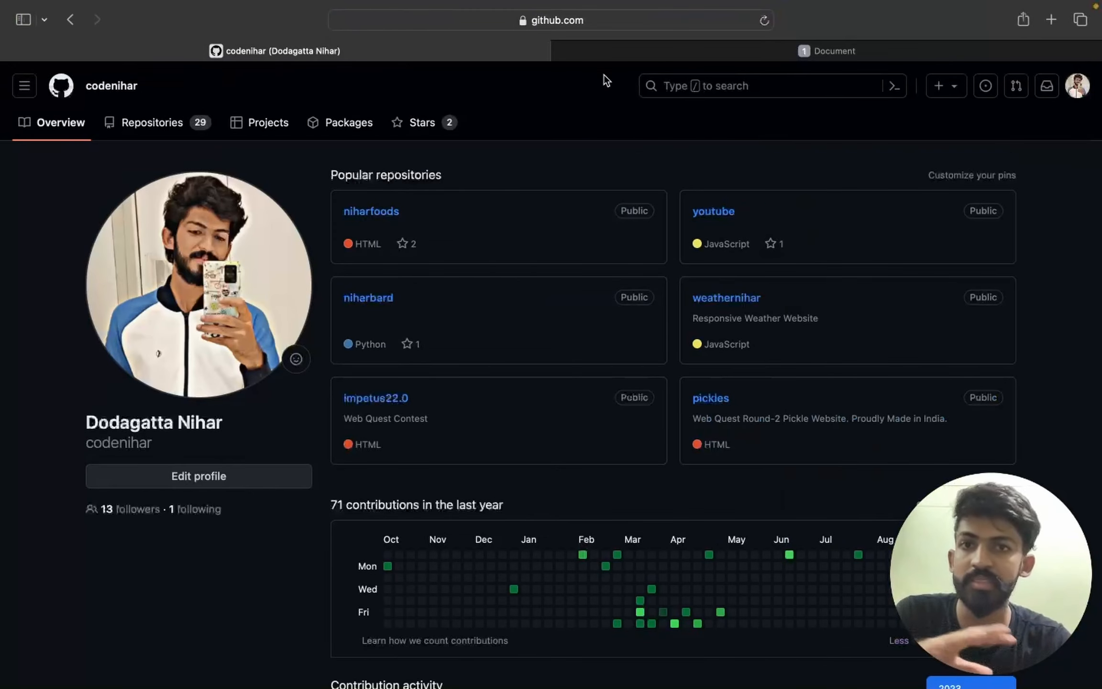
{"action": "mouse_move", "coordinate": [629, 264]}
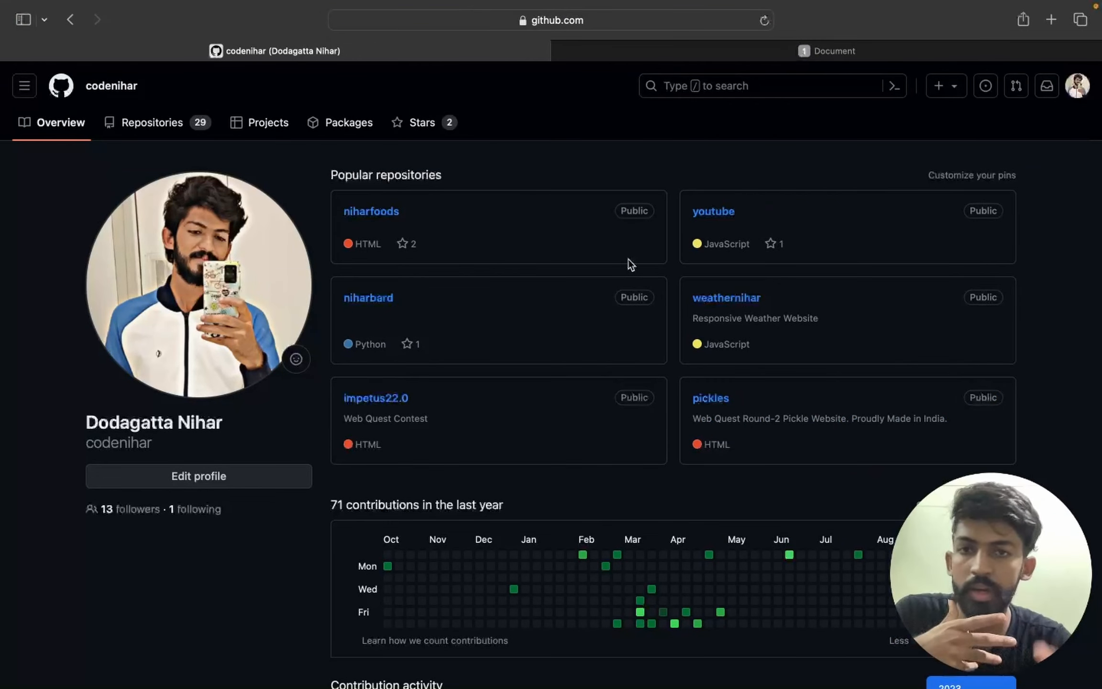